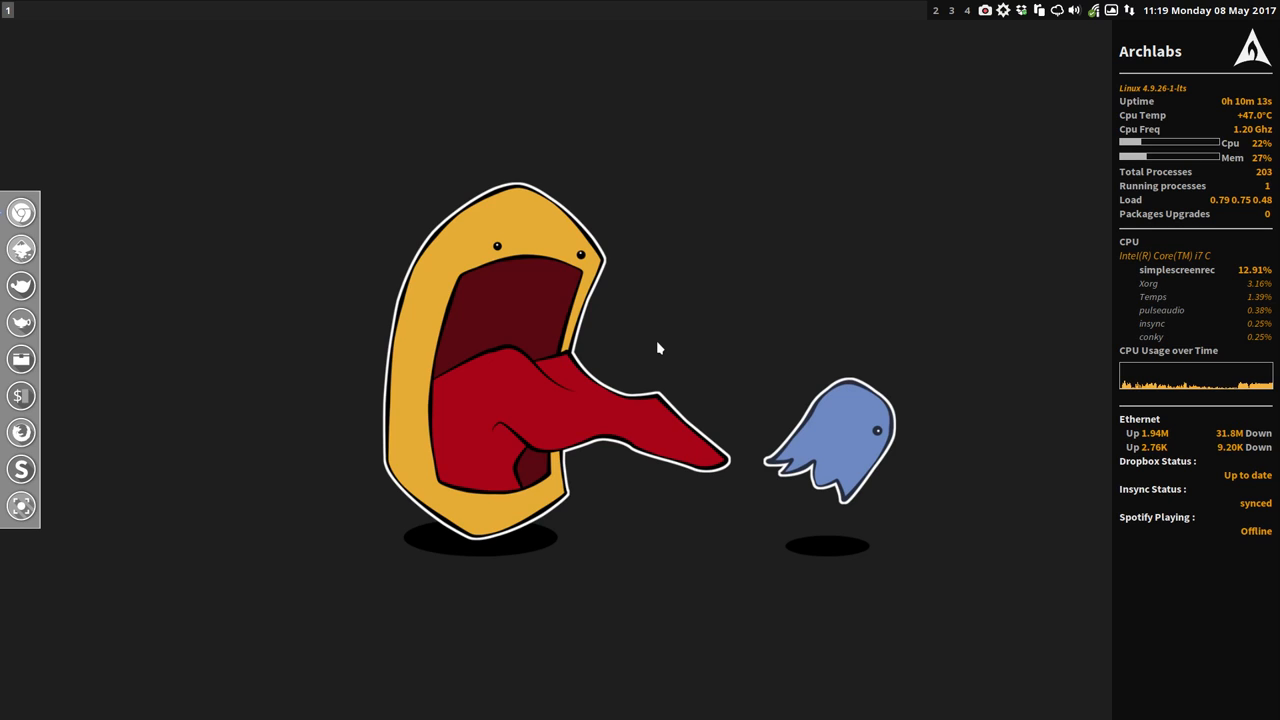
mouse_move(54, 359)
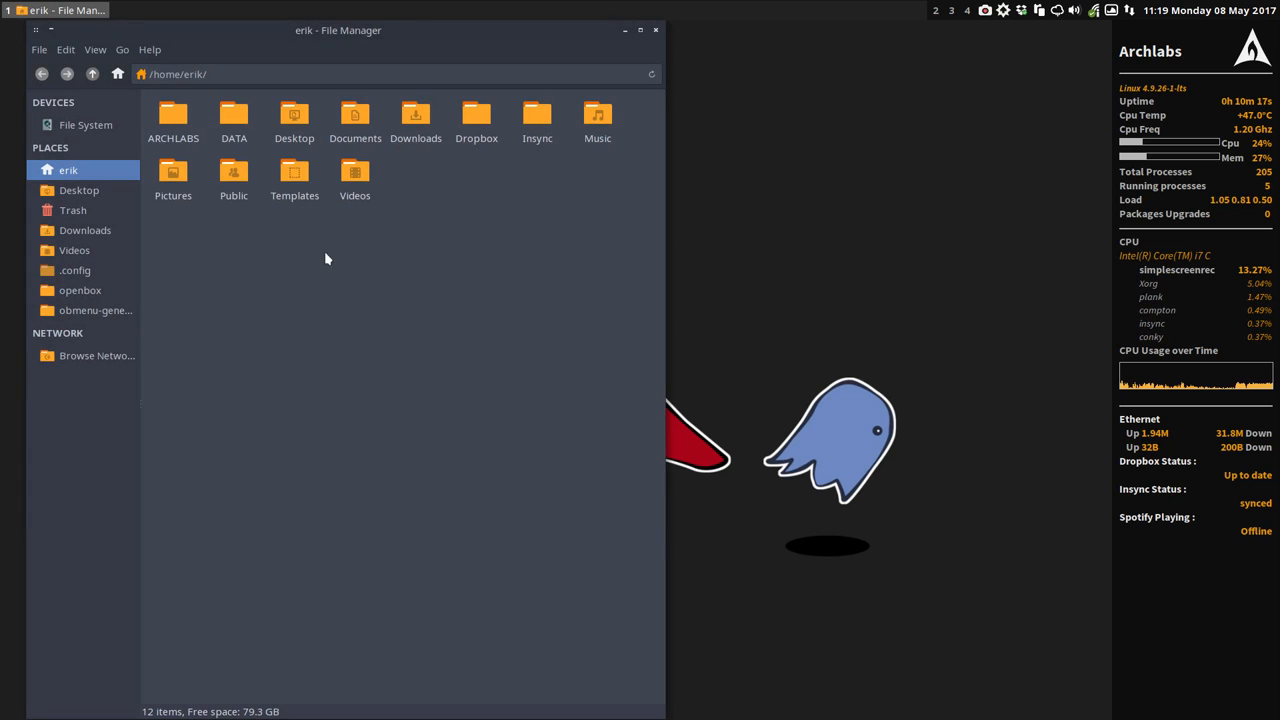
Browse into DATA, then ArchLabs-nemesis, and select install-zsh-v1.sh.
double_click(233, 113)
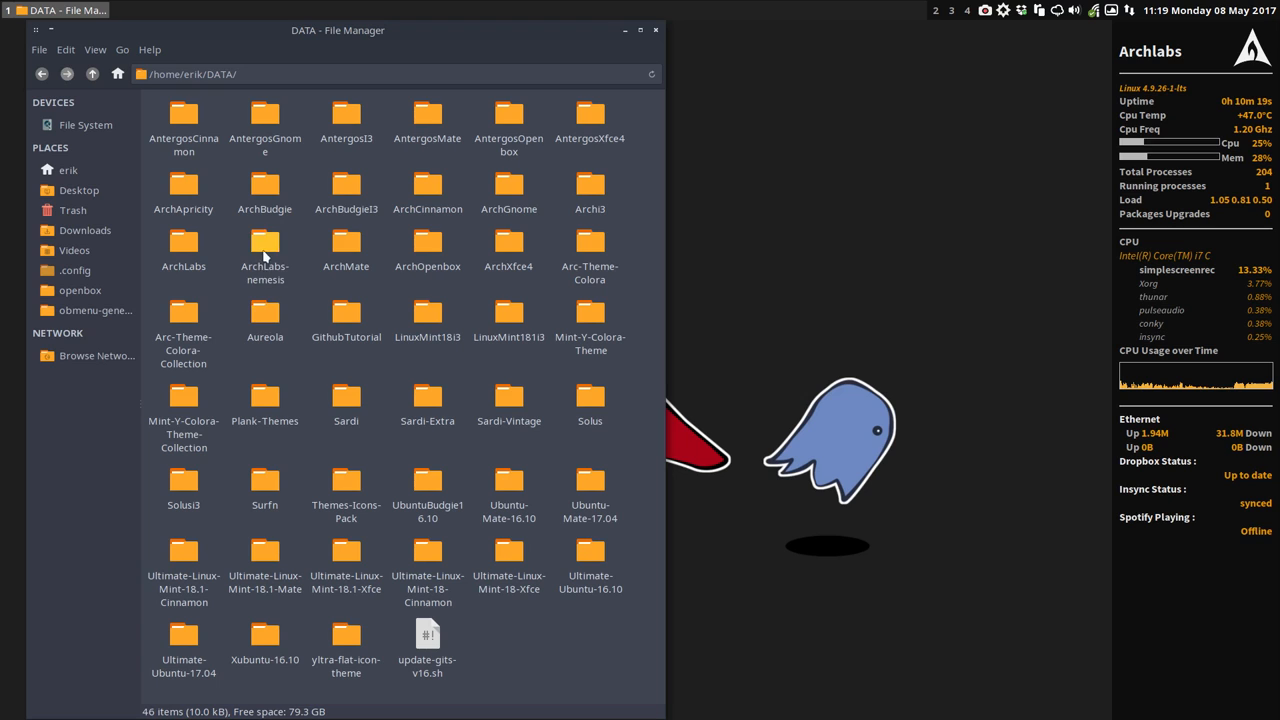
double_click(265, 247)
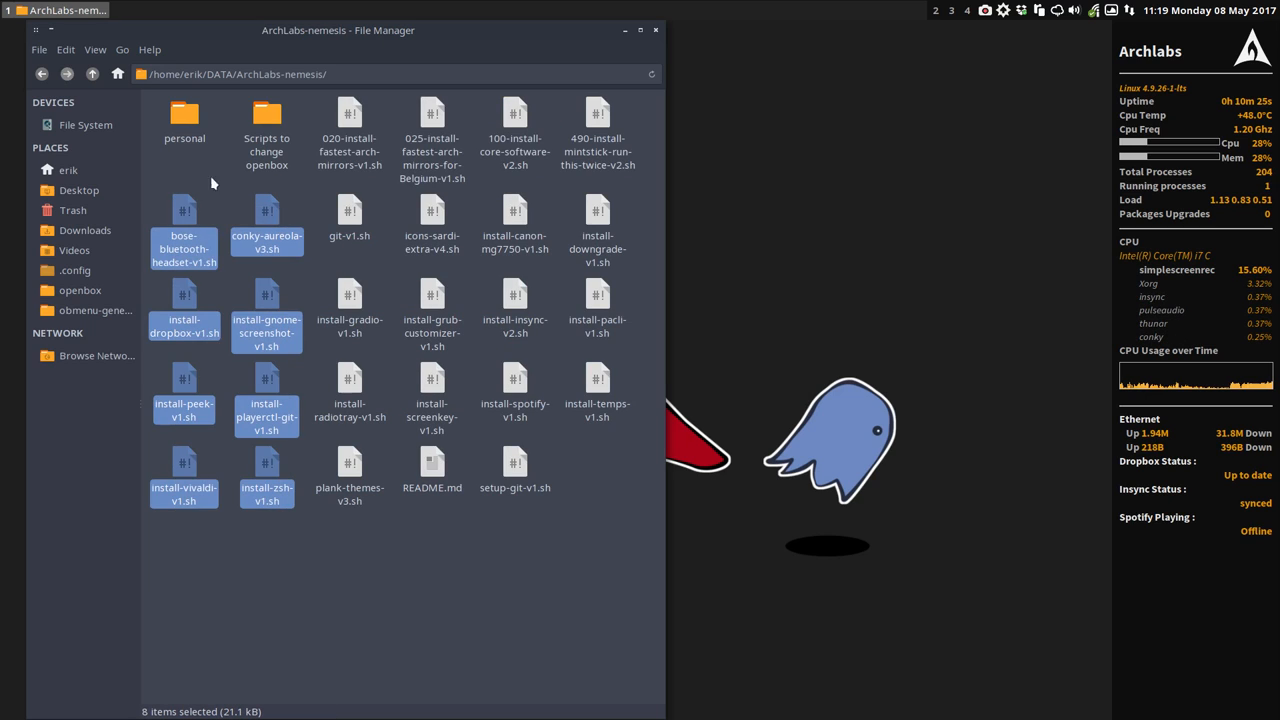
click(184, 113)
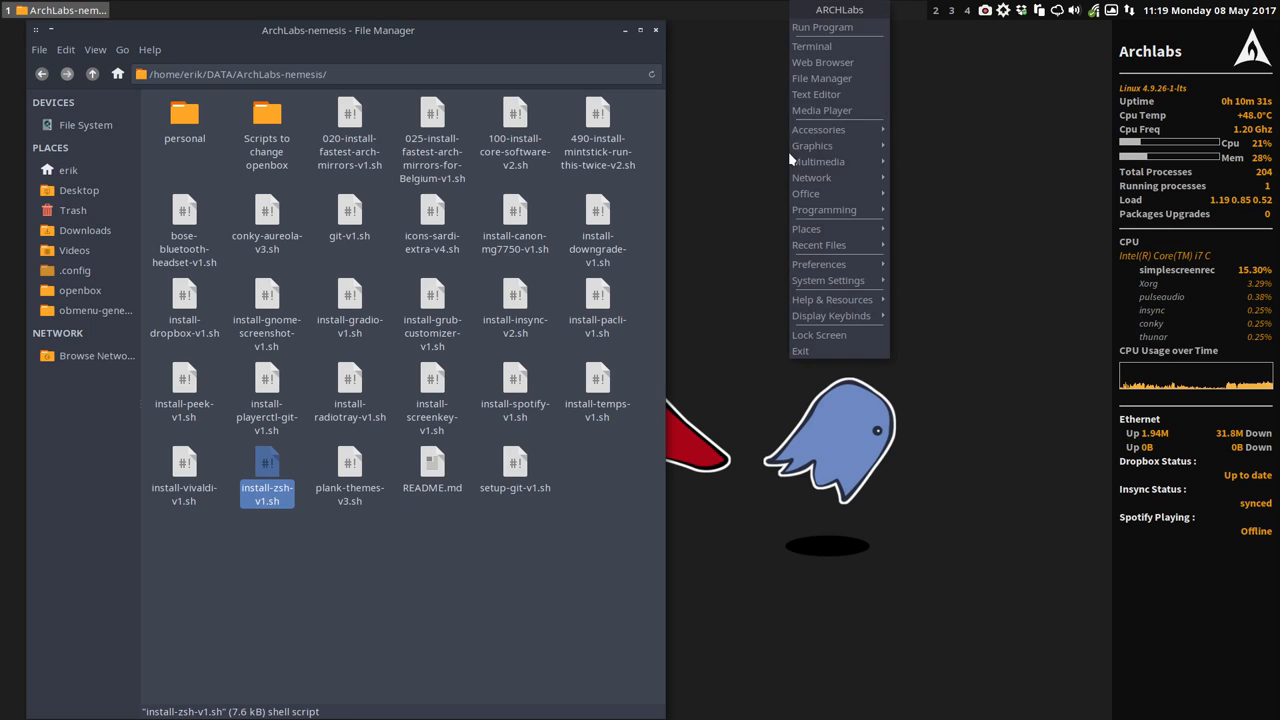
Run echo $SHELL in a new terminal to confirm /bin/zsh, then close the terminals.
click(811, 46)
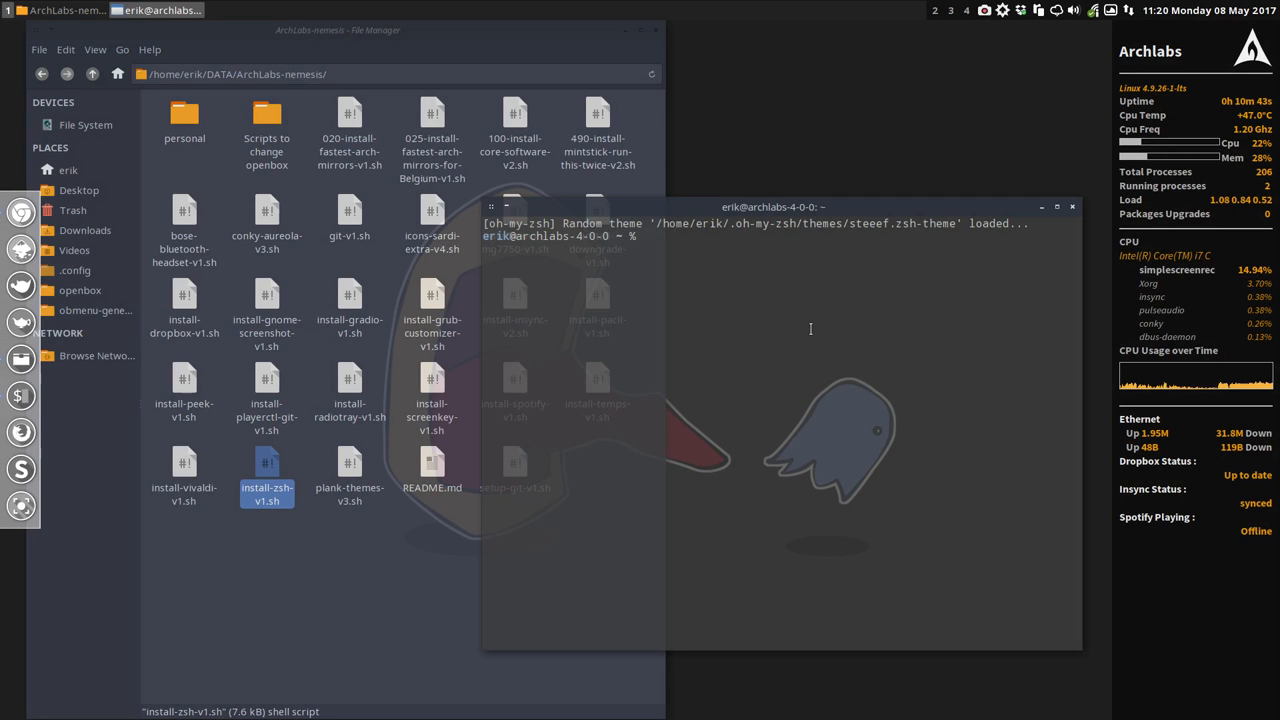
text(echo)
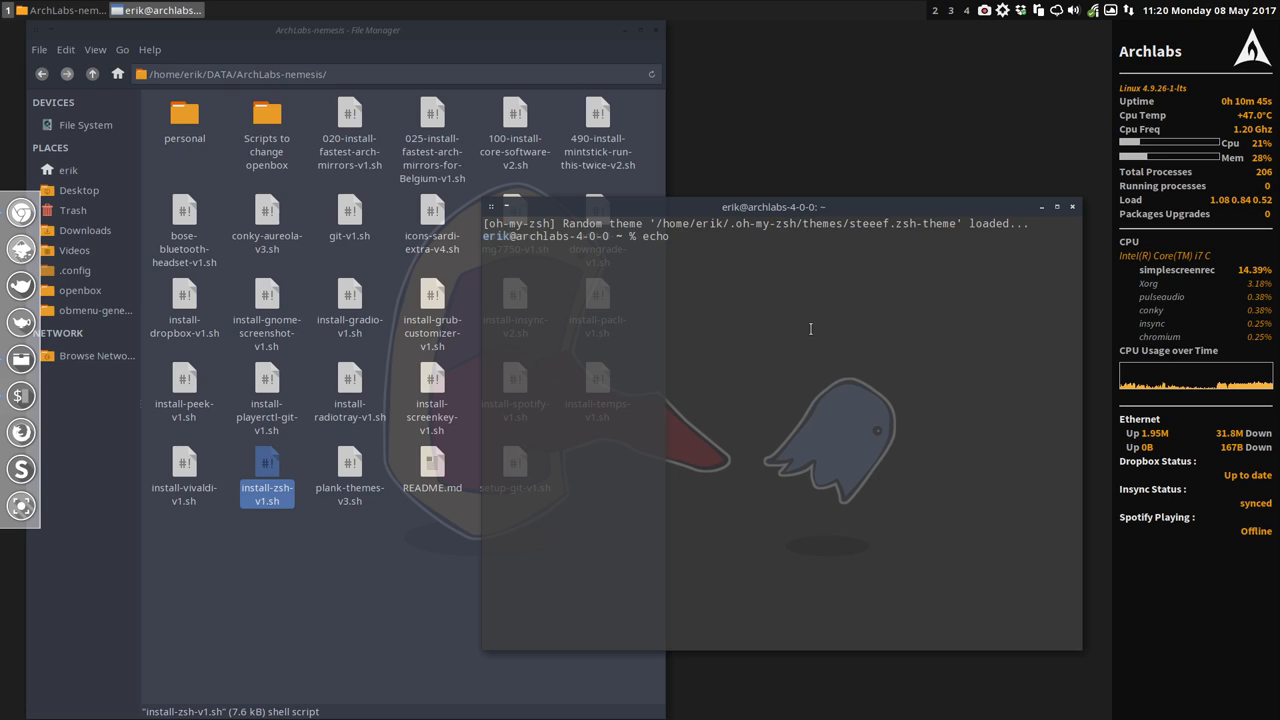
text(*)
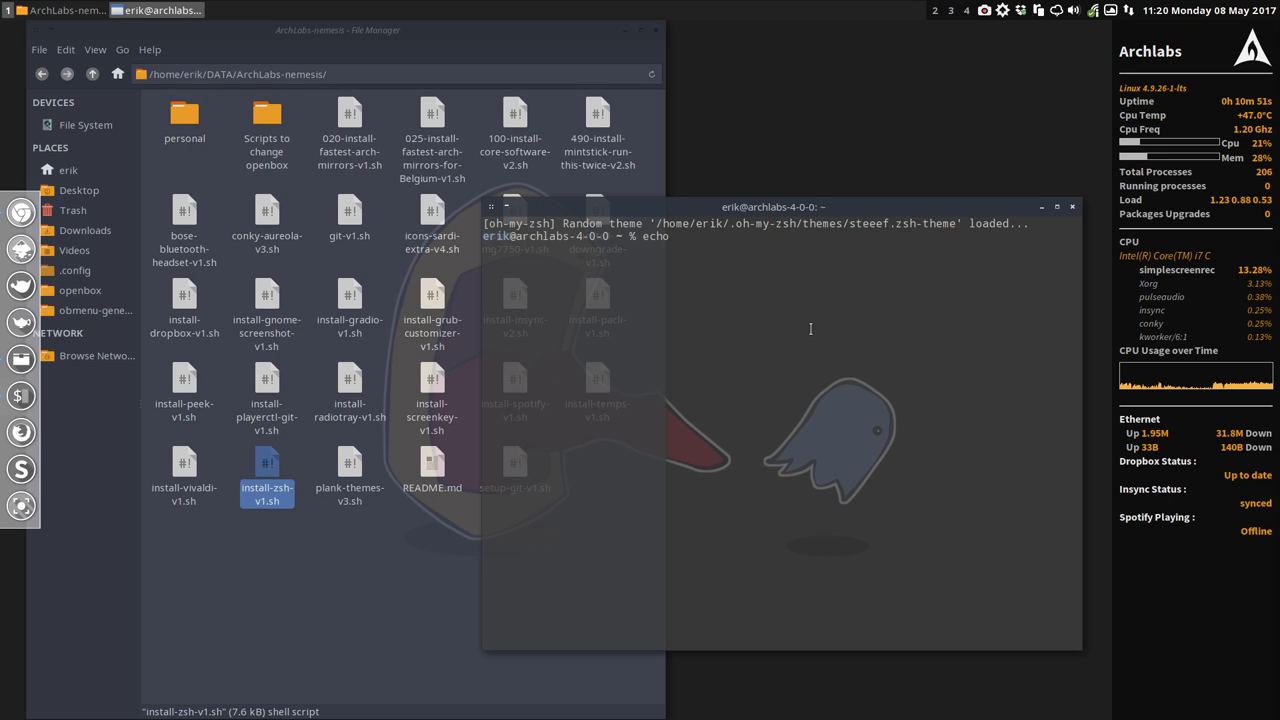
text($SHELL)
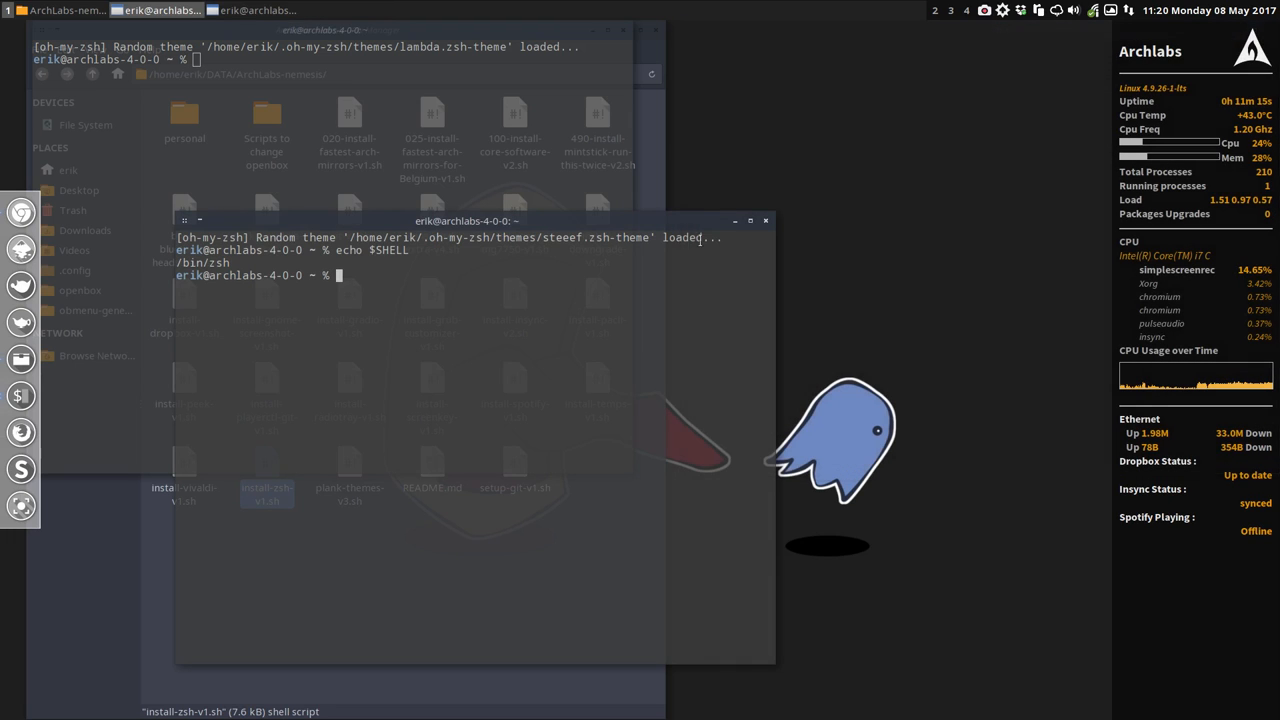
click(766, 220)
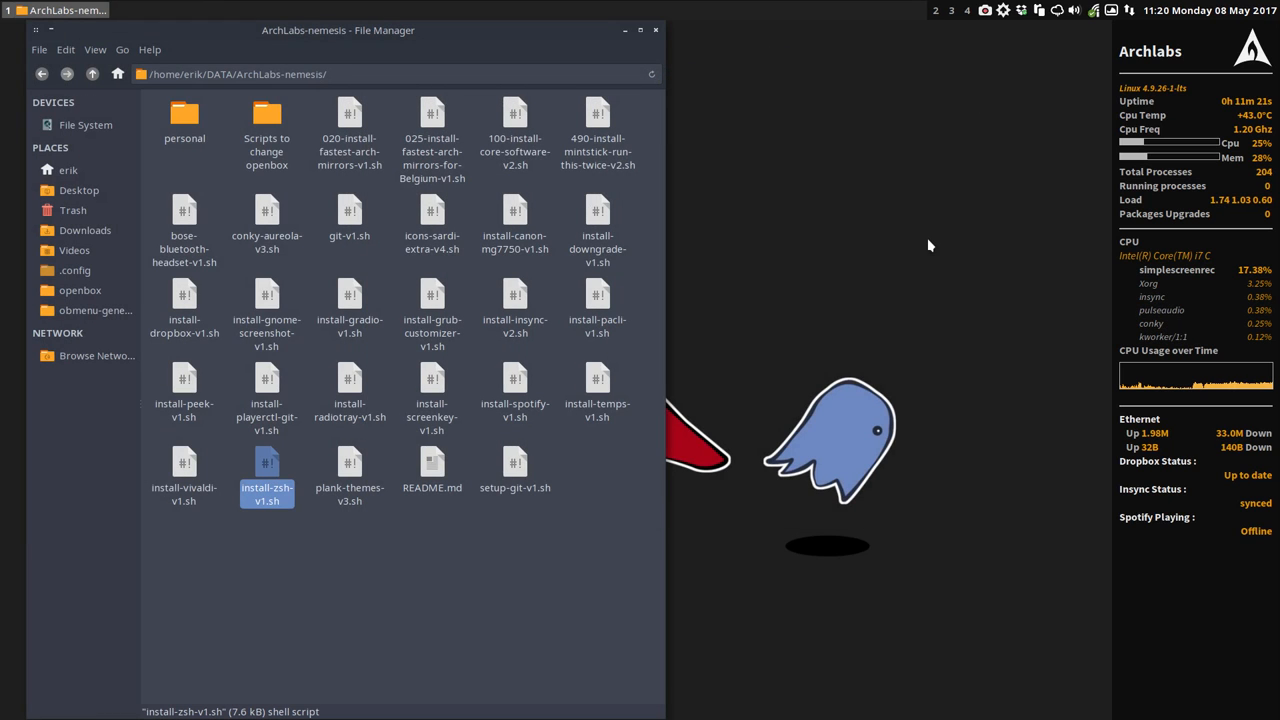
Show the home folder's hidden files and select .zshrc.
click(68, 170)
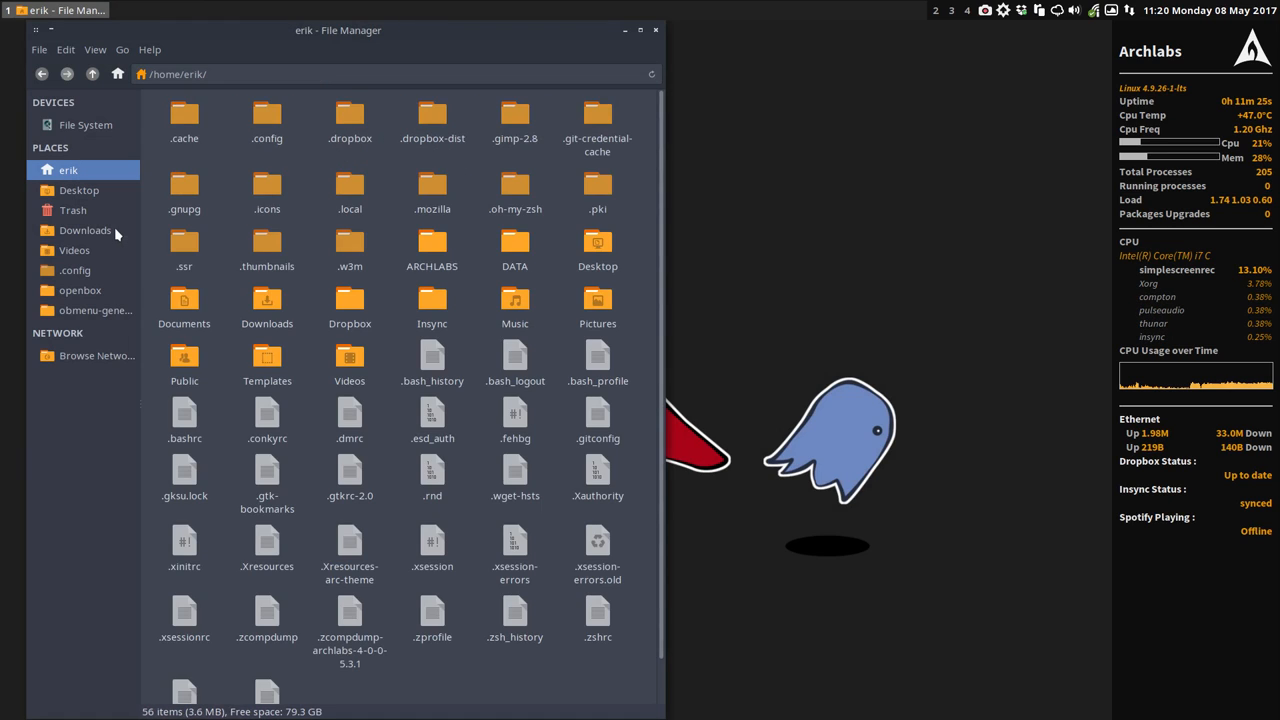
click(597, 610)
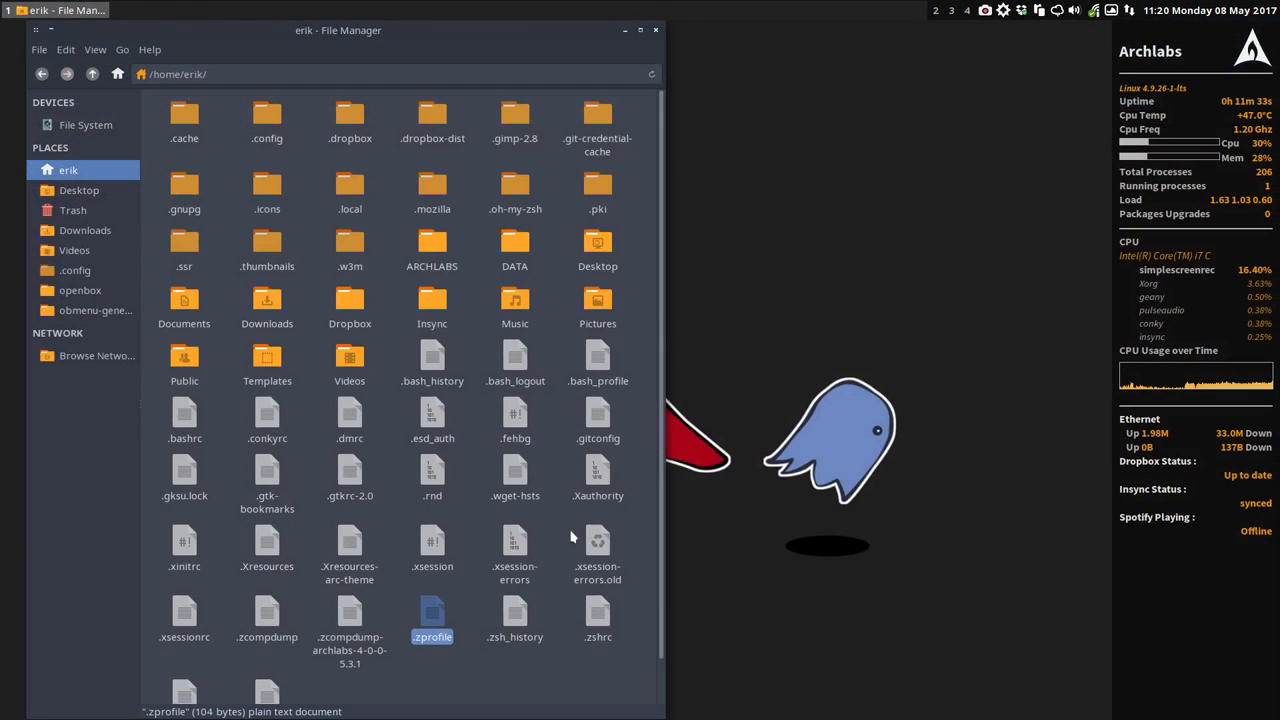
click(597, 615)
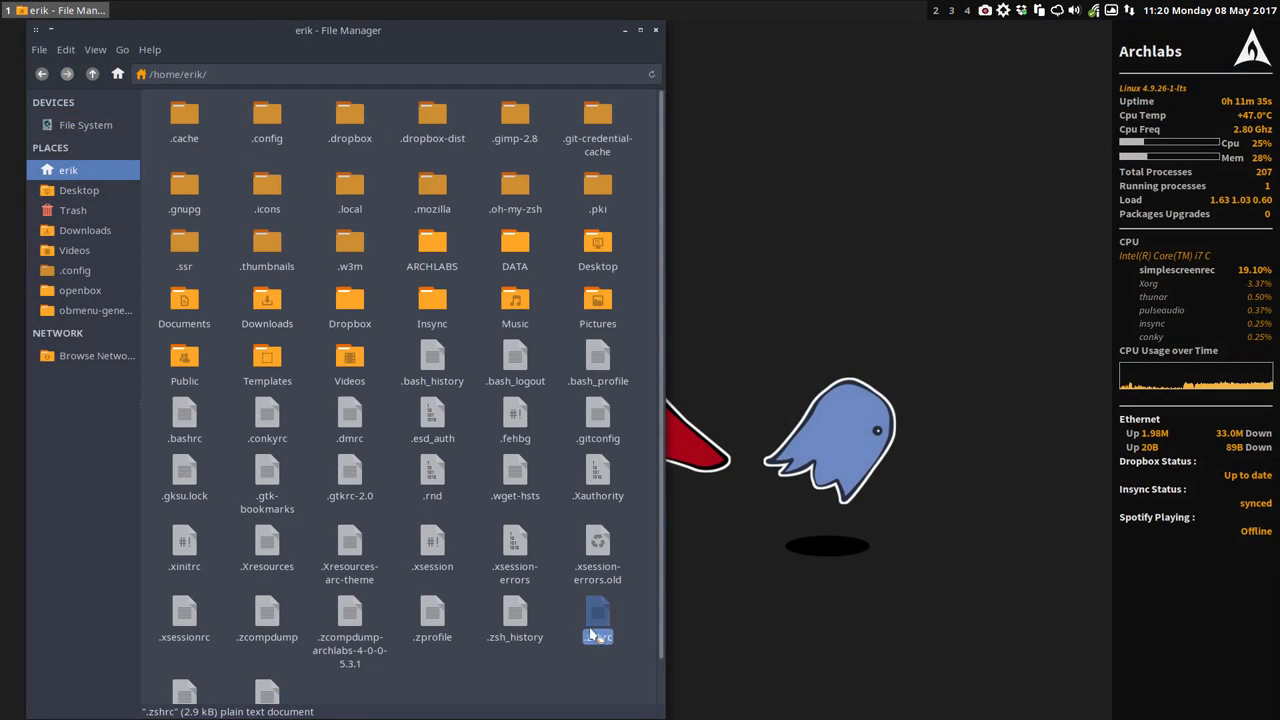
View .zshrc in Geany, then run neofetch to see the zsh 5.3.1 system info.
double_click(597, 620)
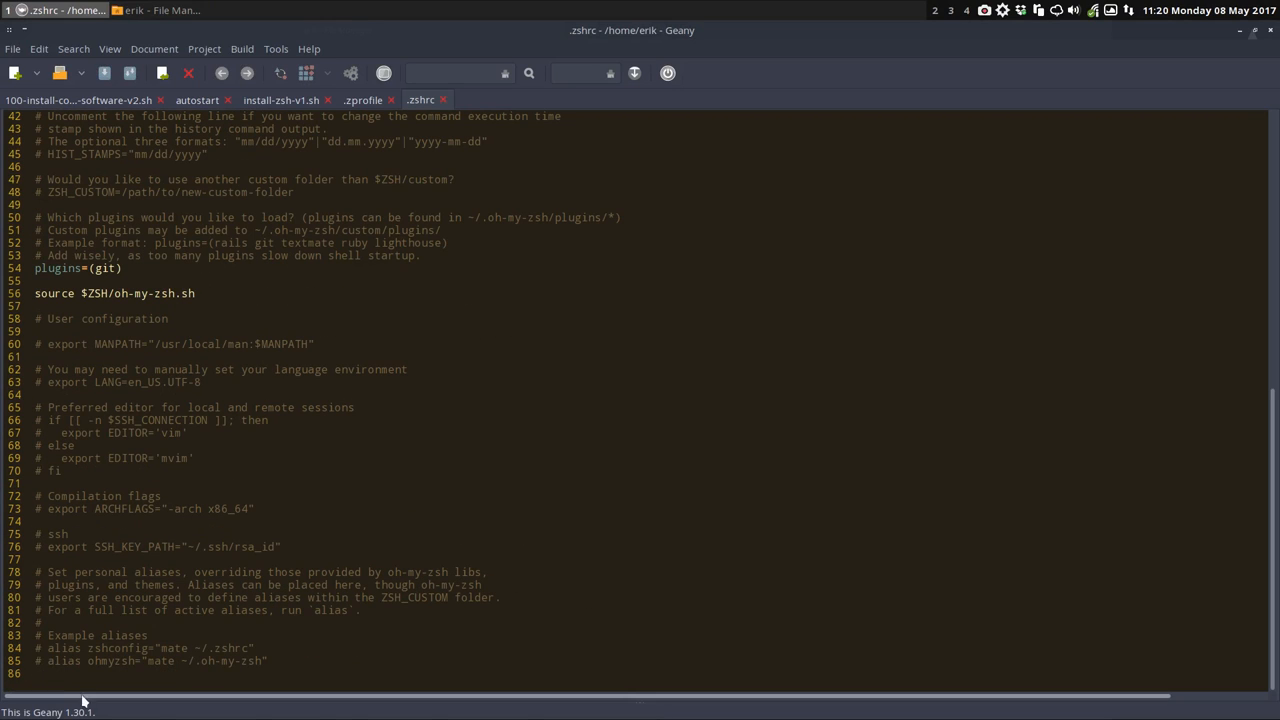
text(neof)
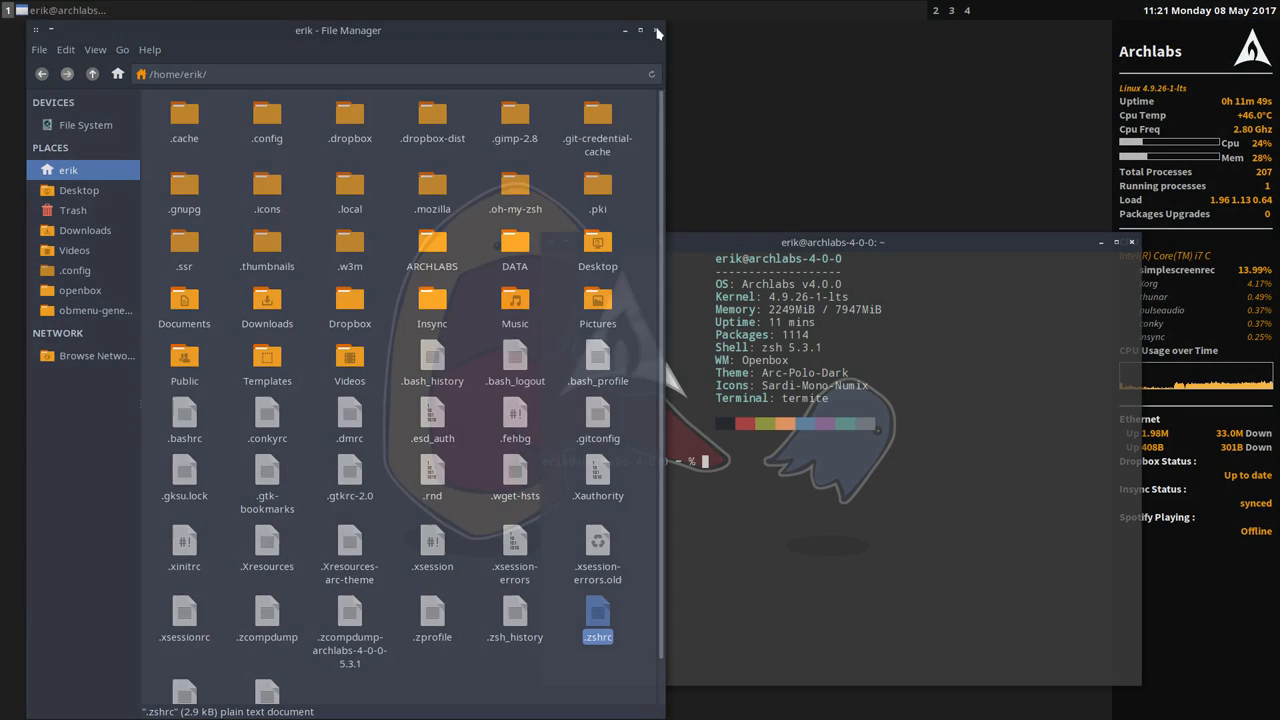
Close the file manager, relaunch it to open Trash briefly, and close the terminal.
click(657, 30)
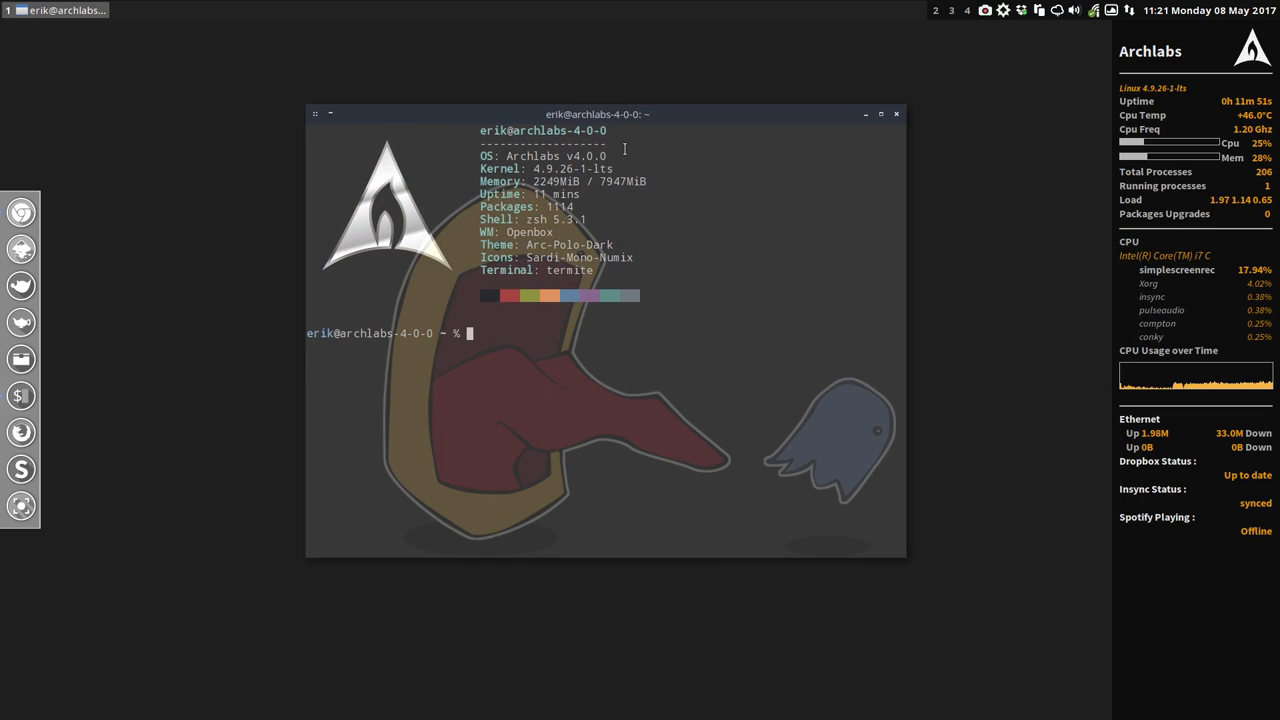
double_click(560, 168)
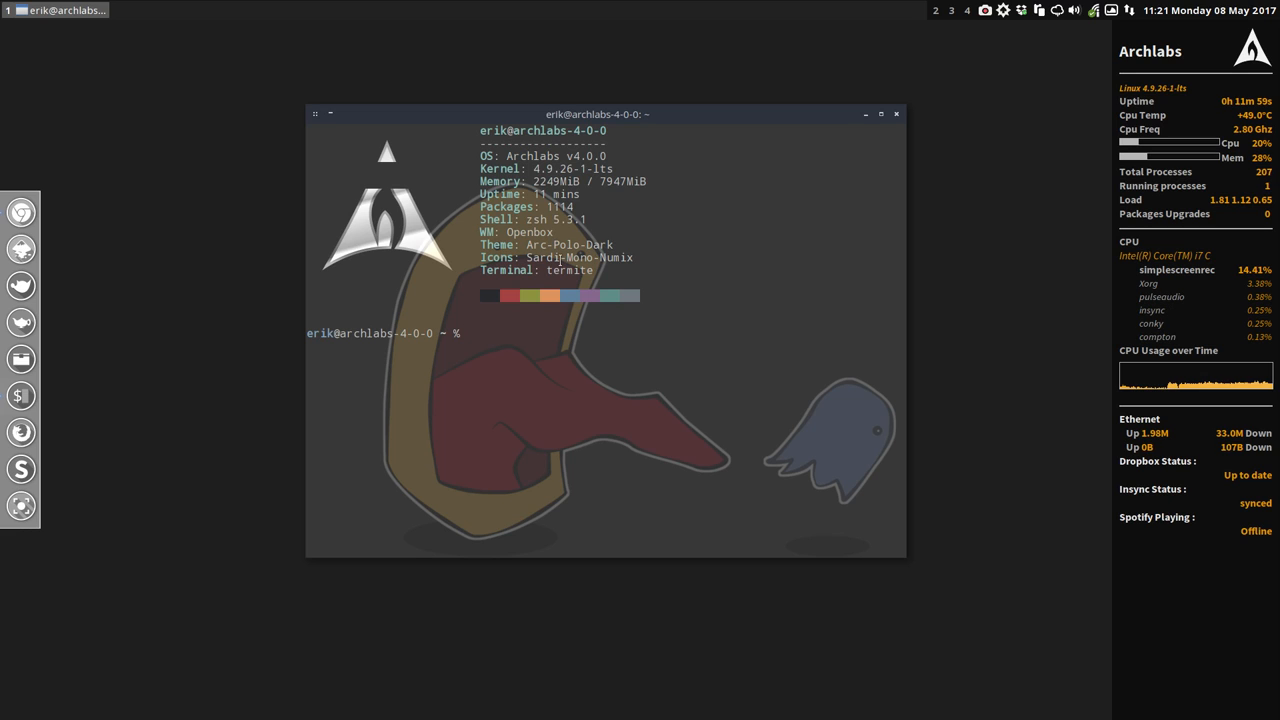
mouse_move(127, 343)
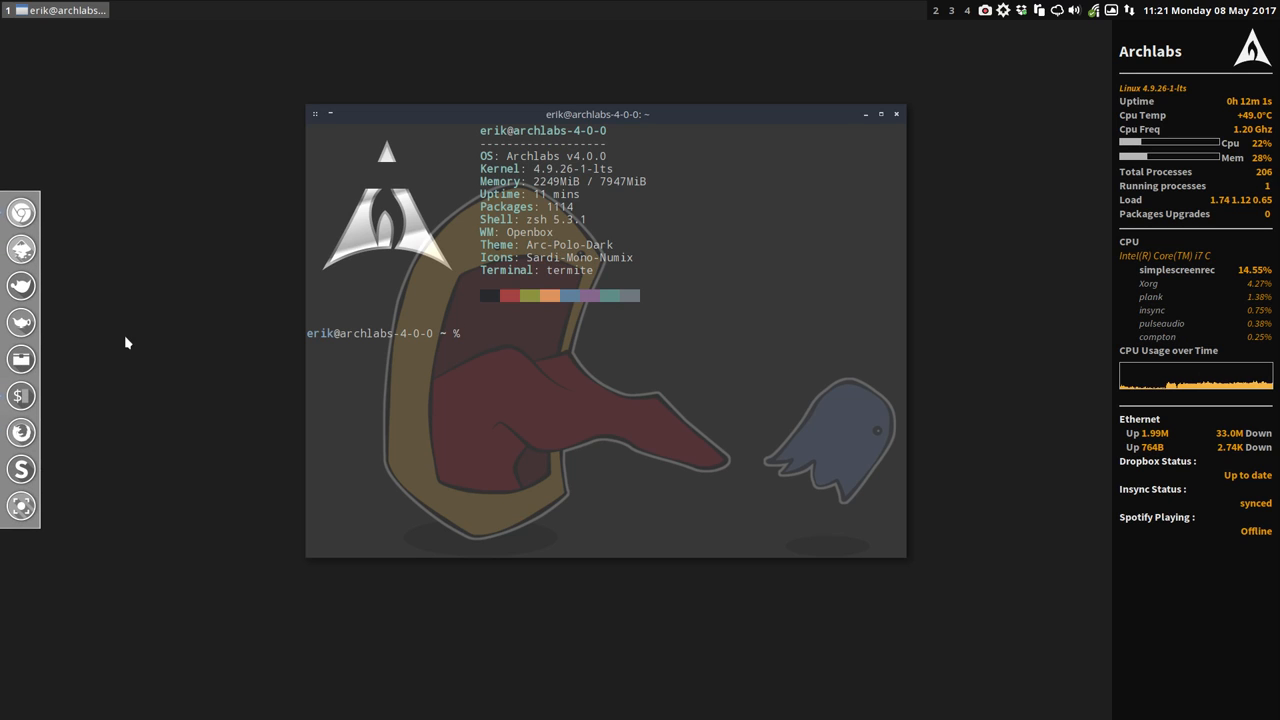
right_click(127, 343)
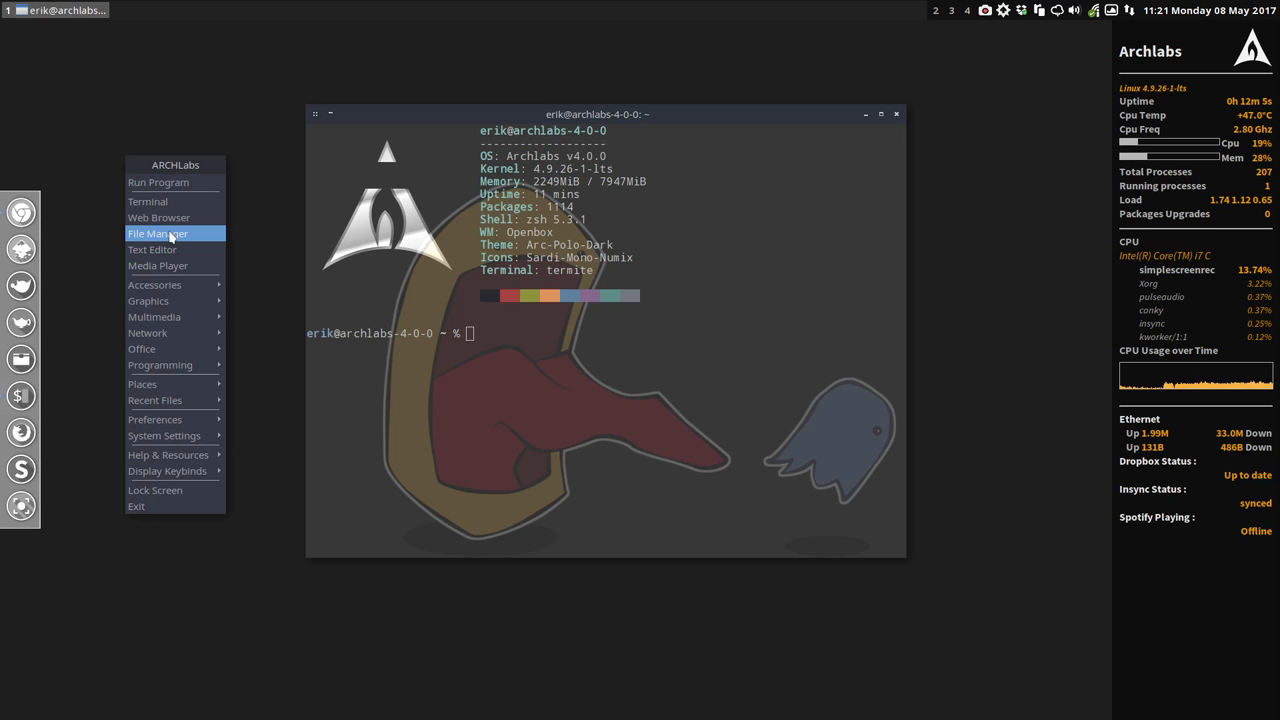
click(157, 233)
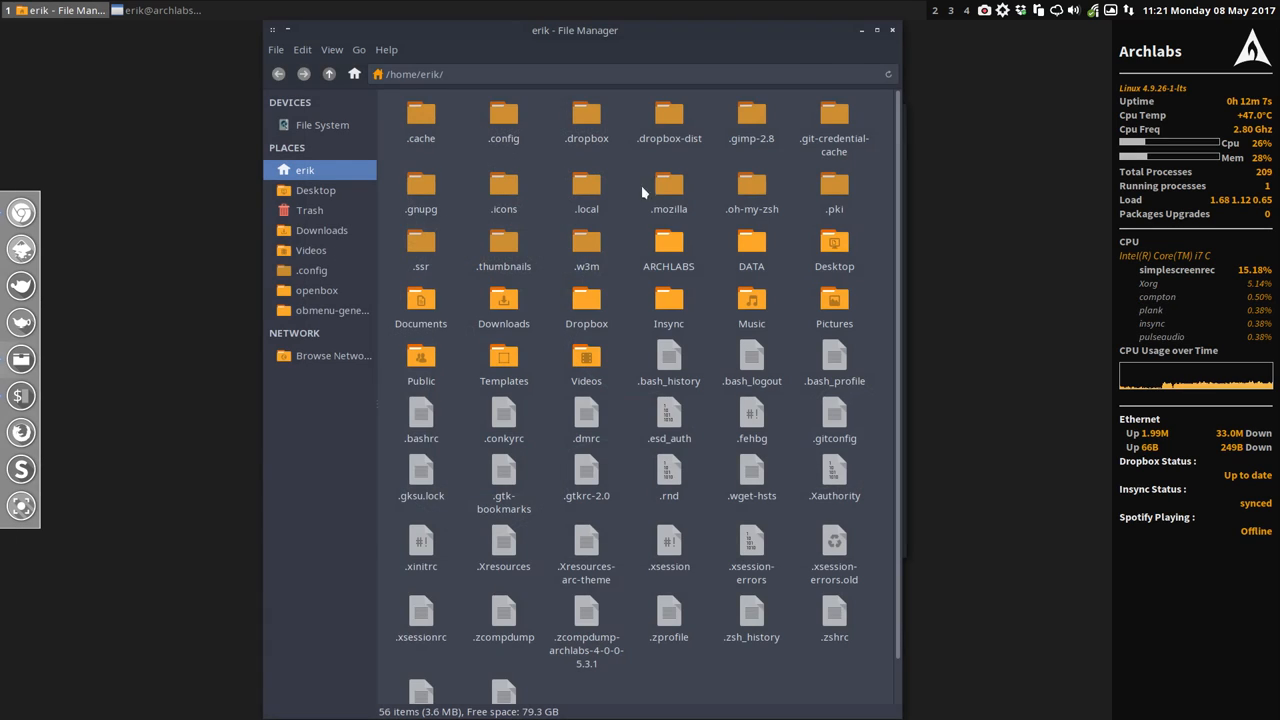
right_click(310, 210)
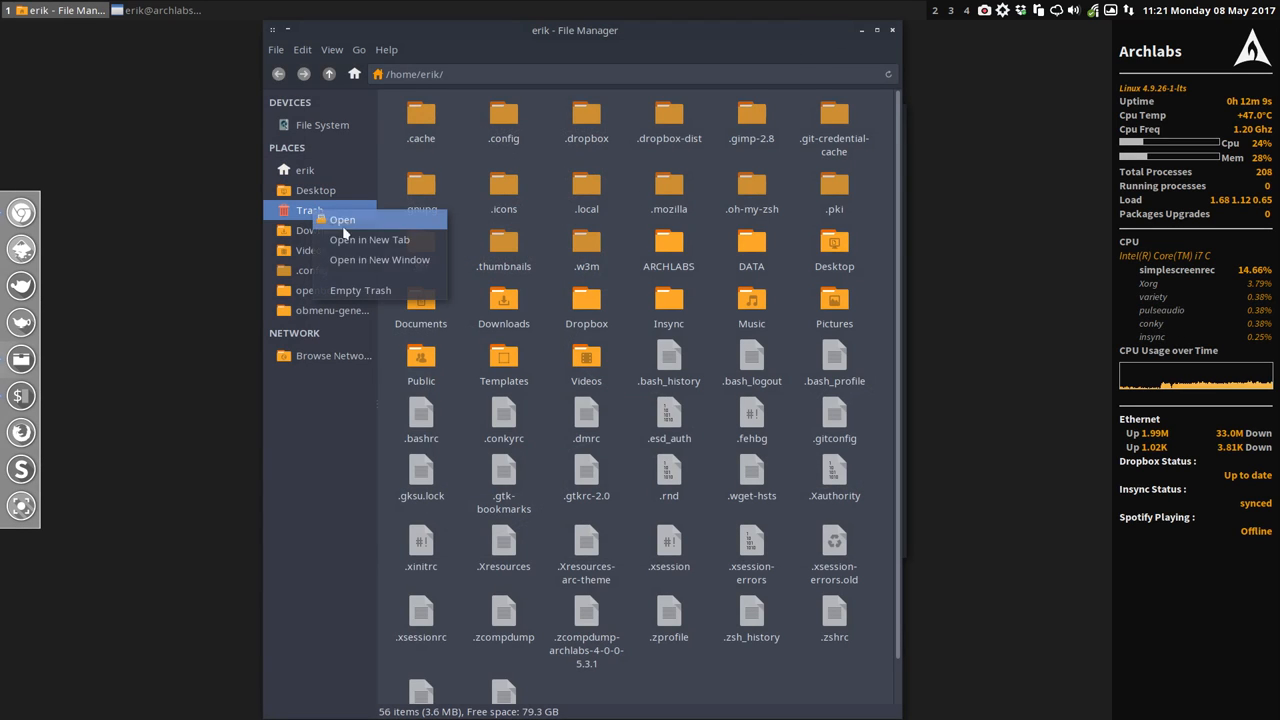
click(360, 290)
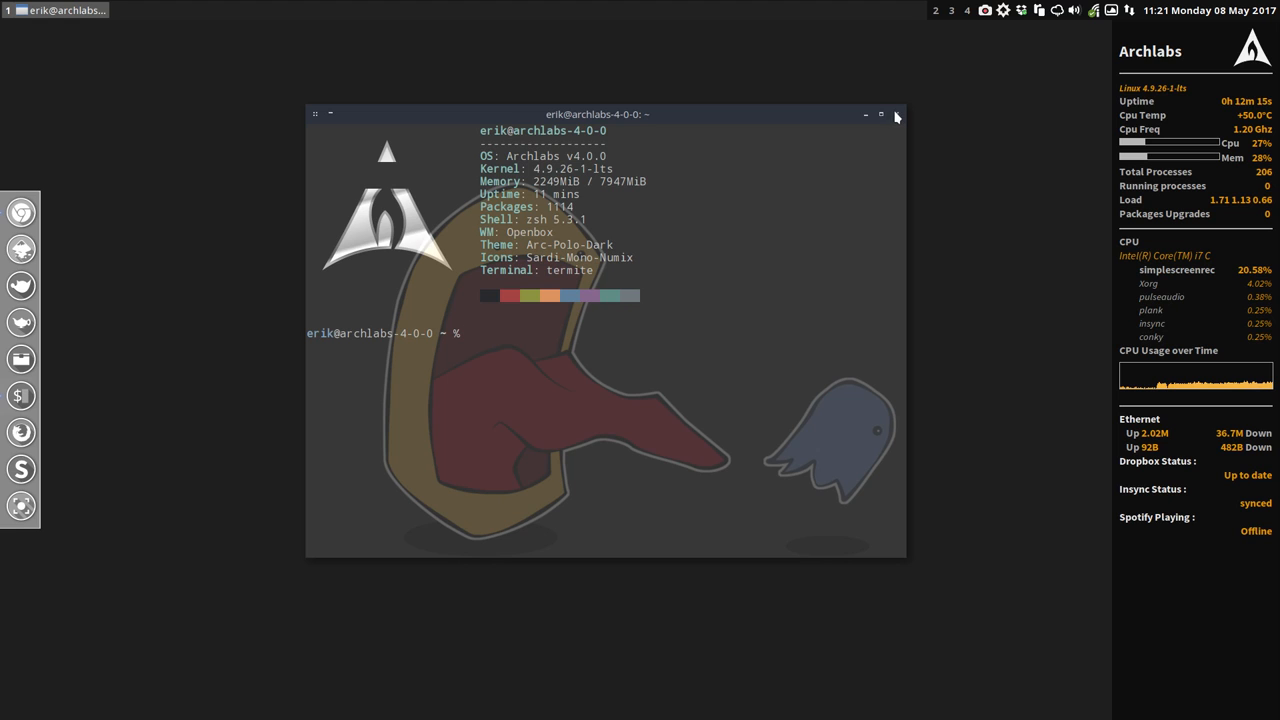
click(896, 114)
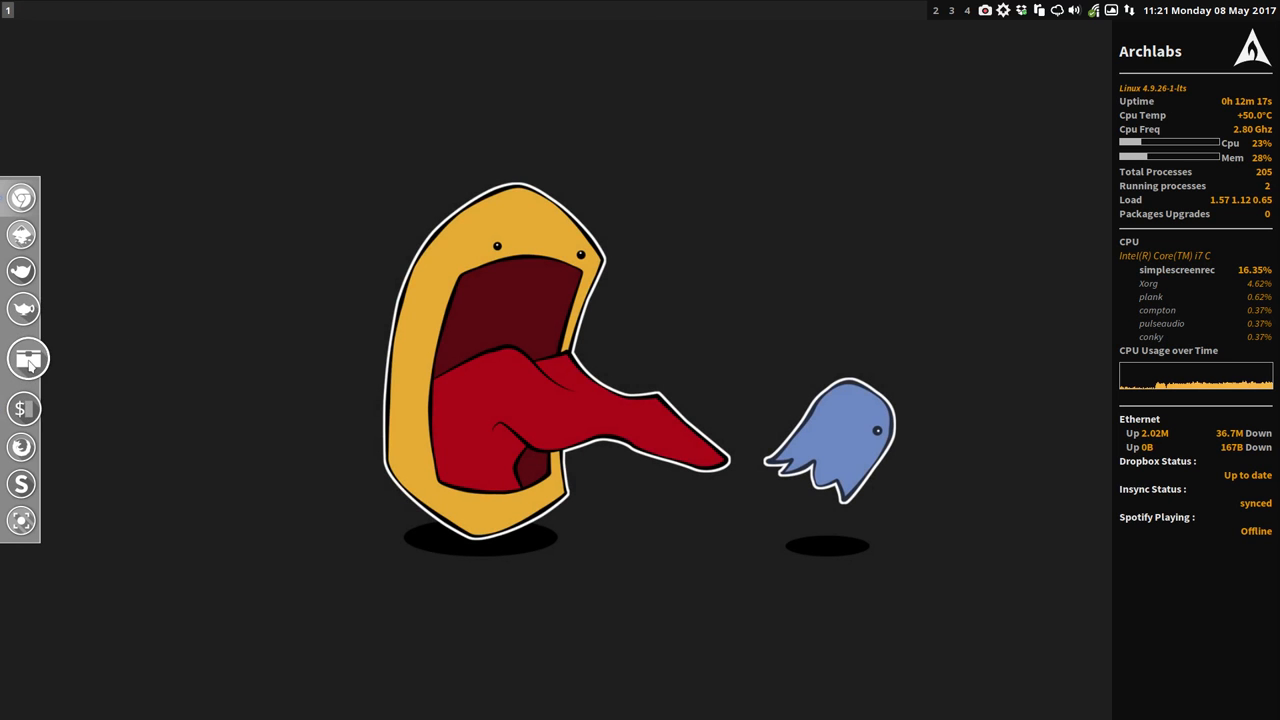
Navigate from home through DATA and ArchLabs-nemesis into the personal scripts folder.
click(28, 359)
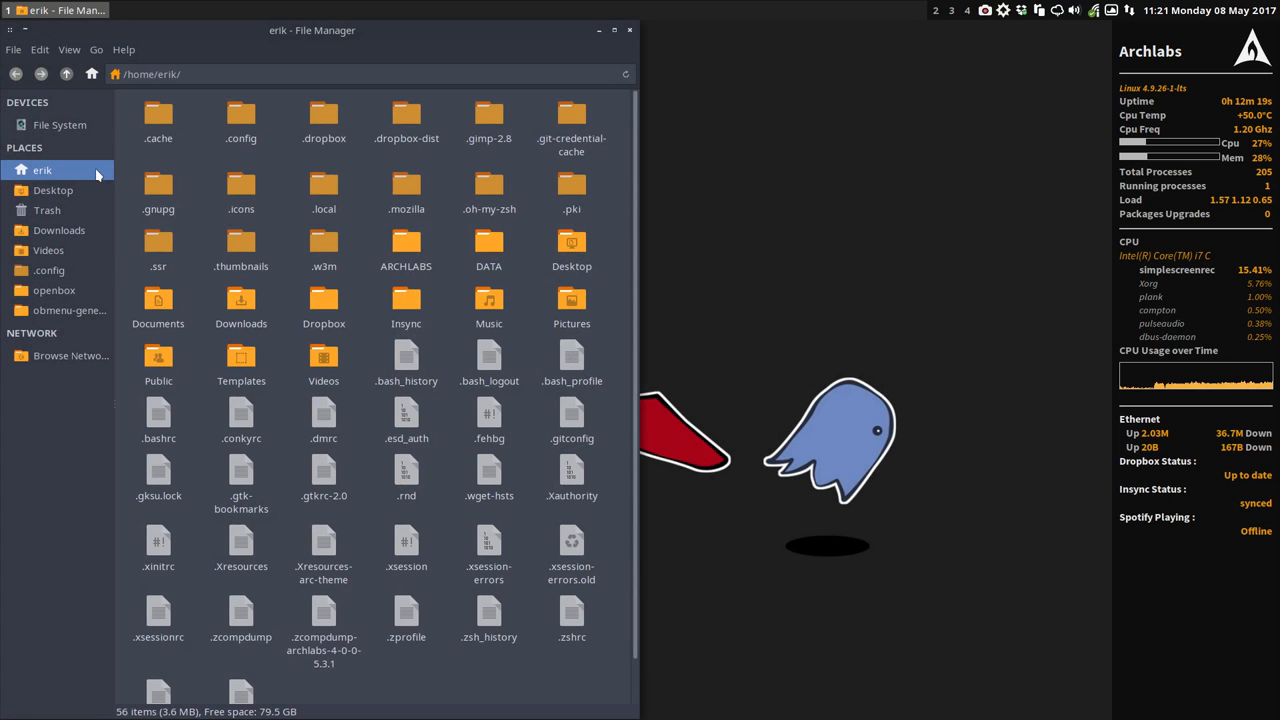
mouse_move(283, 278)
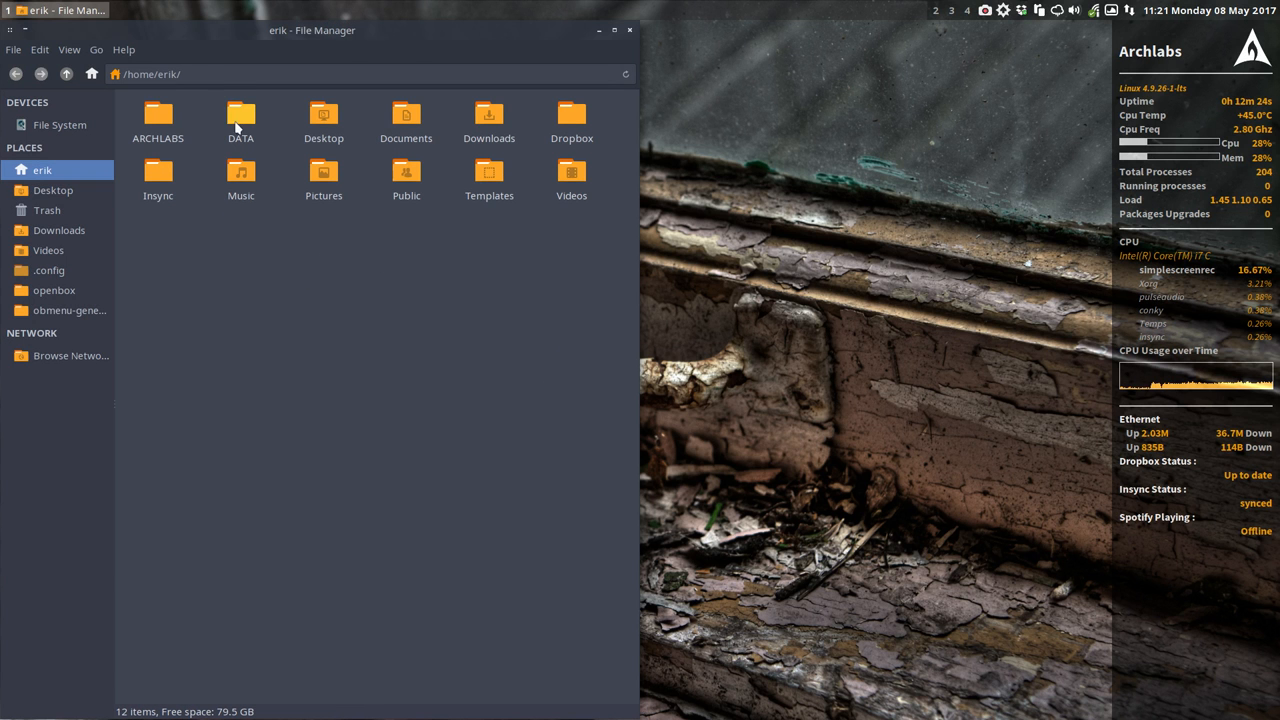
double_click(240, 115)
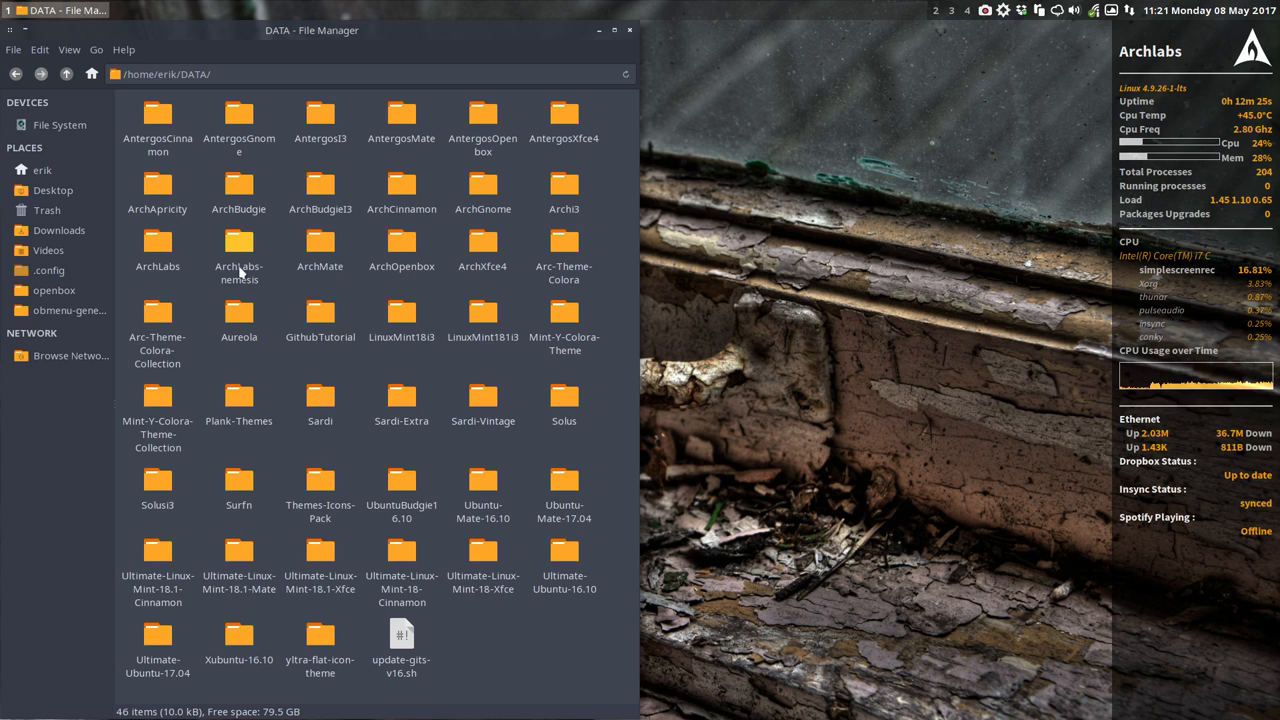
double_click(238, 248)
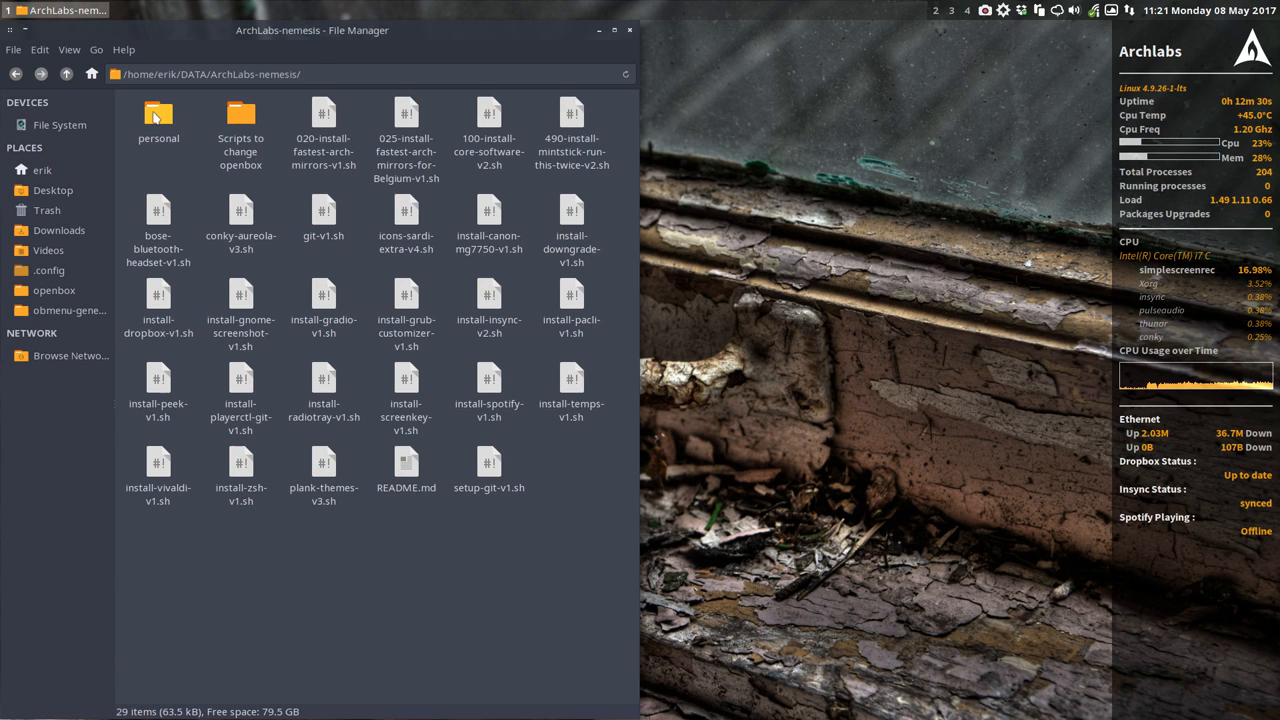
double_click(158, 118)
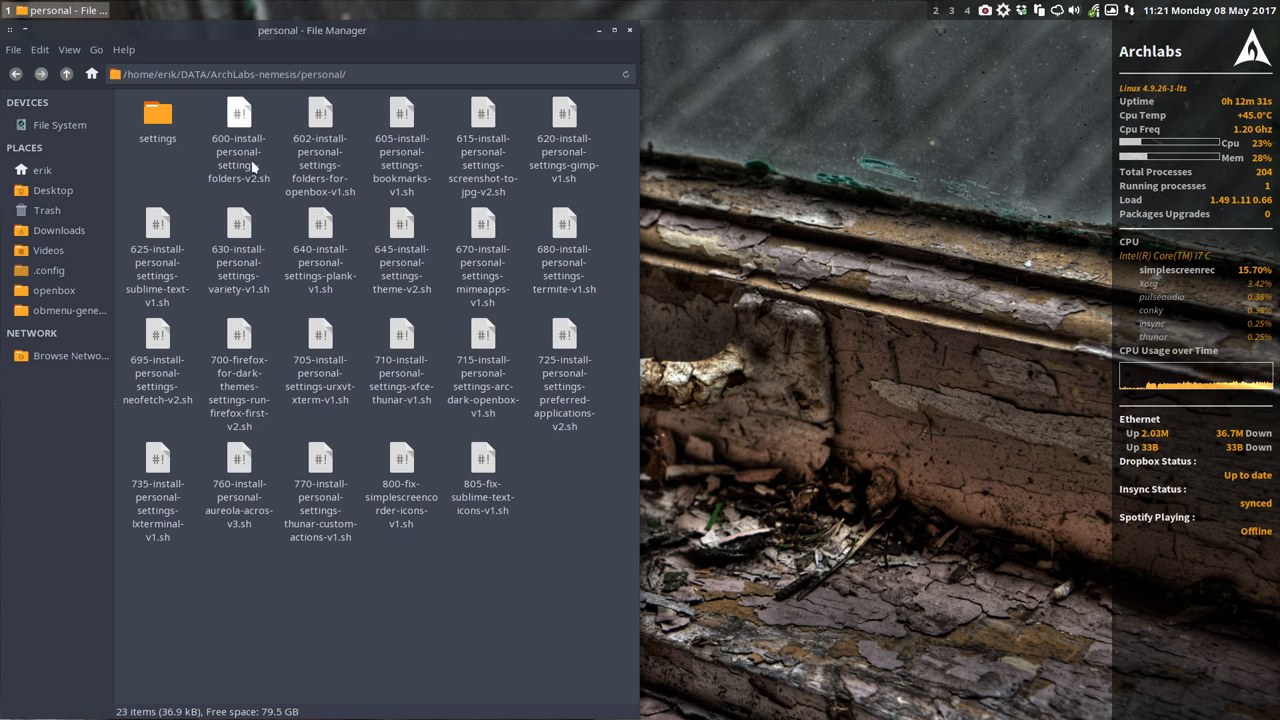
mouse_move(372, 65)
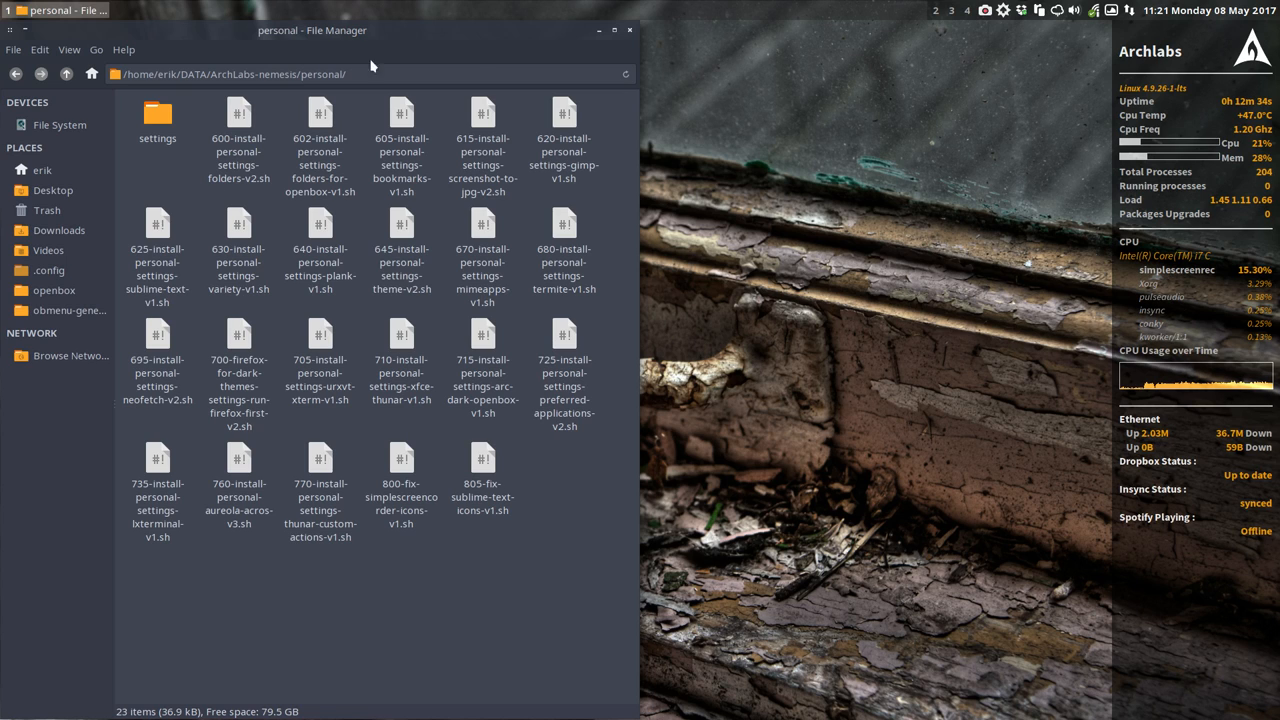
mouse_move(770, 81)
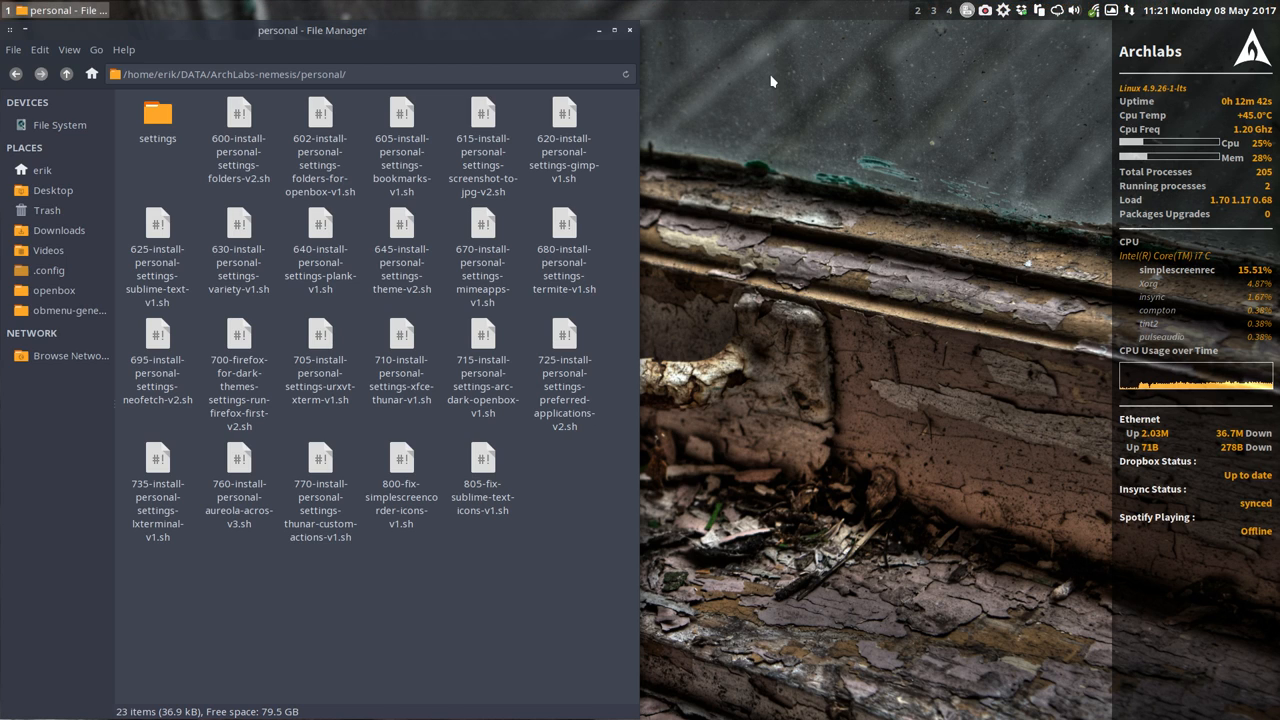
mouse_move(661, 265)
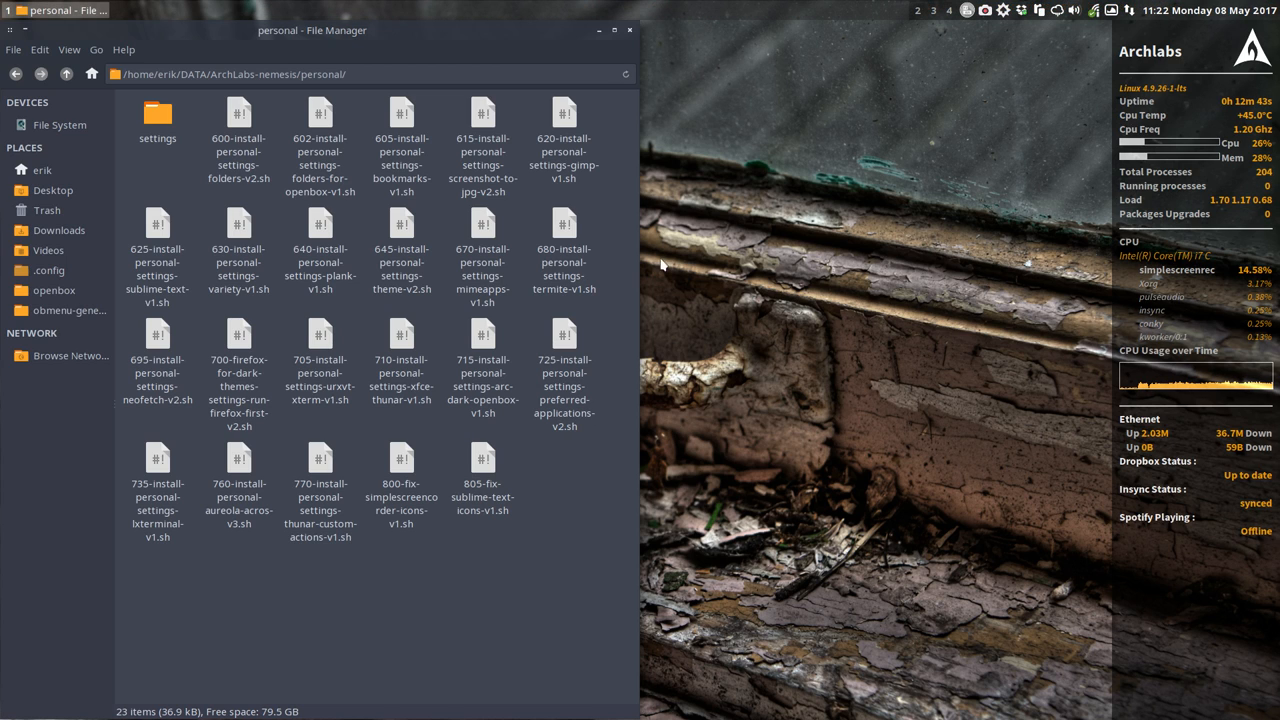
mouse_move(547, 548)
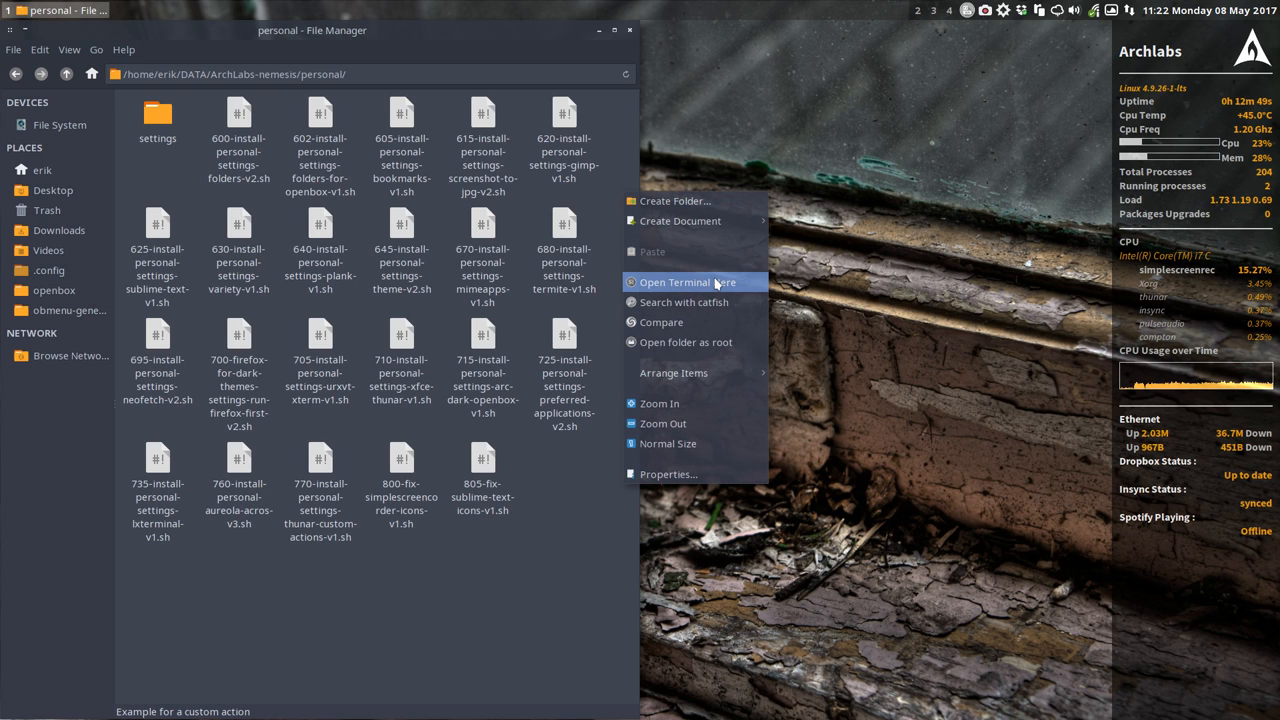
Open a terminal in the personal folder, tile it to the right half, and select scripts briefly.
click(685, 281)
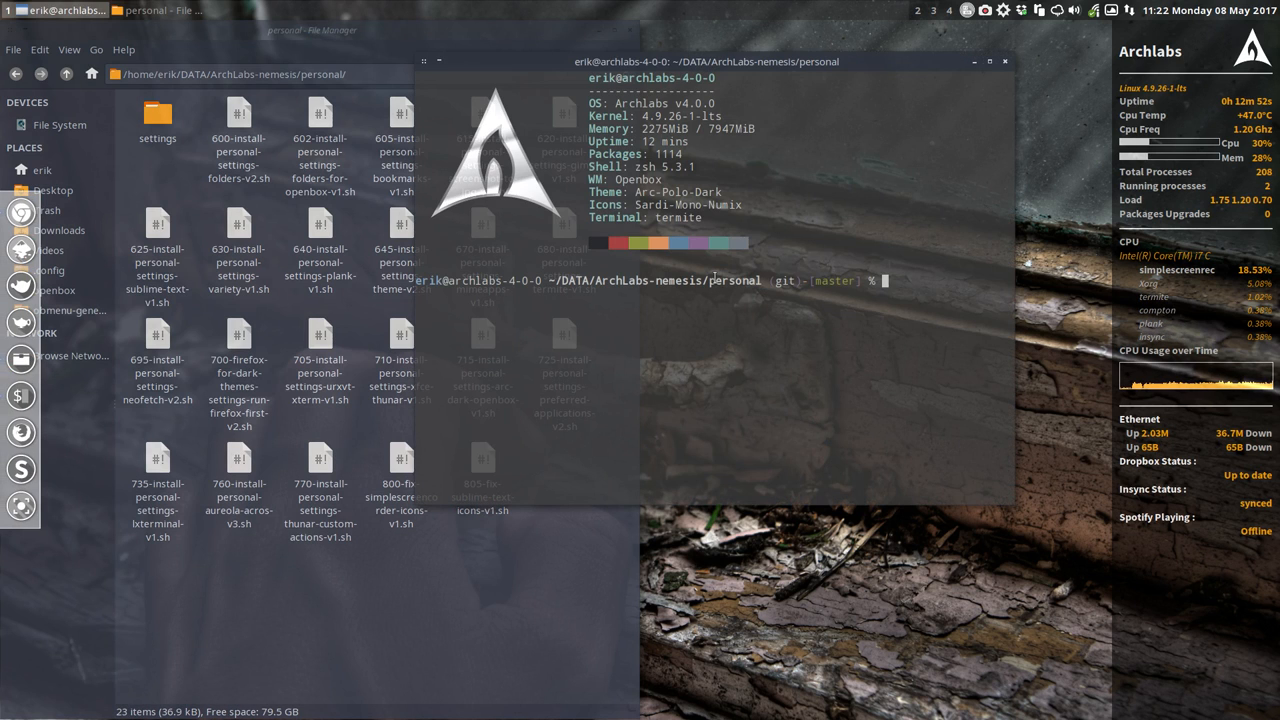
key(Super+6)
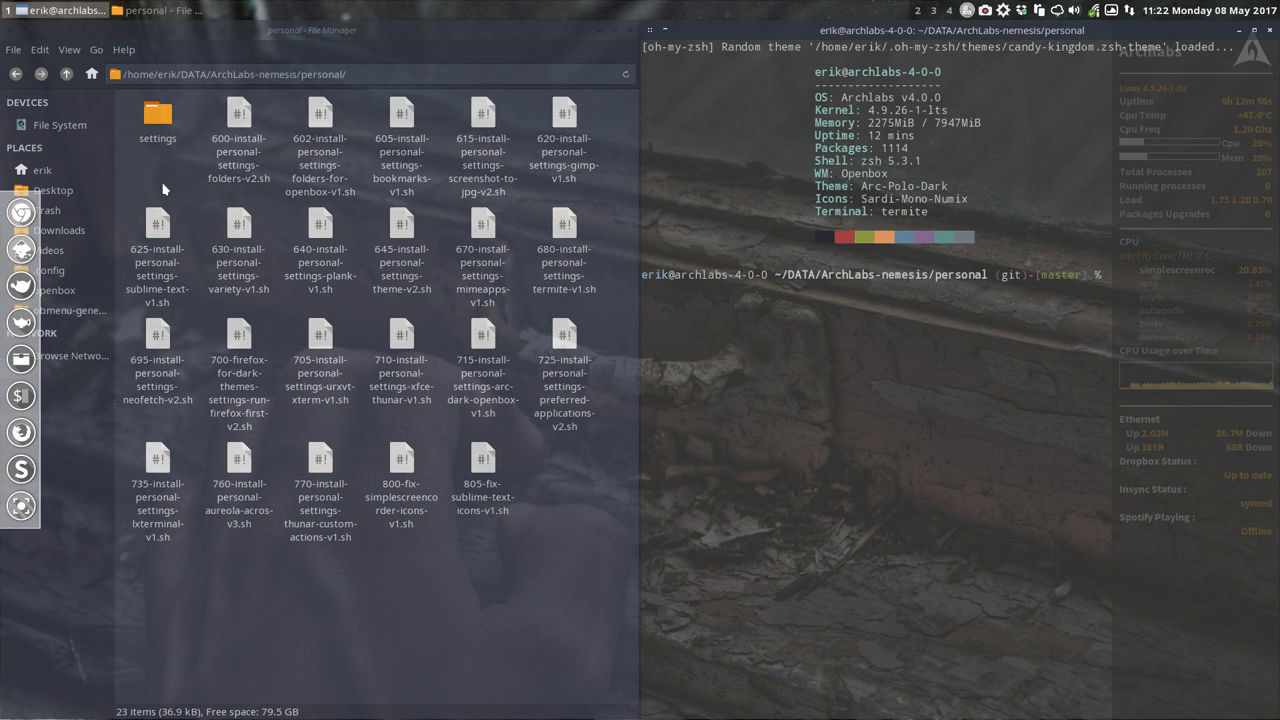
drag(200, 100, 400, 535)
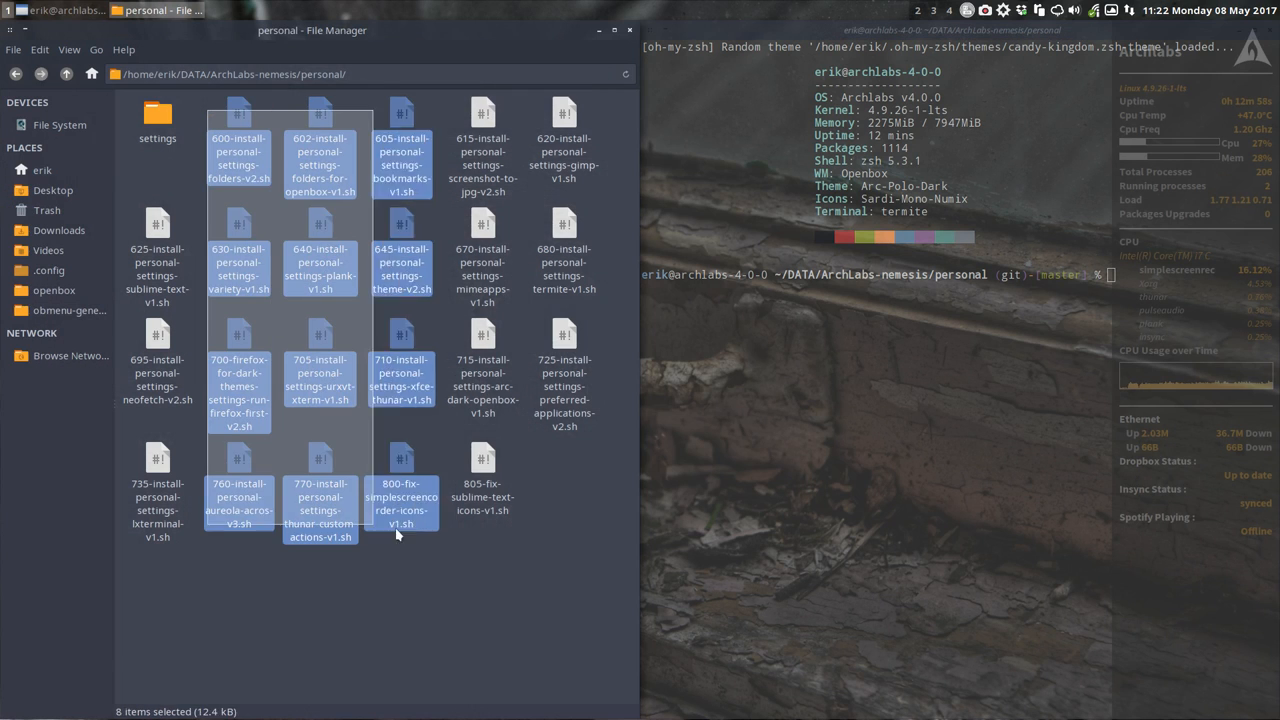
click(556, 576)
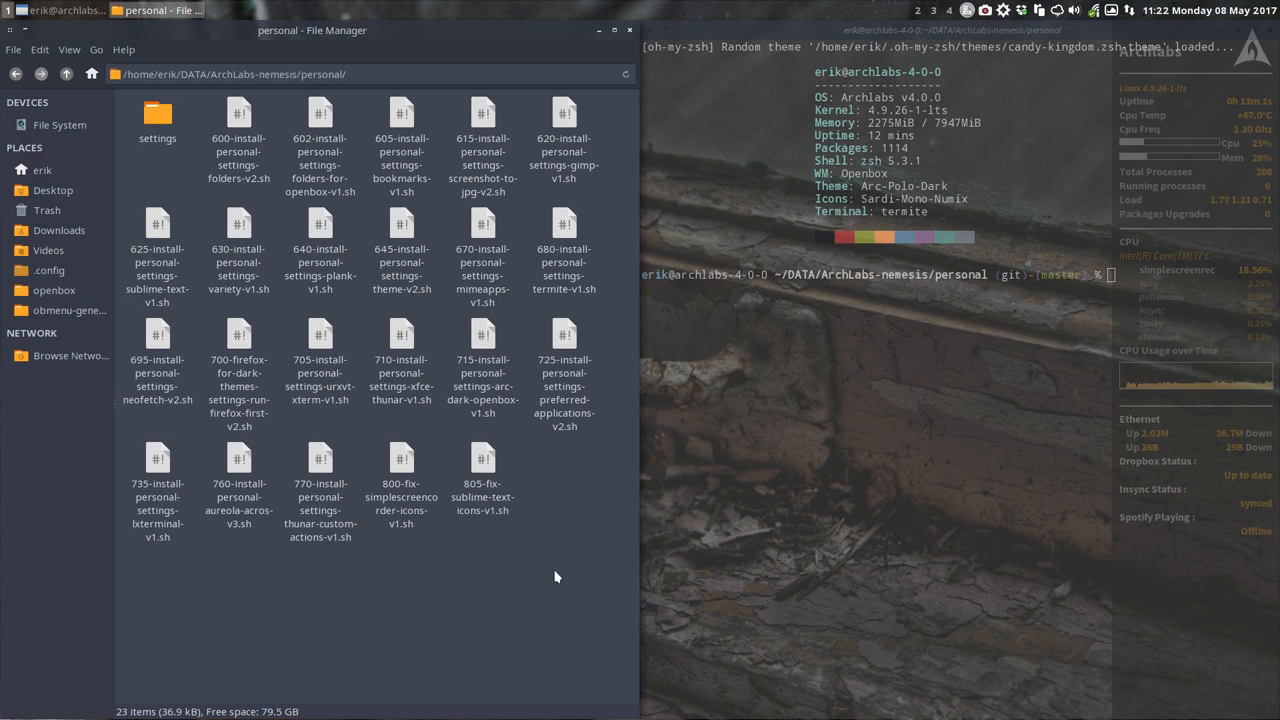
mouse_move(138, 566)
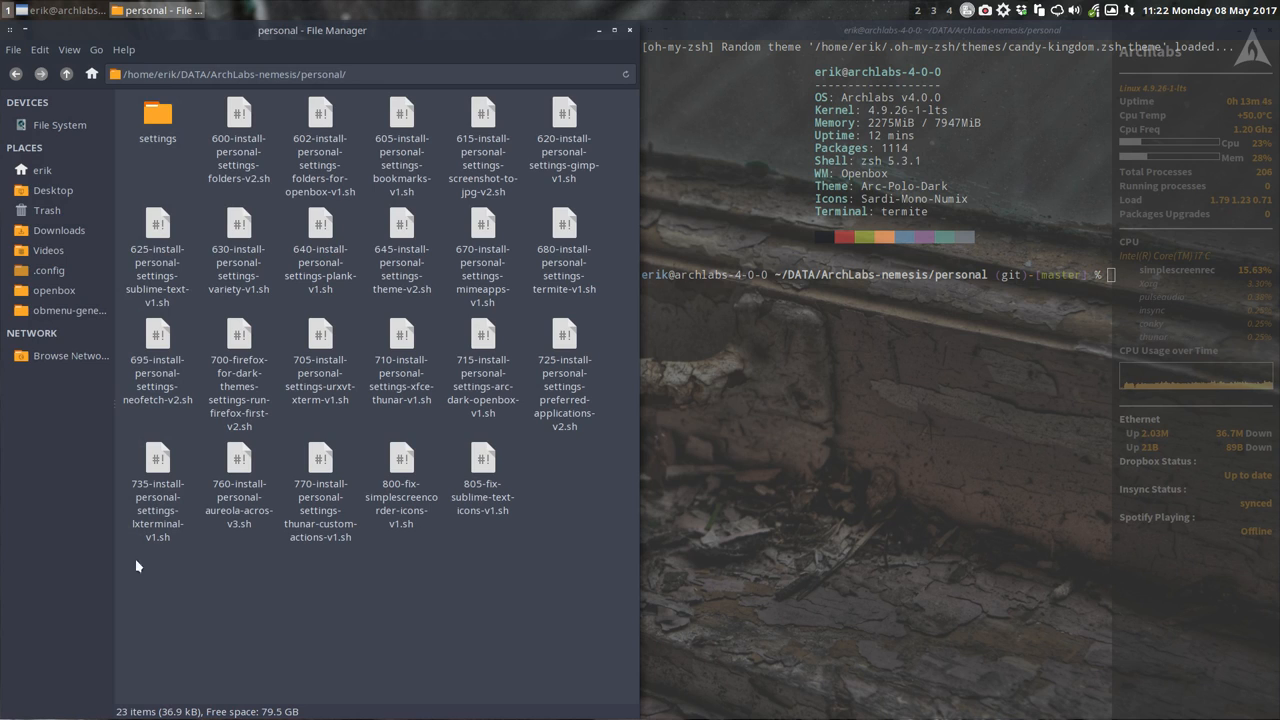
Look inside the settings folder and return up to personal.
drag(135, 210, 640, 560)
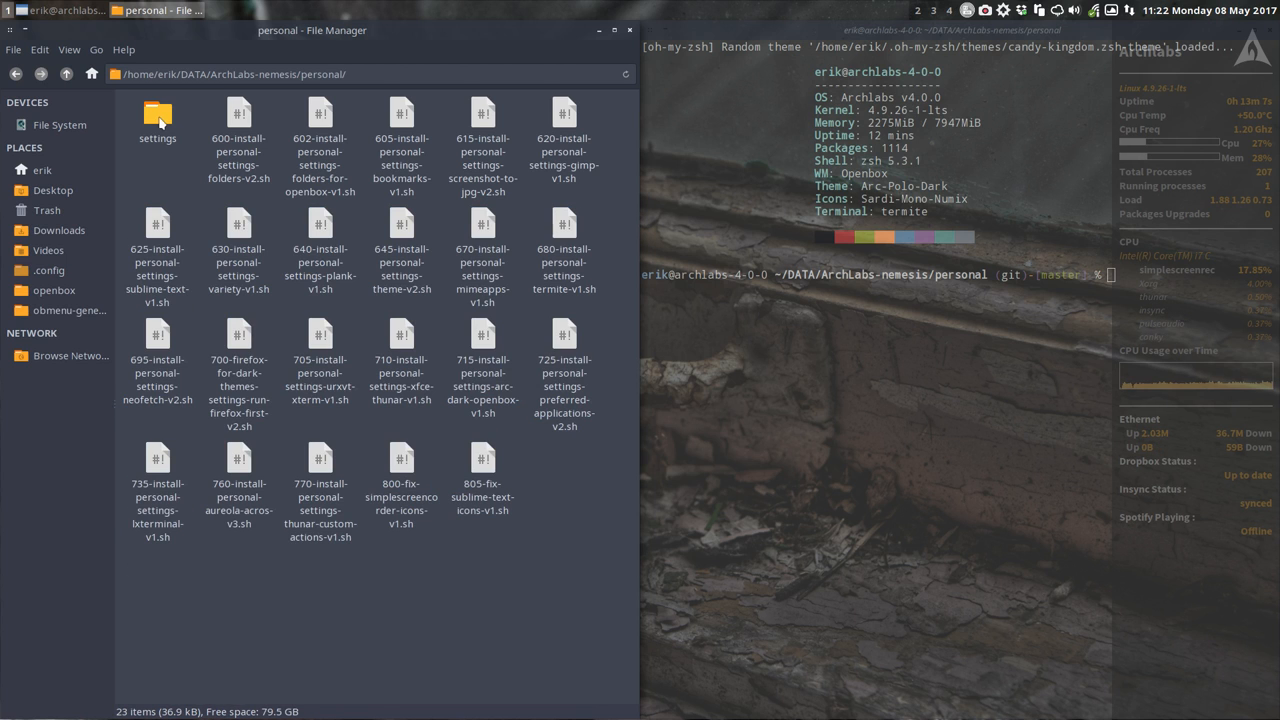
double_click(157, 113)
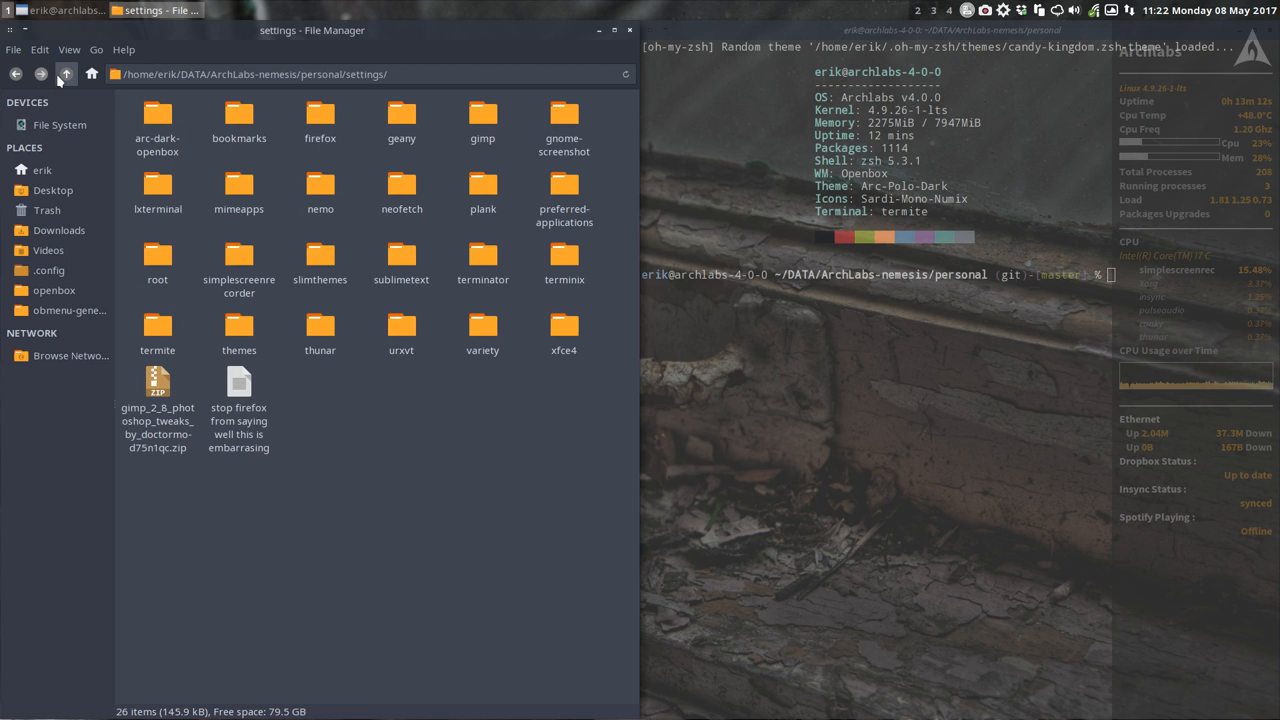
click(66, 74)
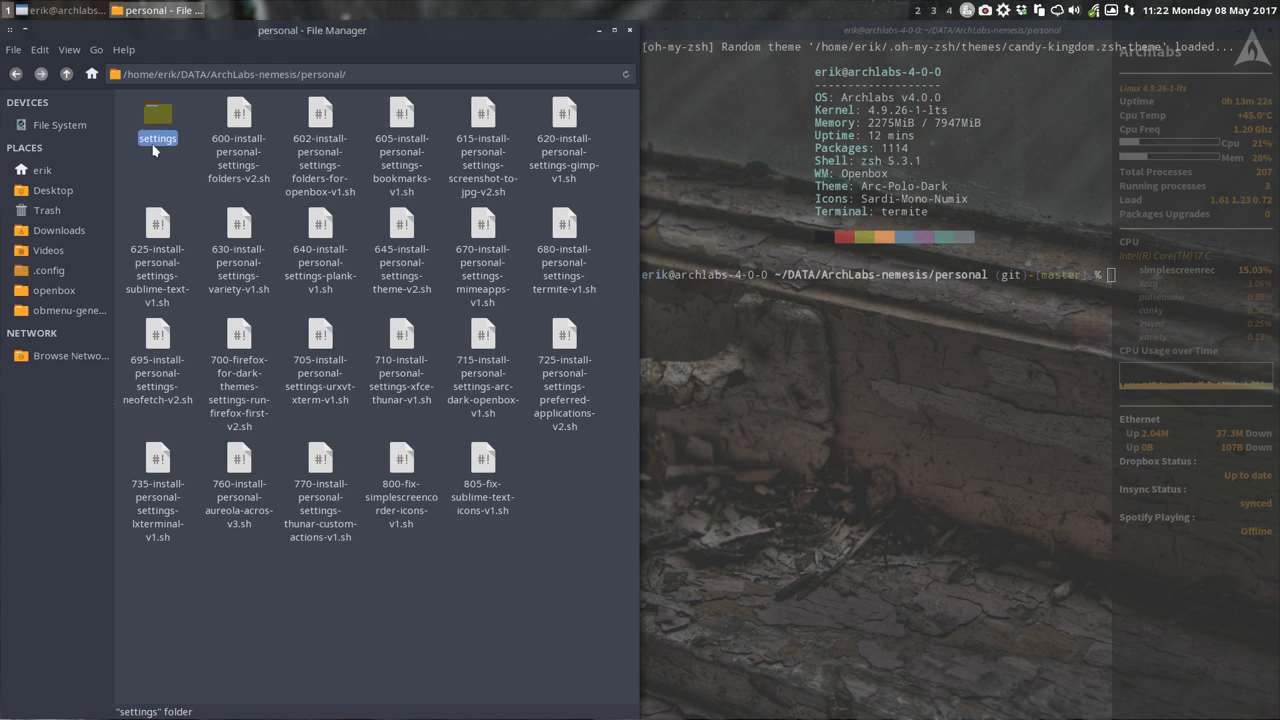
double_click(157, 113)
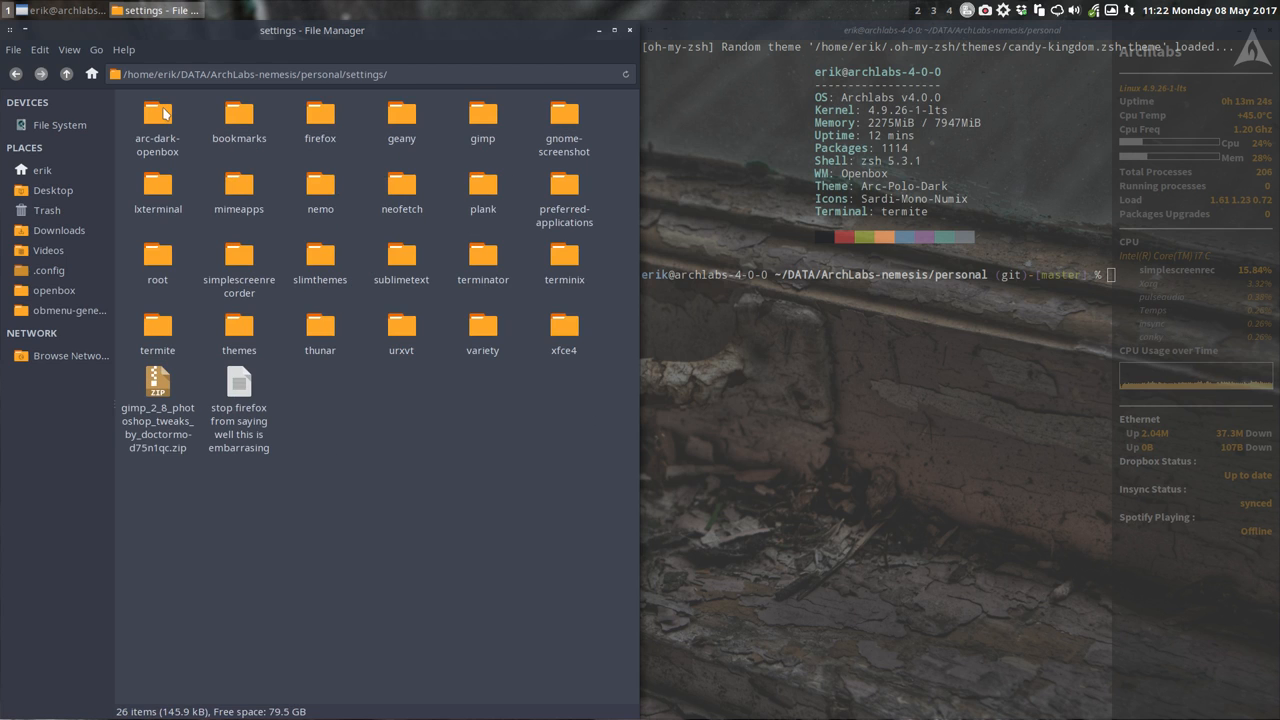
mouse_move(66, 74)
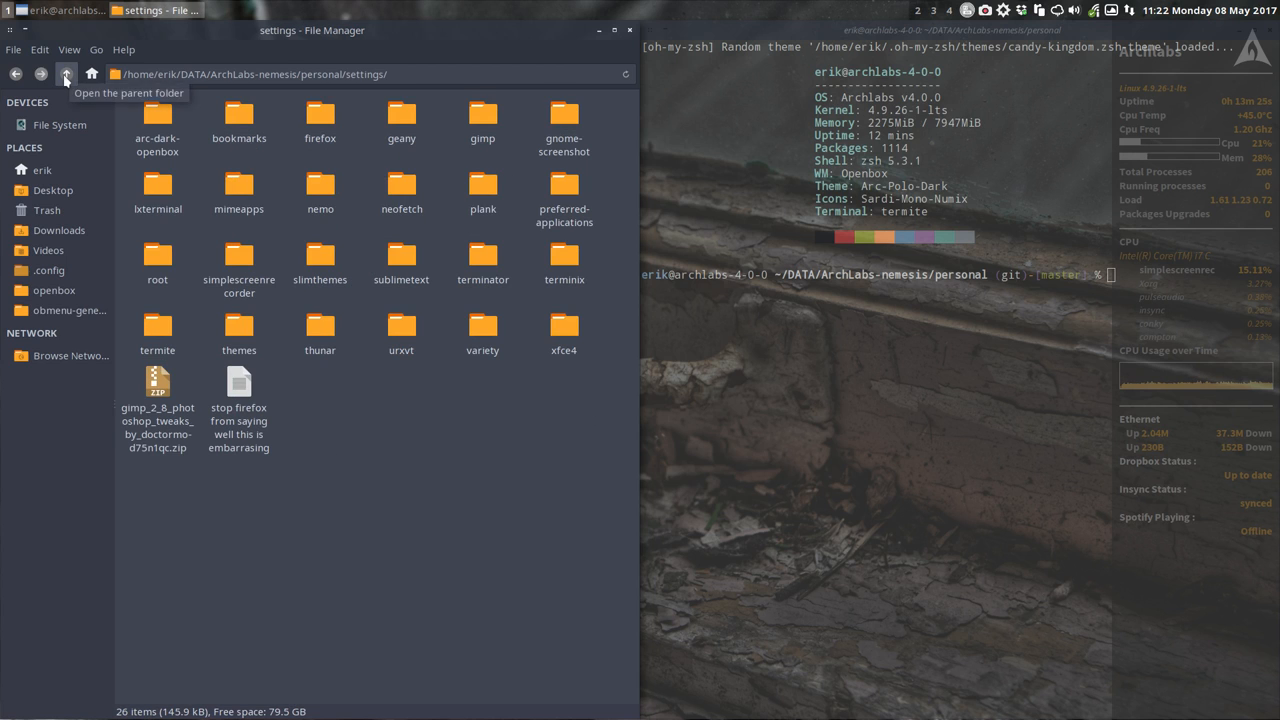
click(66, 73)
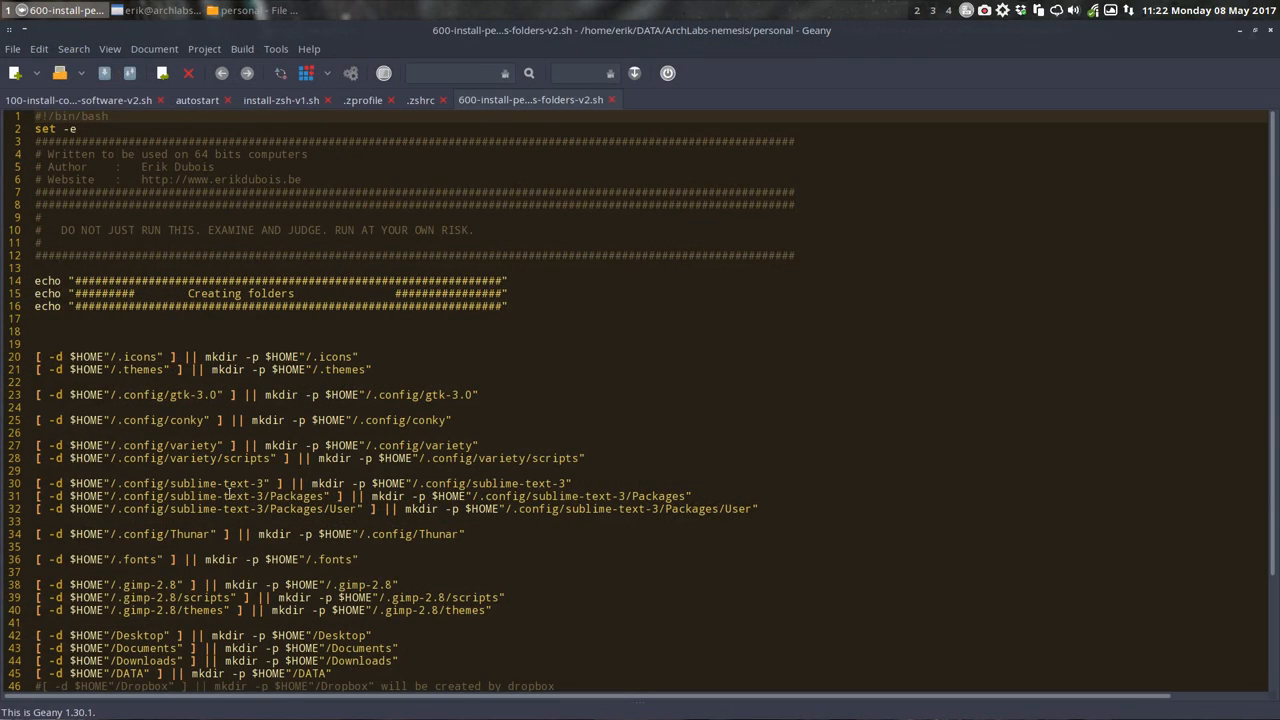
Scroll through the 600 script and highlight the mkdir line for .icons.
scroll(down, 3)
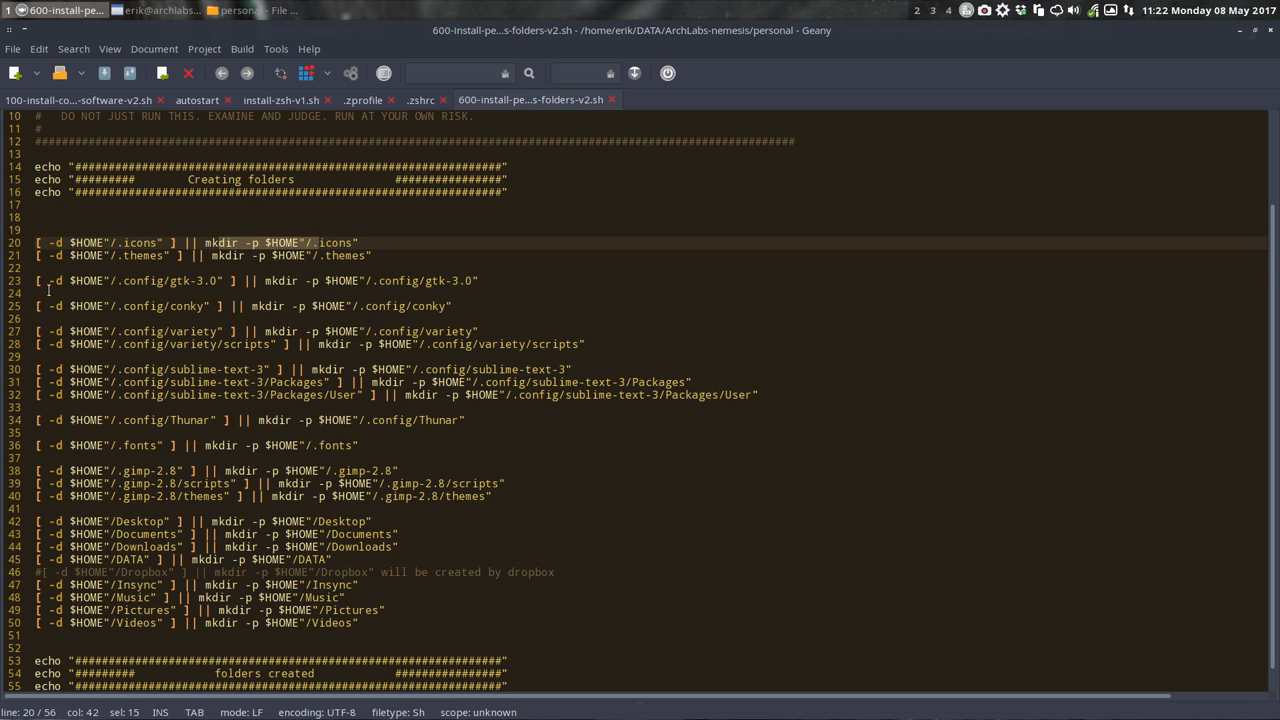
click(350, 255)
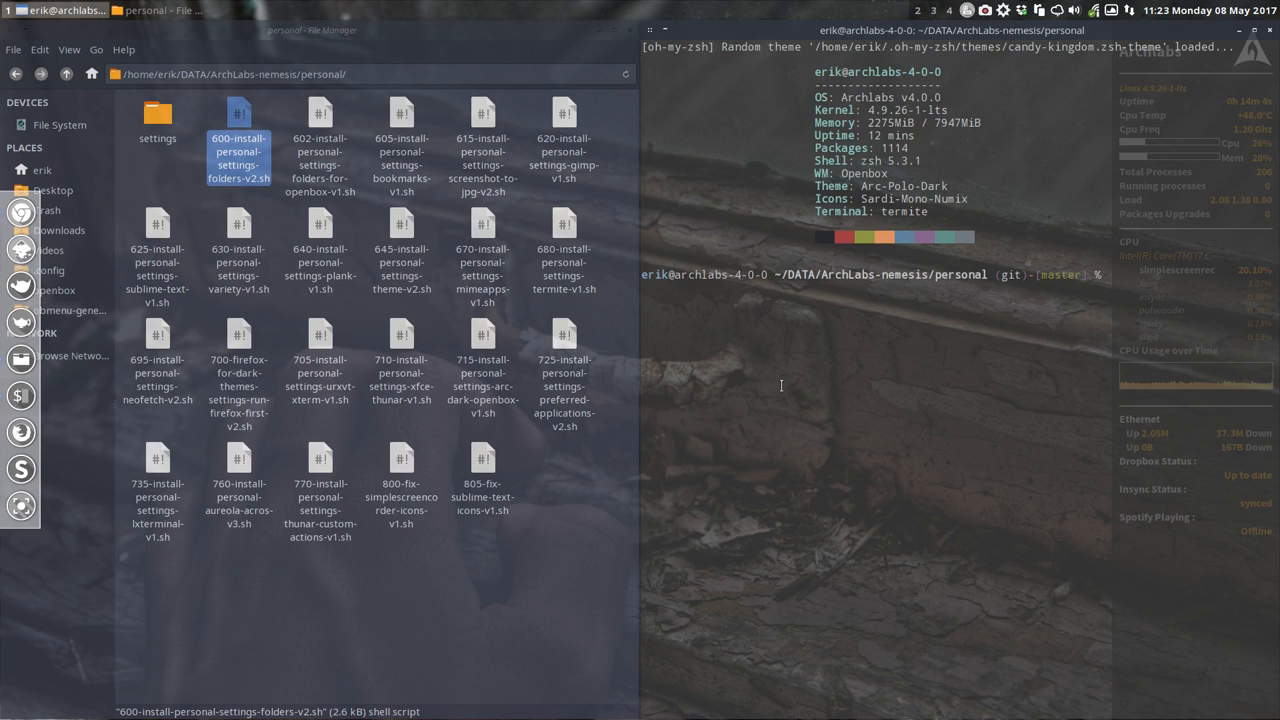
Run ./600-install-personal-settings-folders-v2.sh and the 602 folders script, then select the 605 script.
text(./600-install-personal-settings-folders-v2.sh)
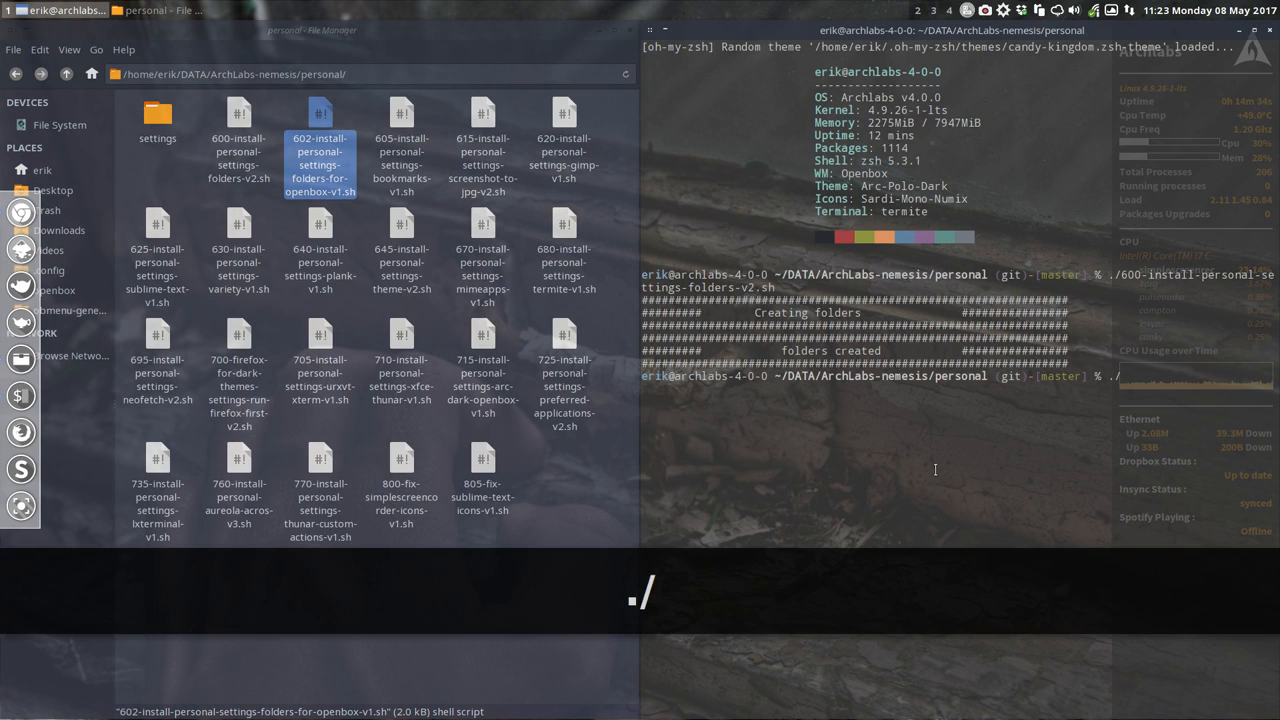
text(60)
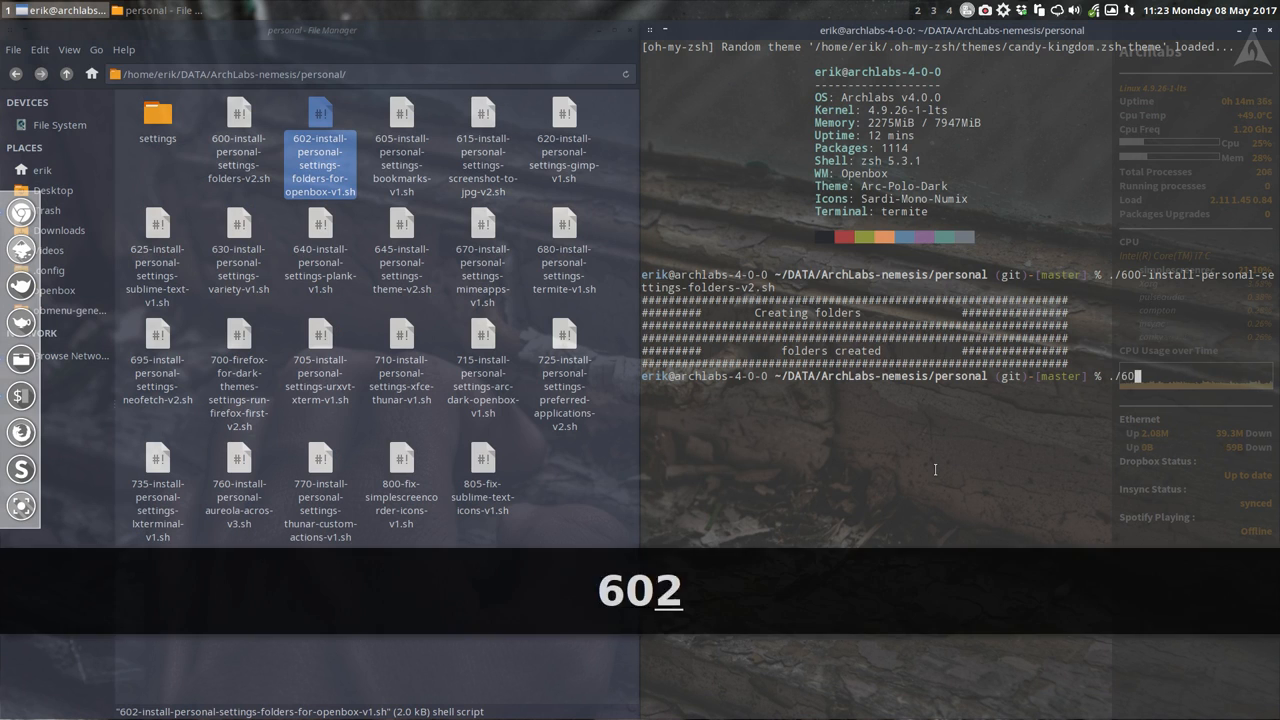
key(Return)
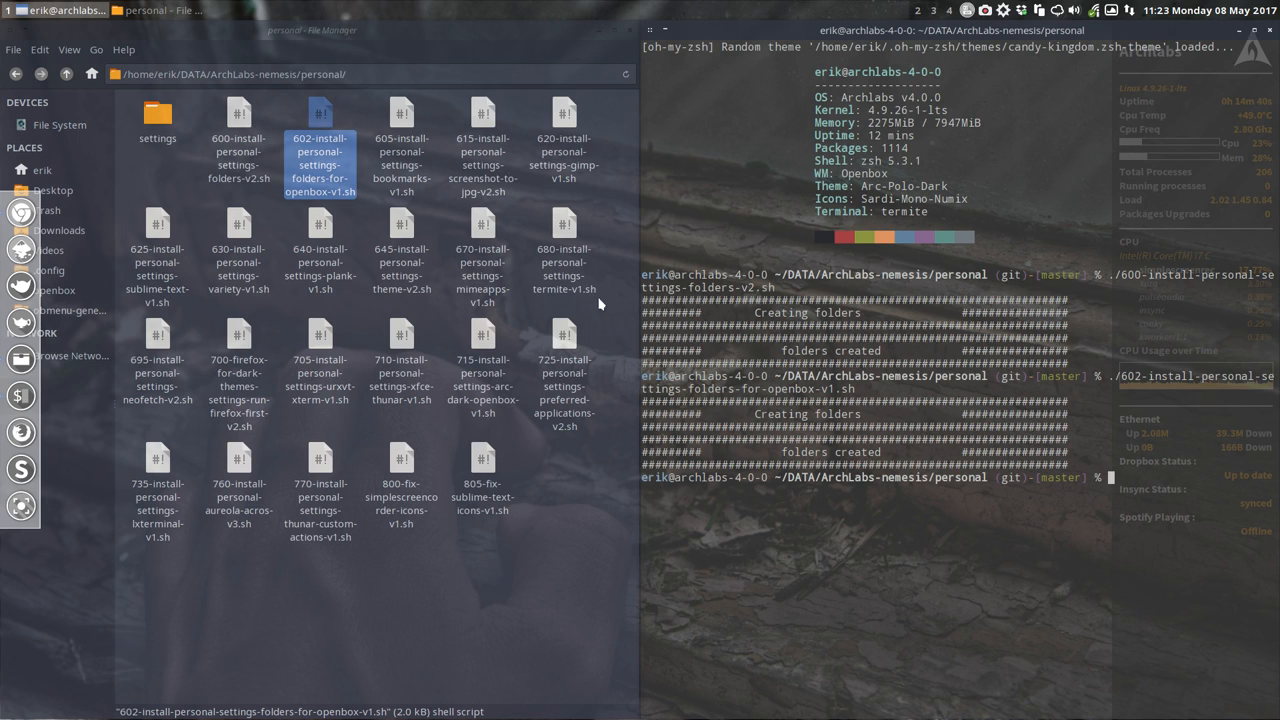
click(401, 113)
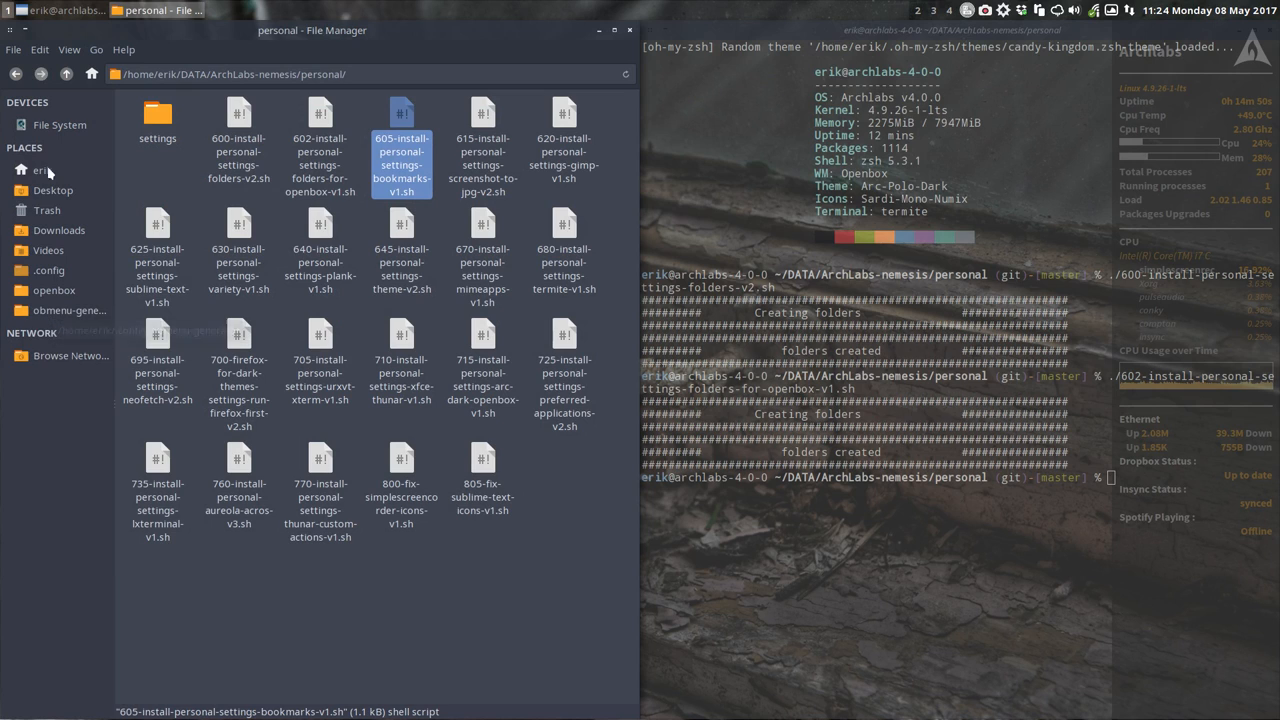
mouse_move(46, 356)
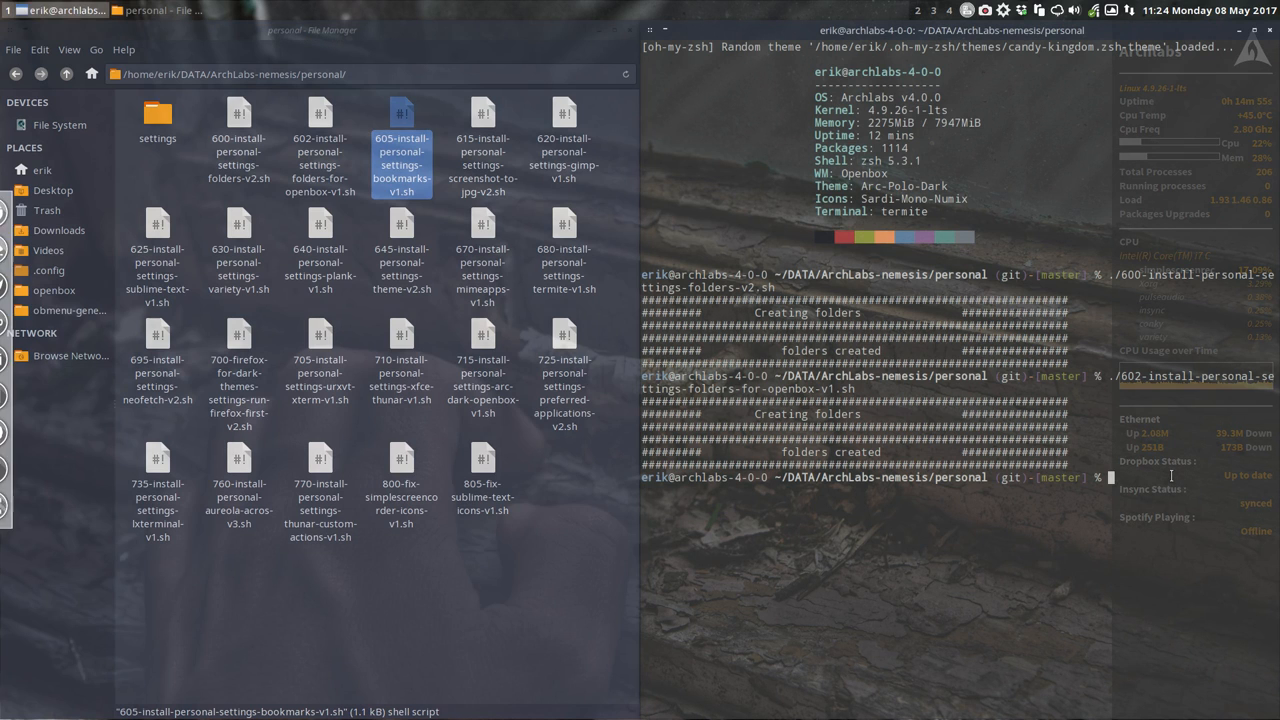
Run the ./605 bookmarks script to add the home folder bookmarks.
text(./6)
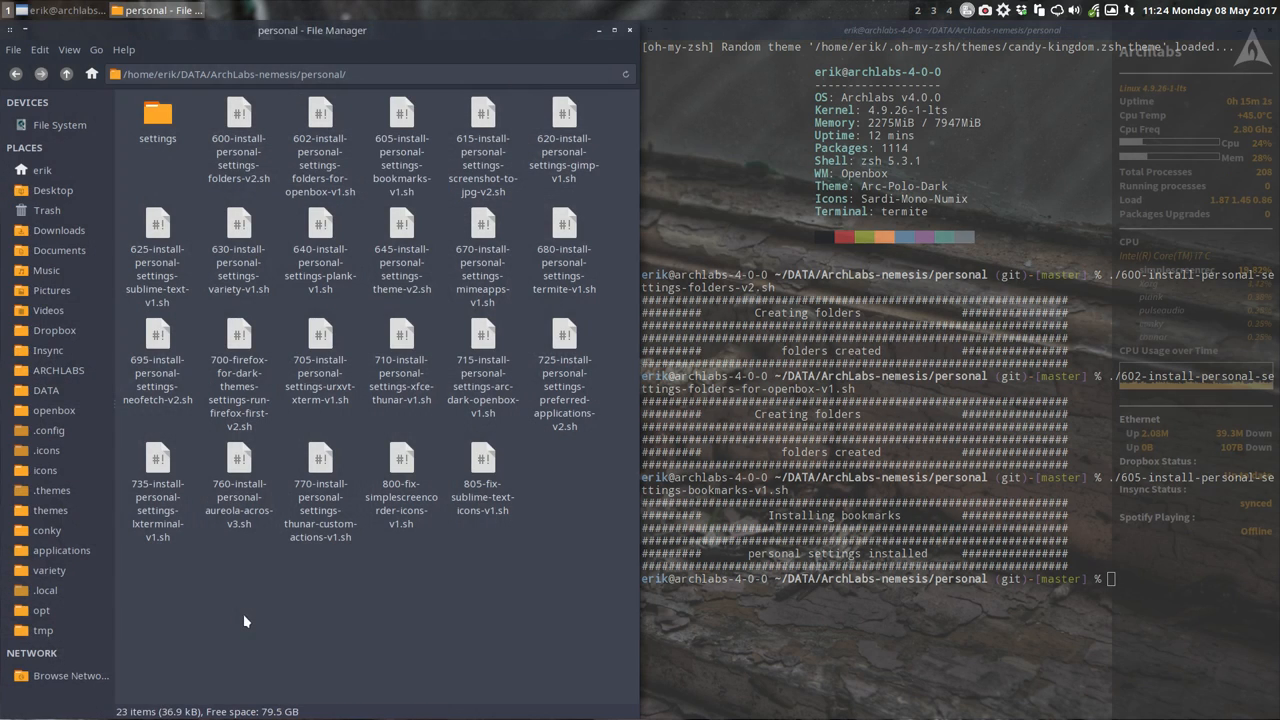
mouse_move(45, 210)
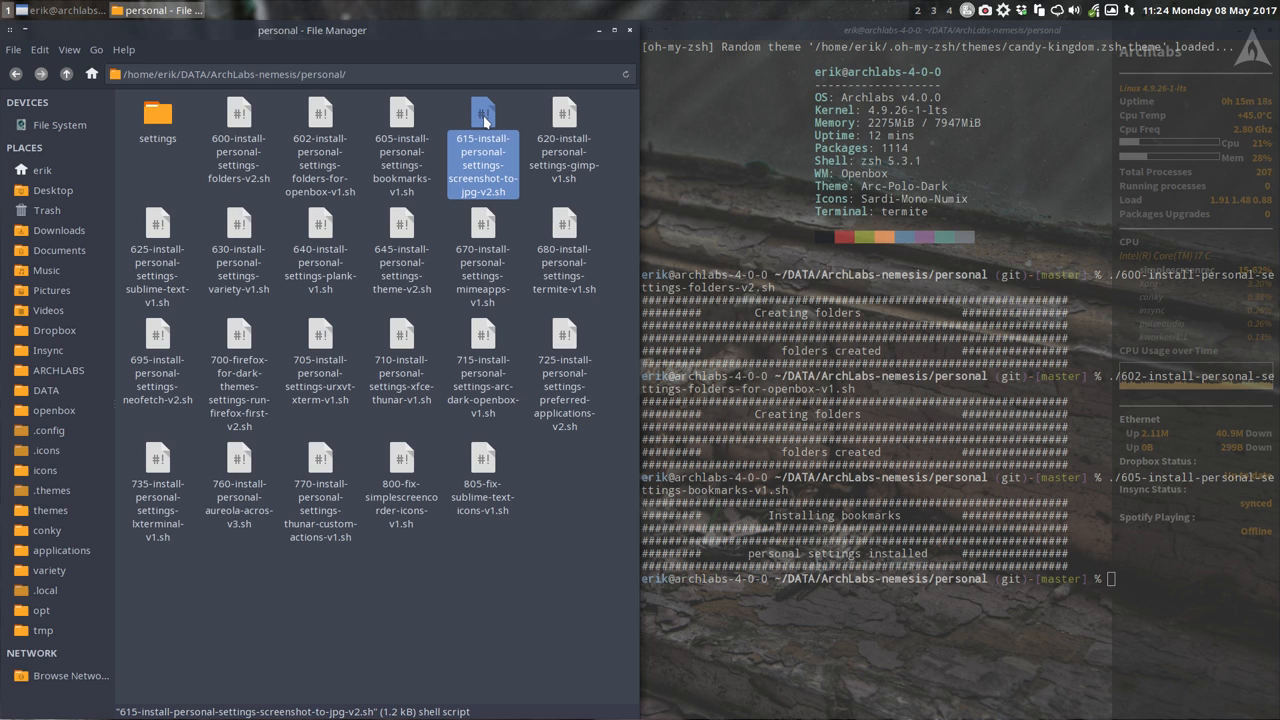
mouse_move(462, 205)
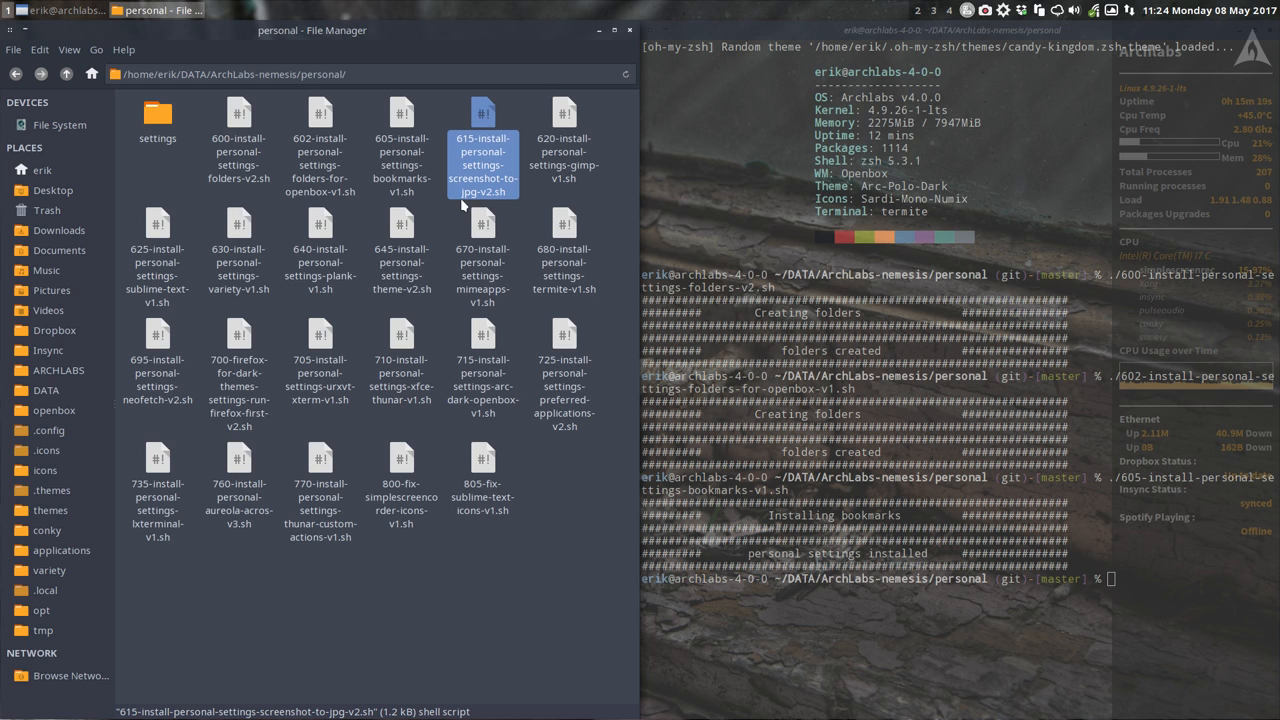
mouse_move(477, 205)
text(./615-install-personal-settings-screenshot-to-jpg-v2.sh)
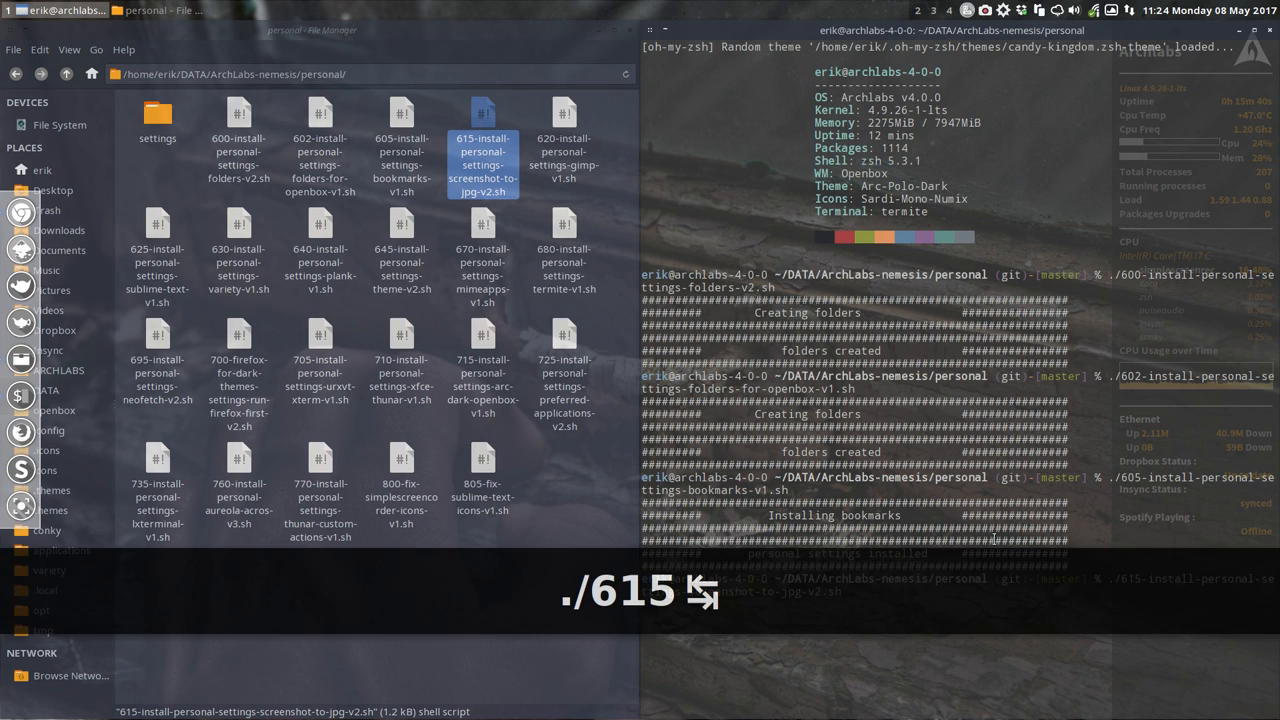
Run the 615 screenshot-to-jpg script, which fails with no gnome-screenshot schema.
key(Return)
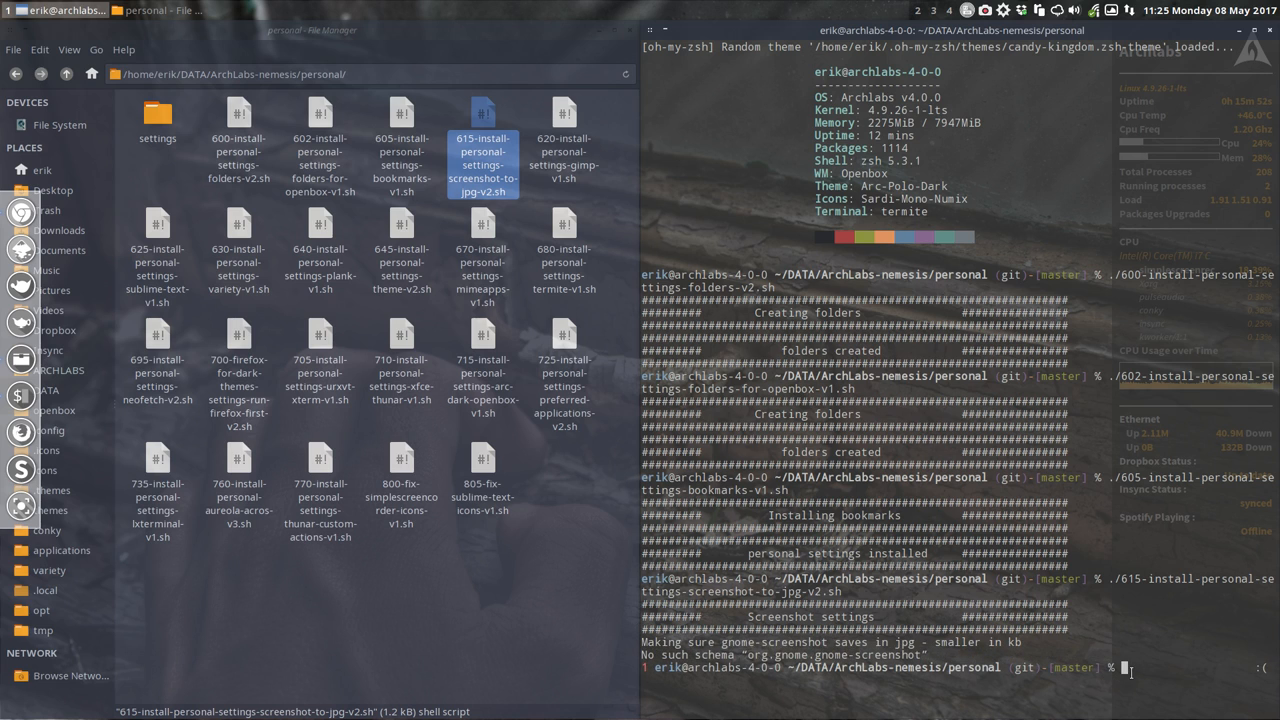
Install gnome-screenshot via sudo pacman -S, then type gnome-screenshot at the prompt.
text(sudo)
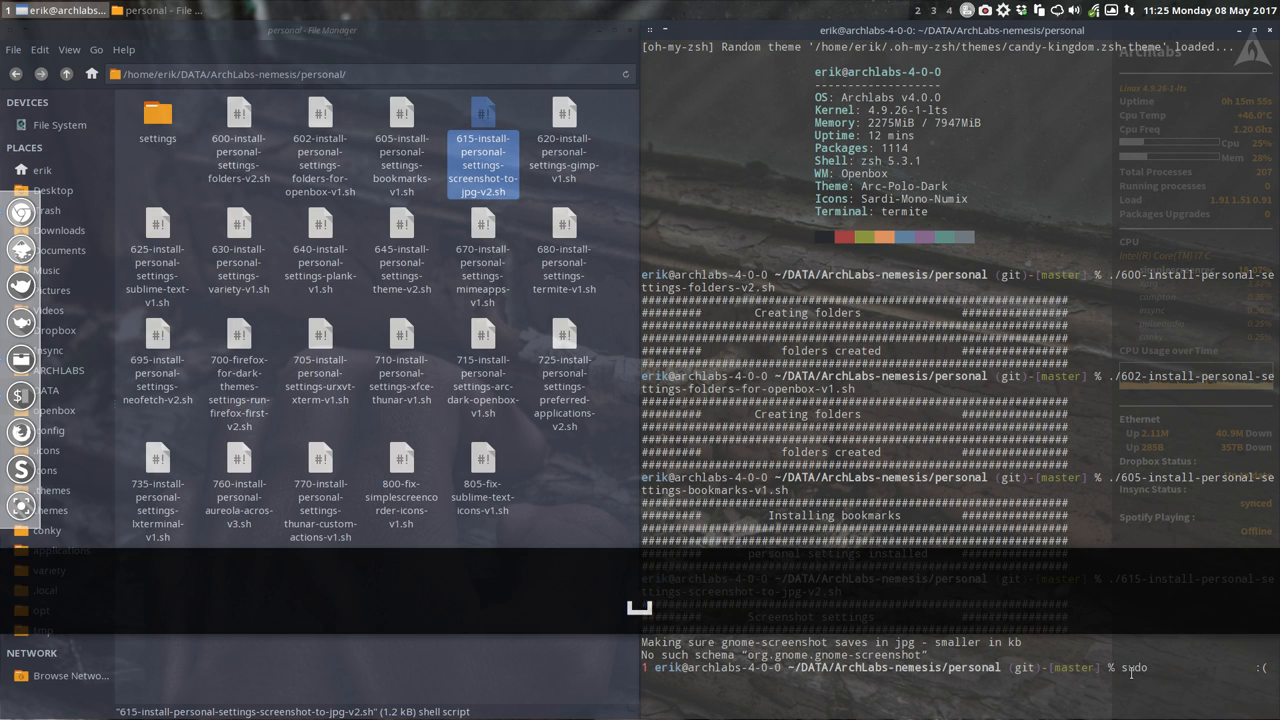
text(pacman -S g)
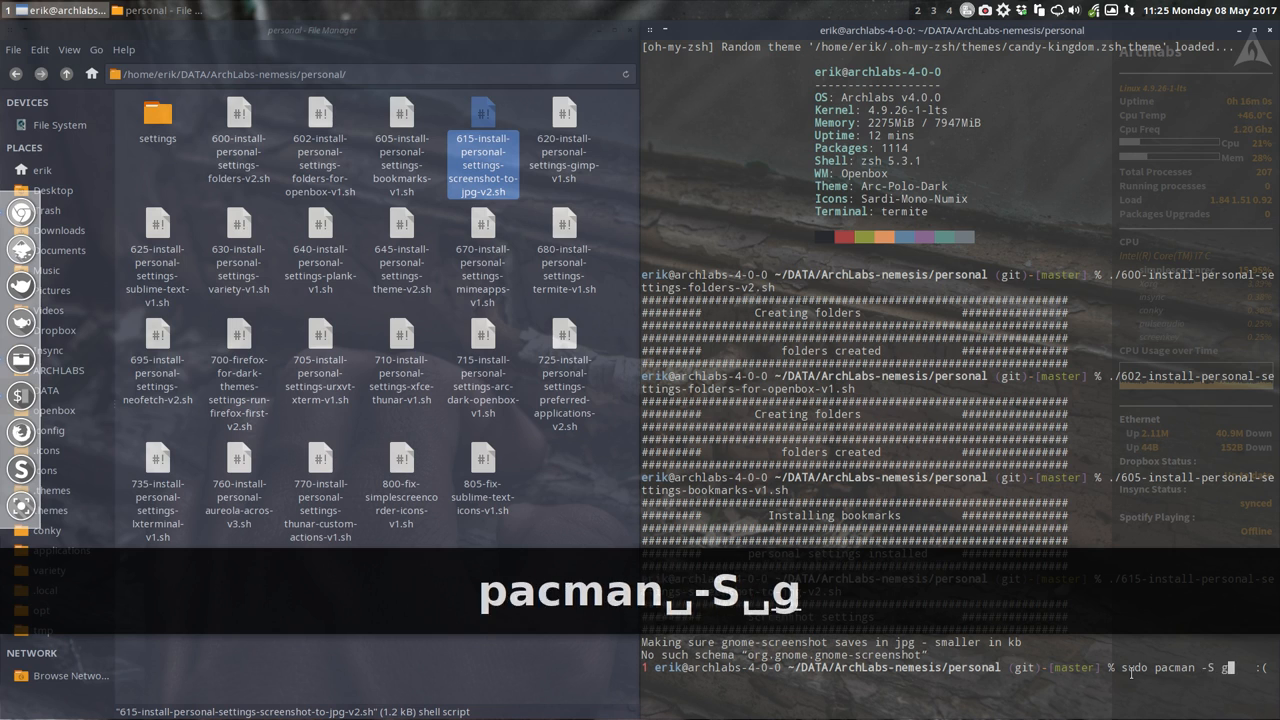
text(nome-scre)
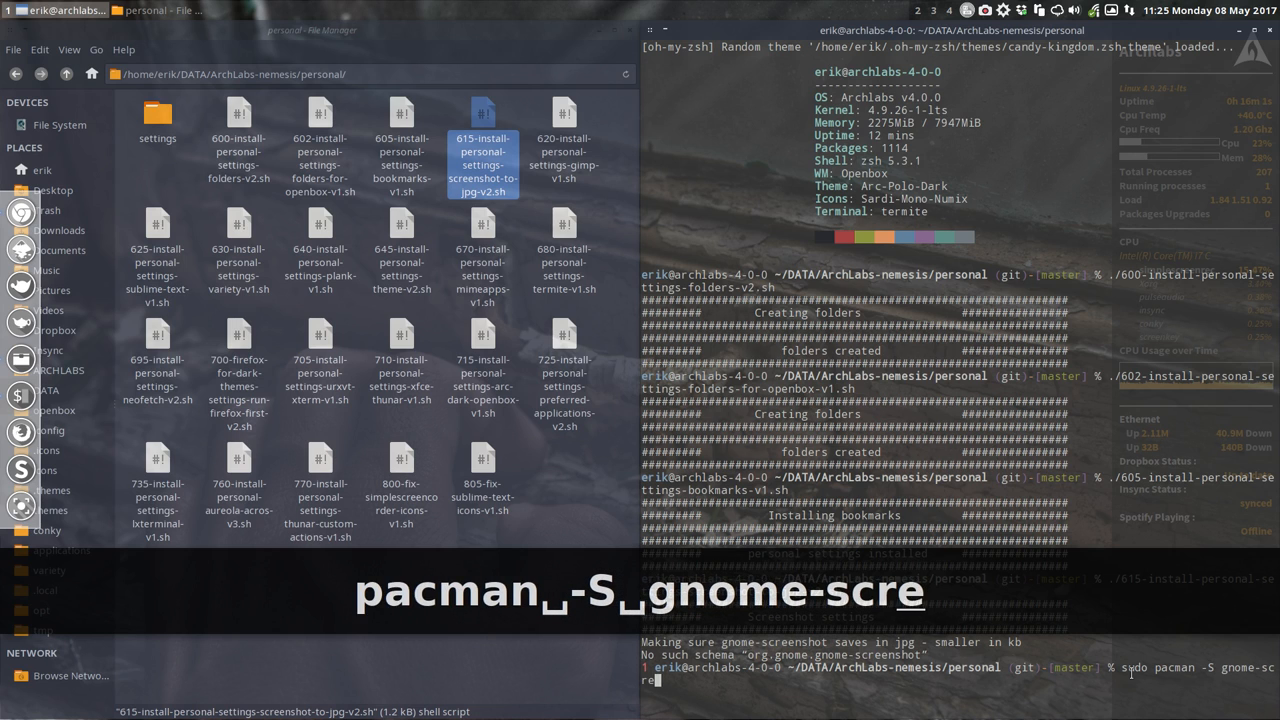
text(enshot)
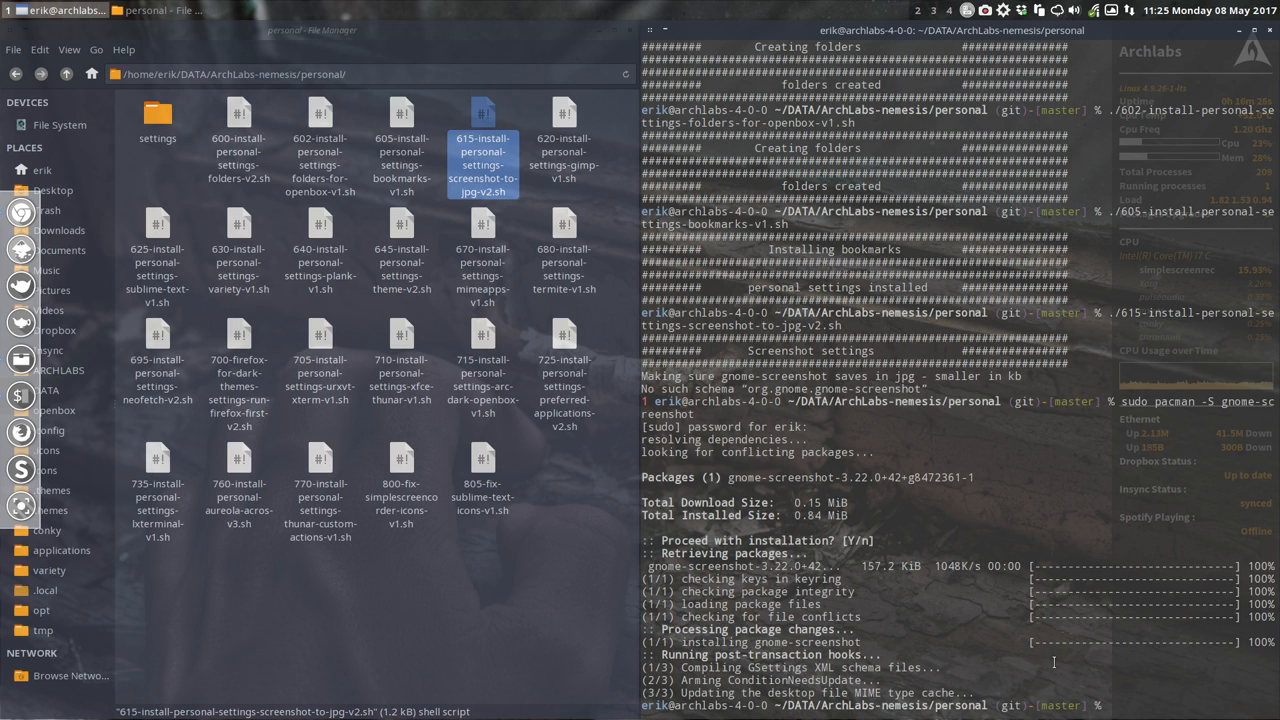
text(gnome-s)
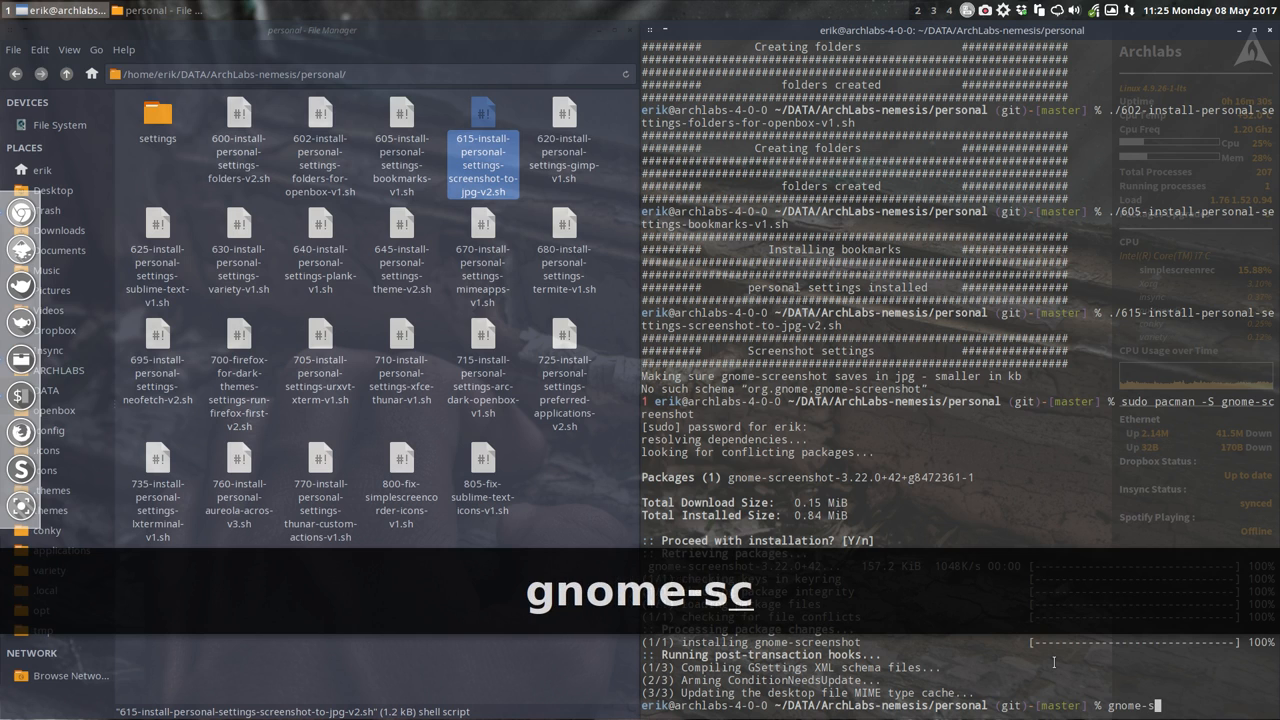
text(creenshot)
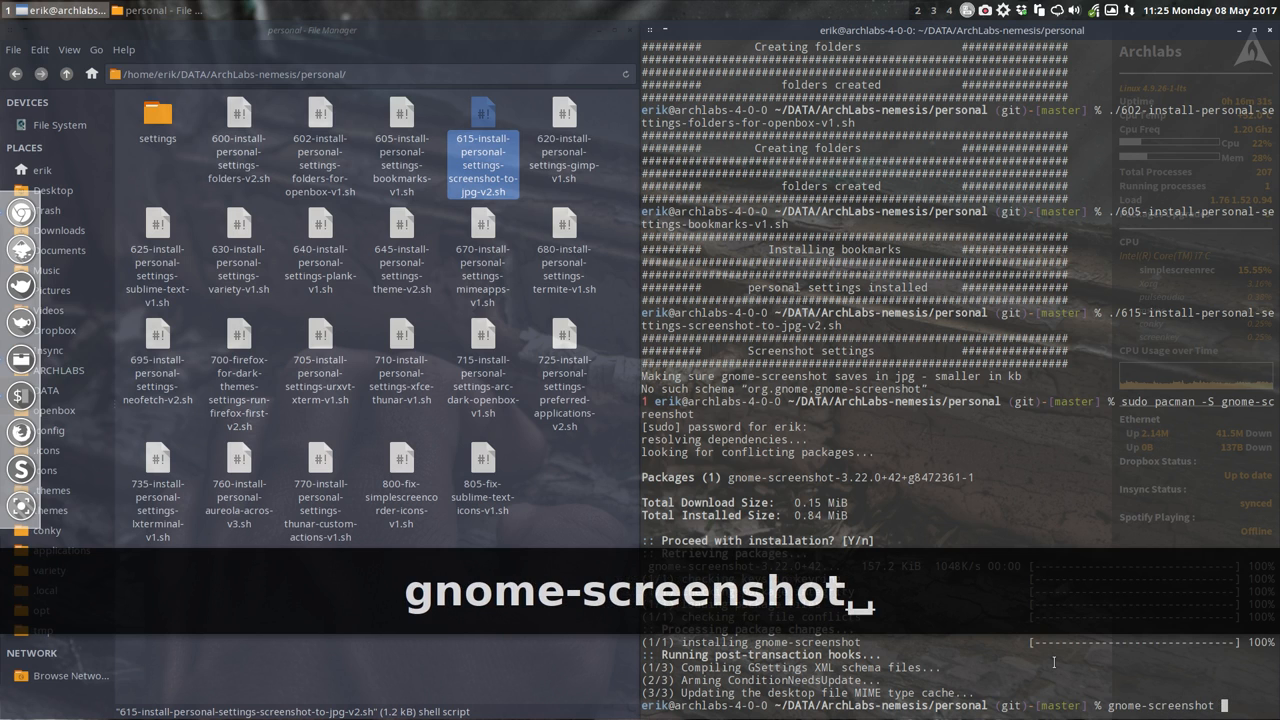
Run gnome-screenshot interactively to capture a selected area, then a whole-screen shot.
key(Return)
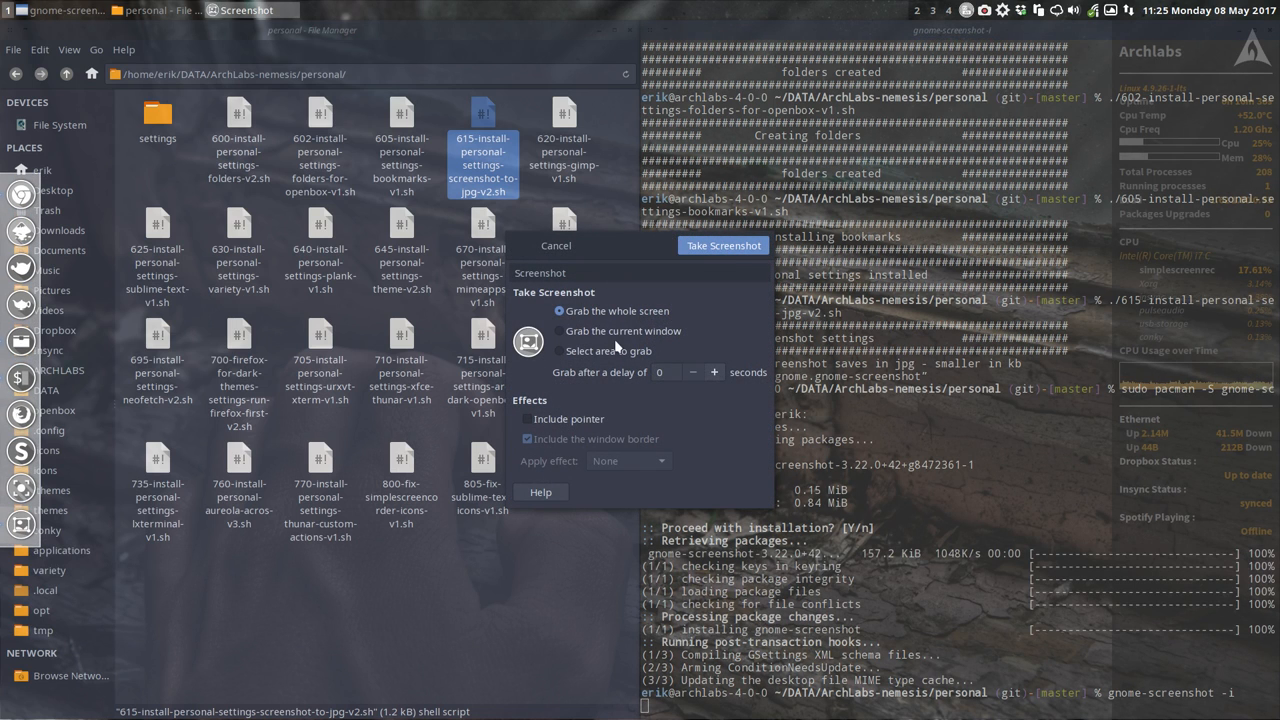
click(559, 350)
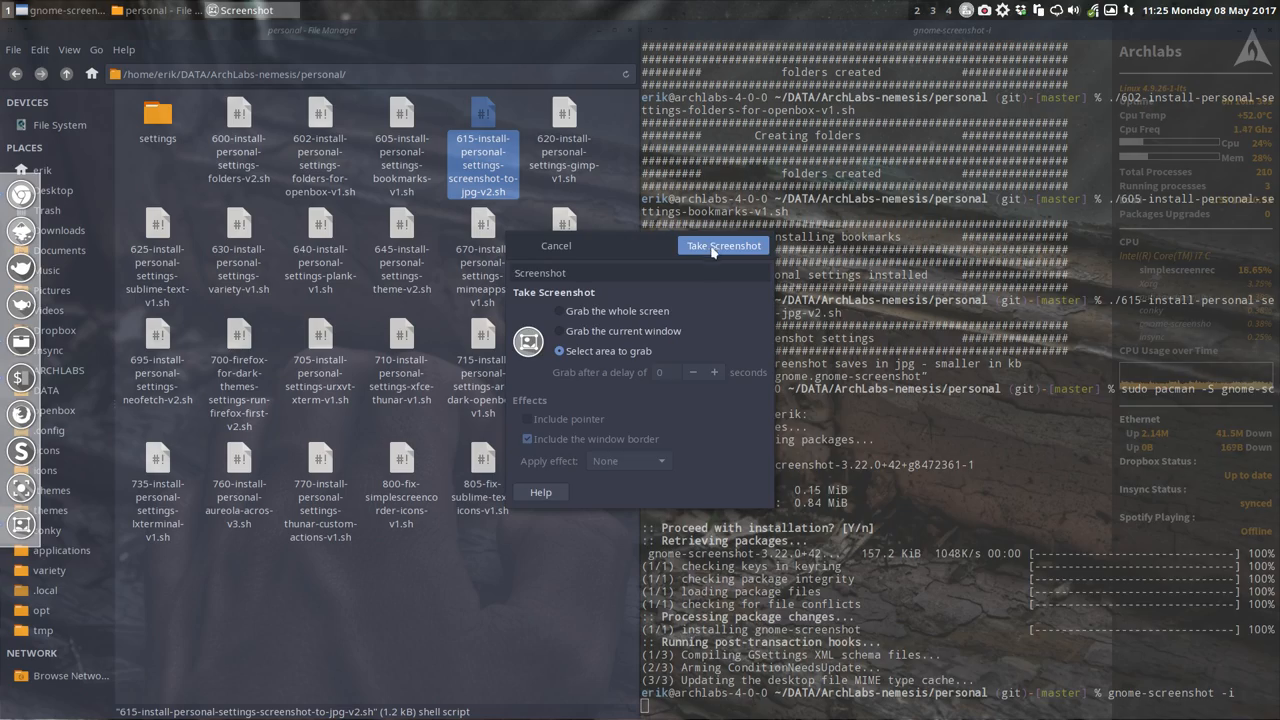
click(722, 246)
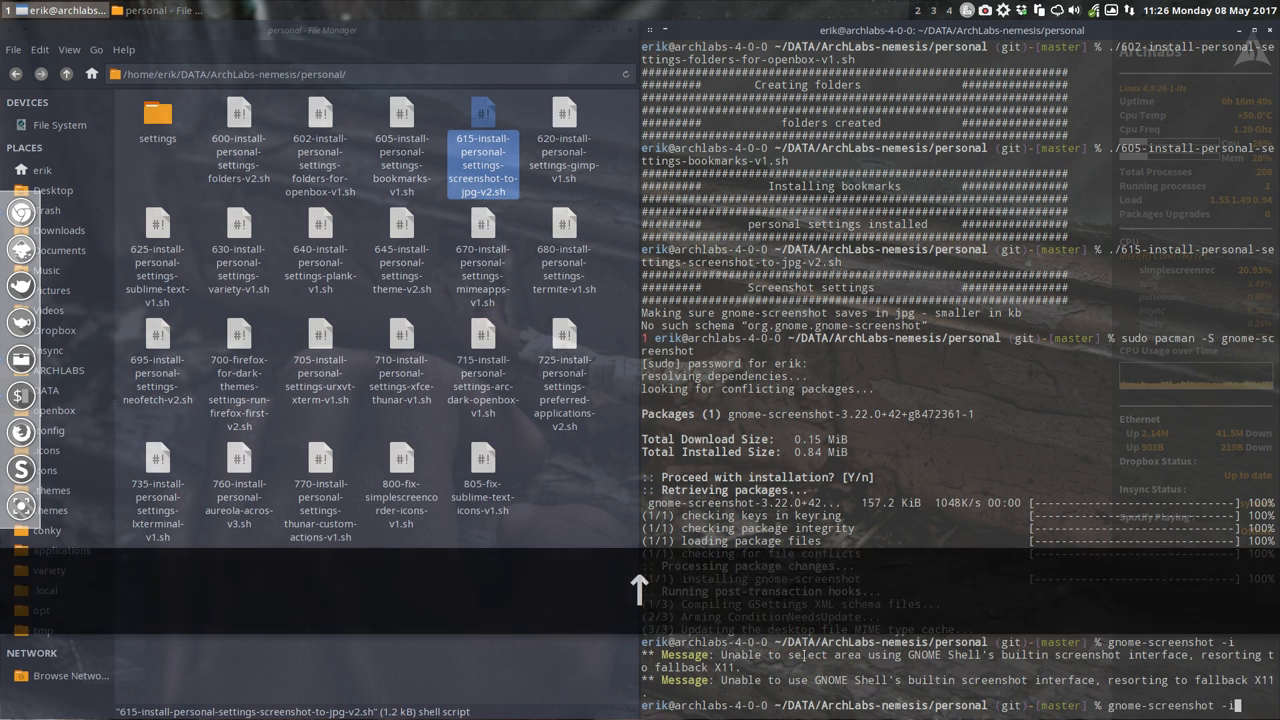
scroll(down, 3)
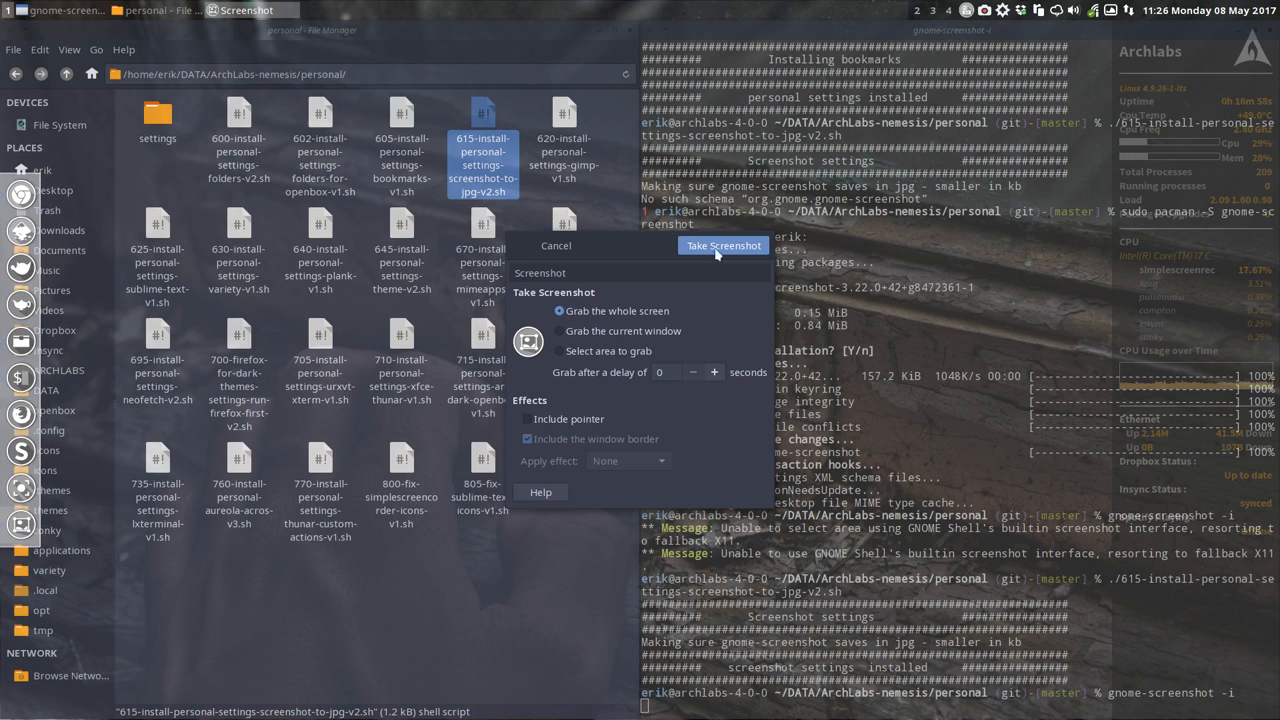
click(723, 246)
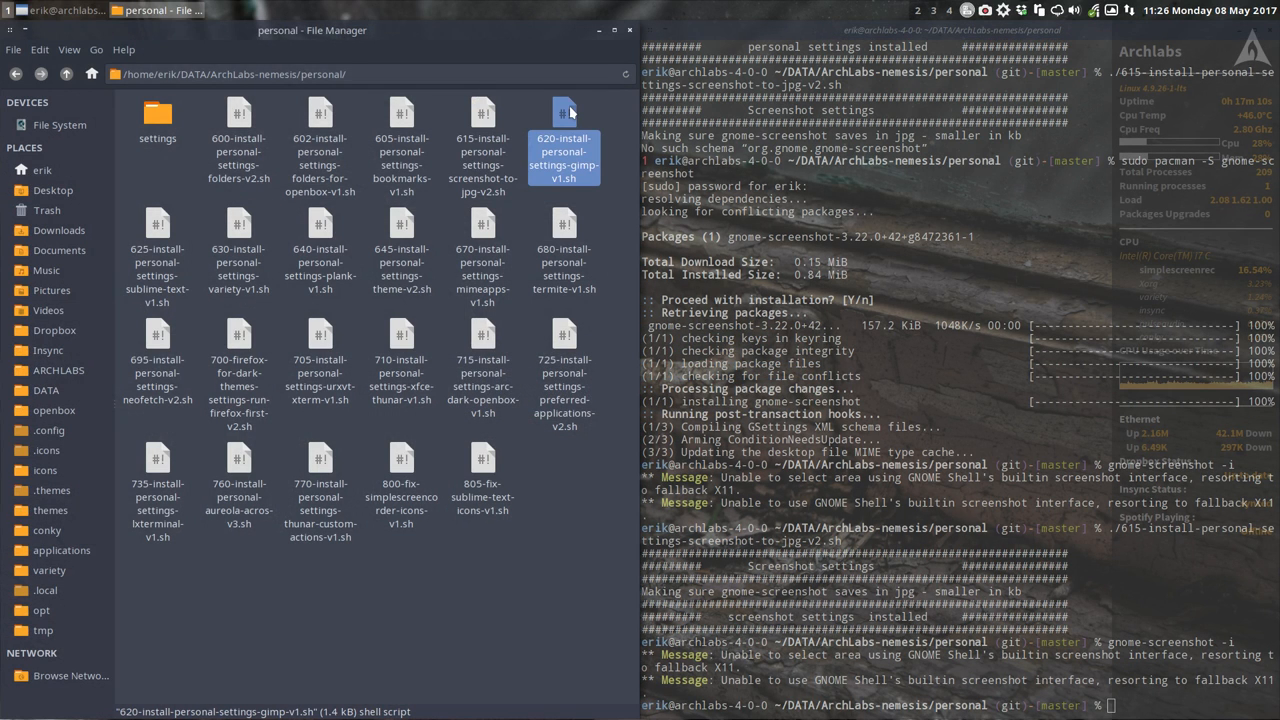
mouse_move(635, 280)
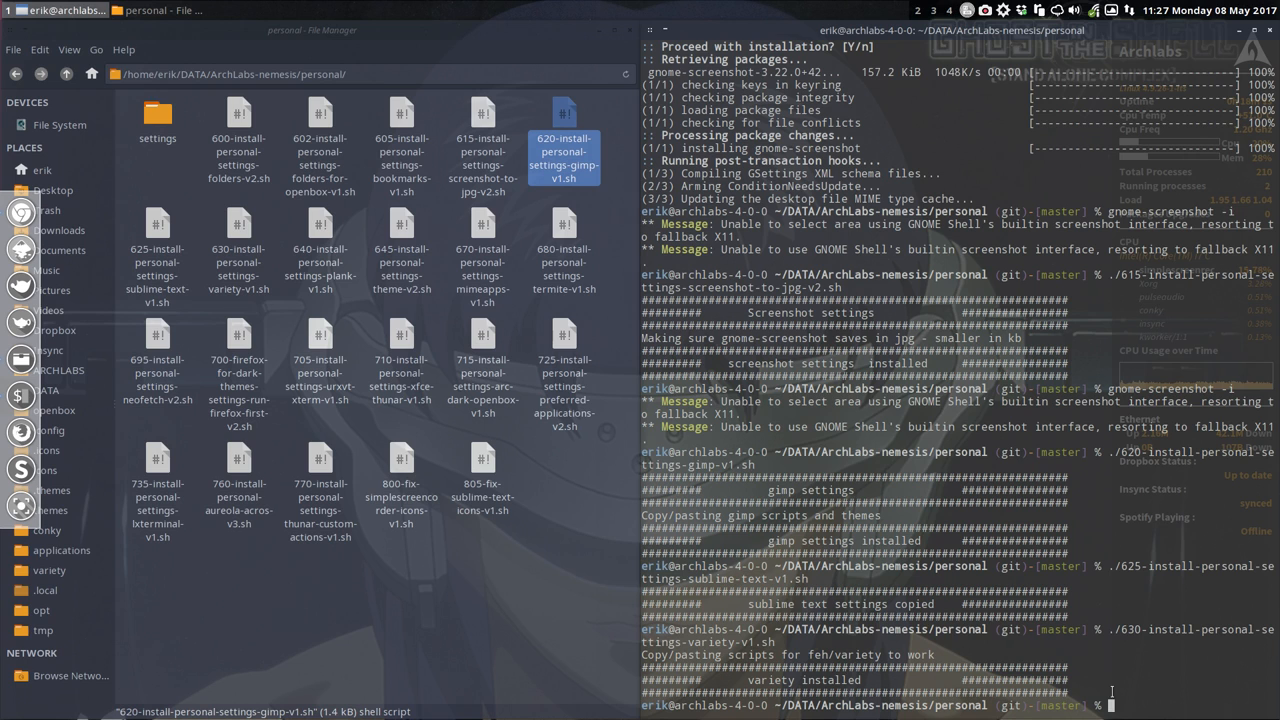
Run the 620 gimp, 625 sublime-text and 630 variety settings scripts.
text(./)
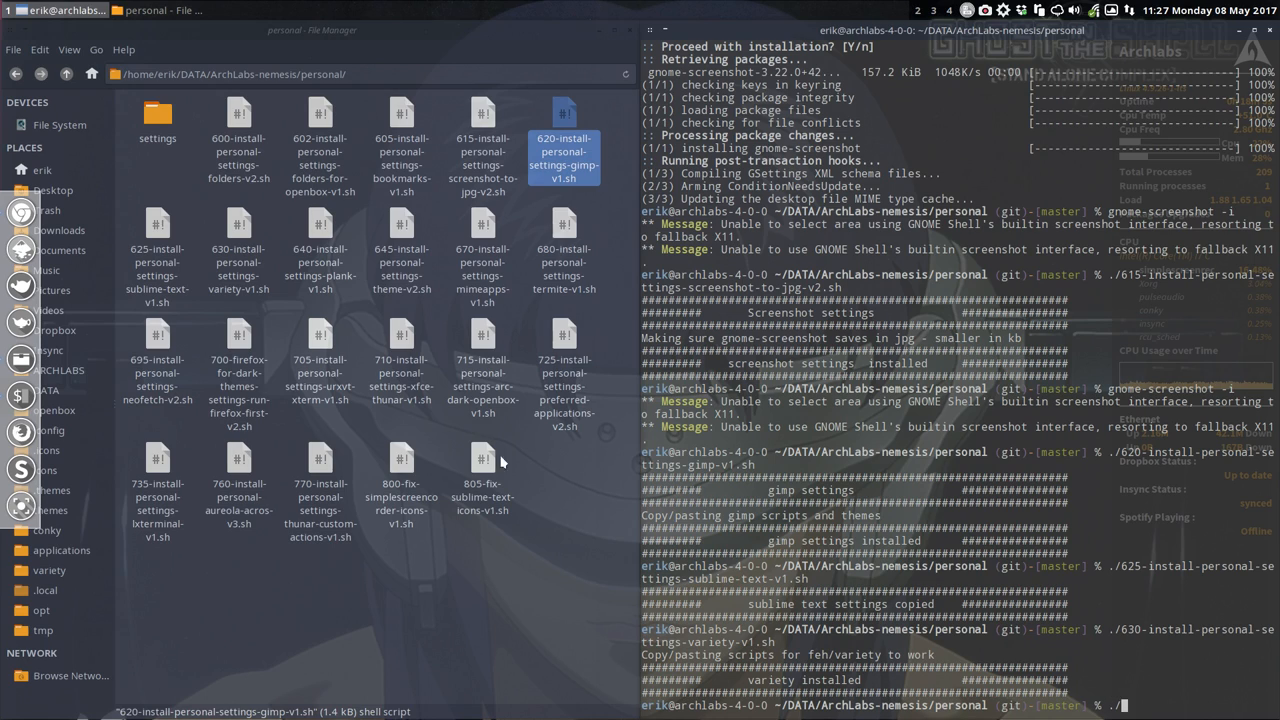
Open 645-install-personal-settings-theme-v2.sh from Thunar in Geany to review it.
click(401, 265)
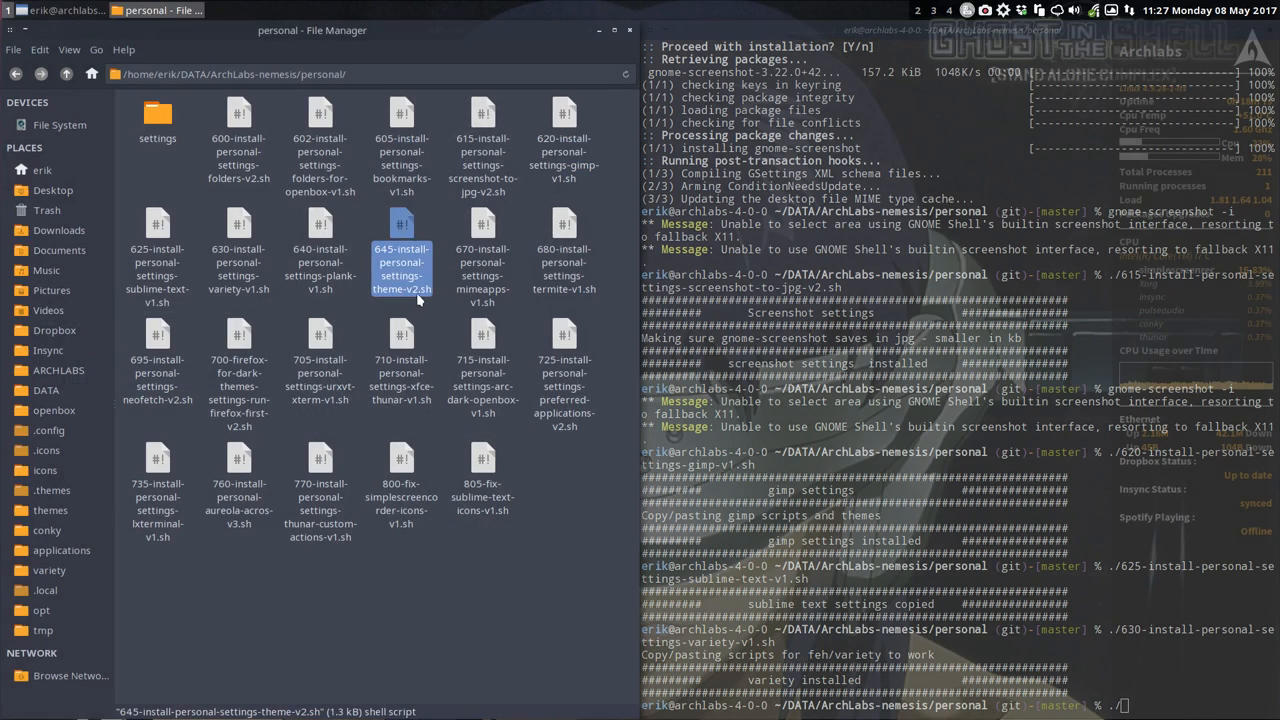
double_click(401, 250)
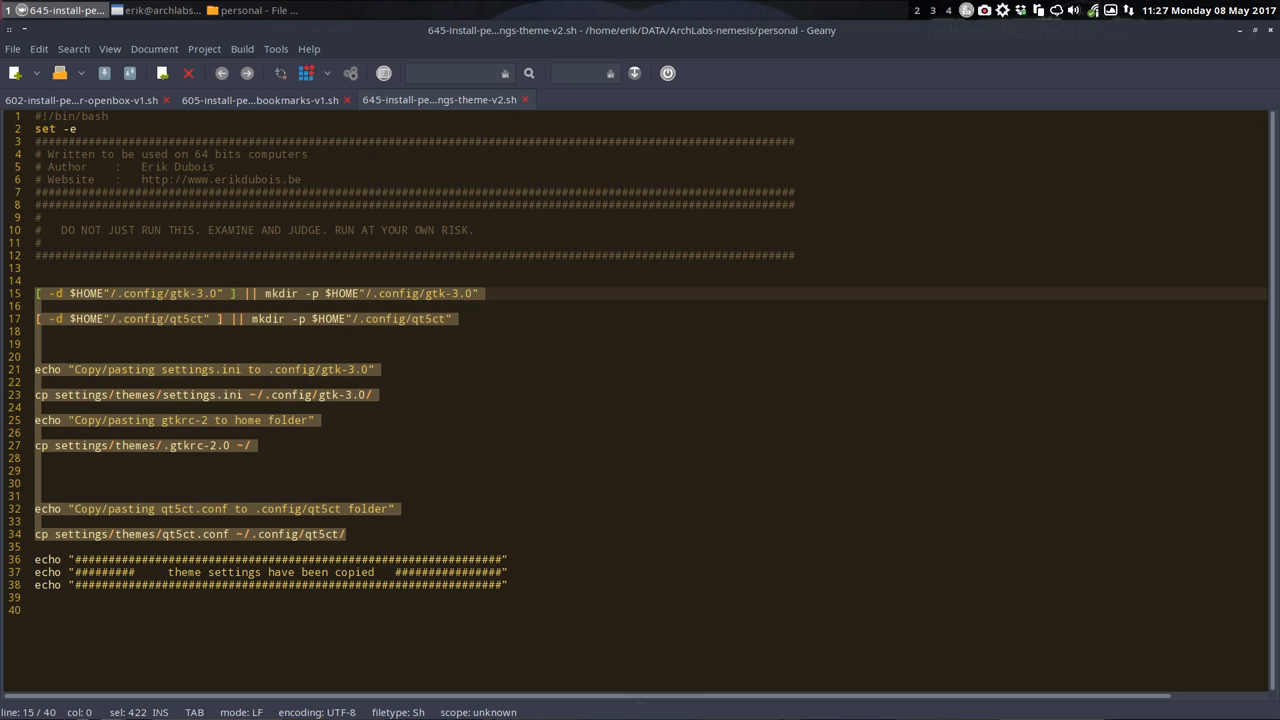
mouse_move(1134, 66)
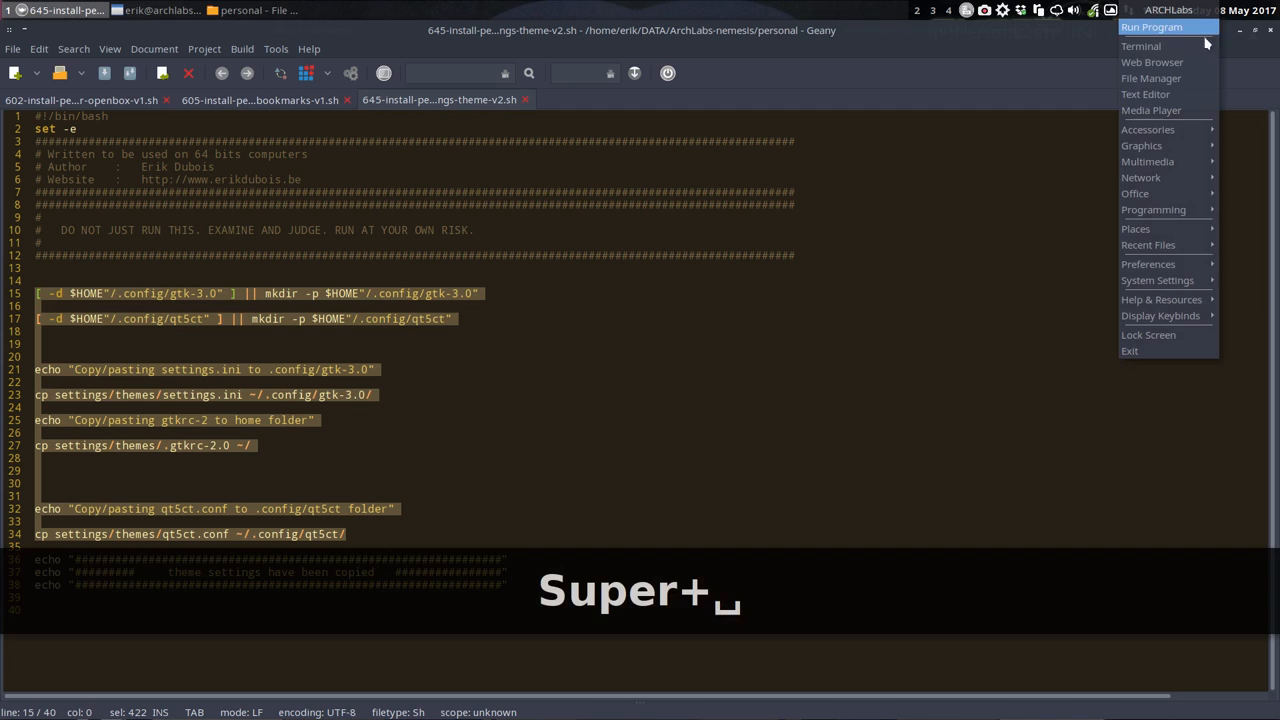
mouse_move(1148, 263)
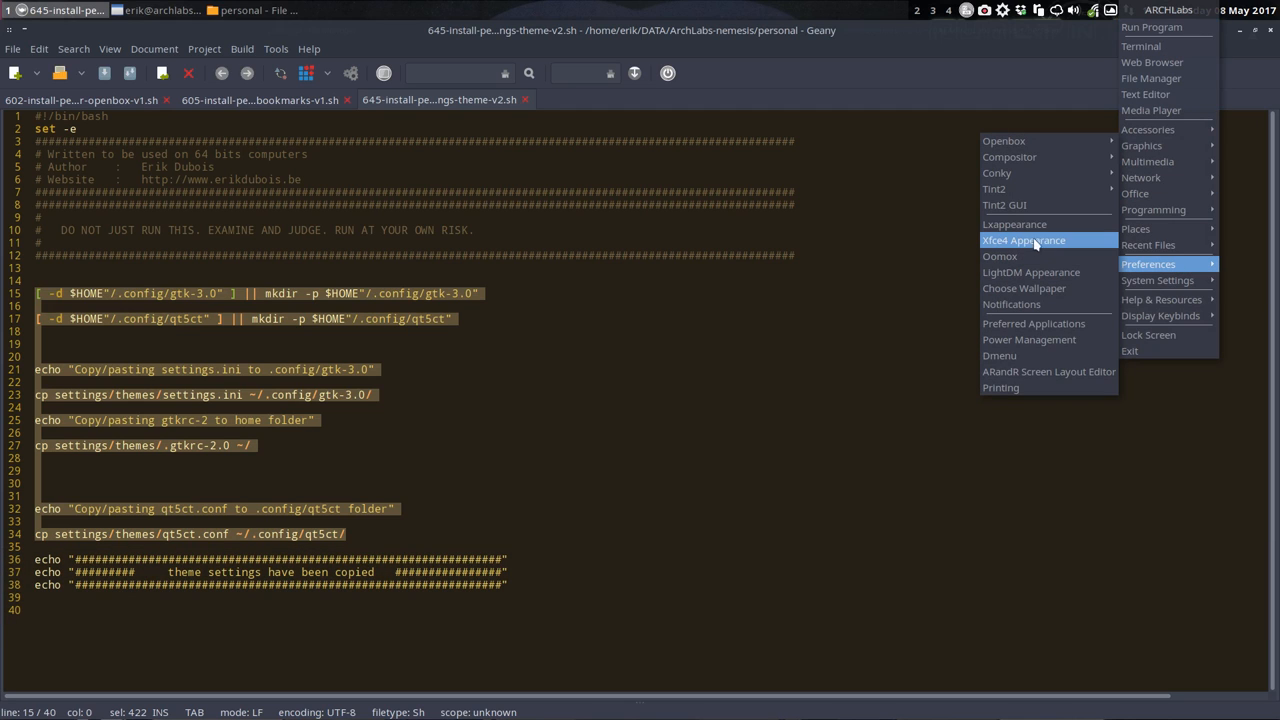
mouse_move(1004, 140)
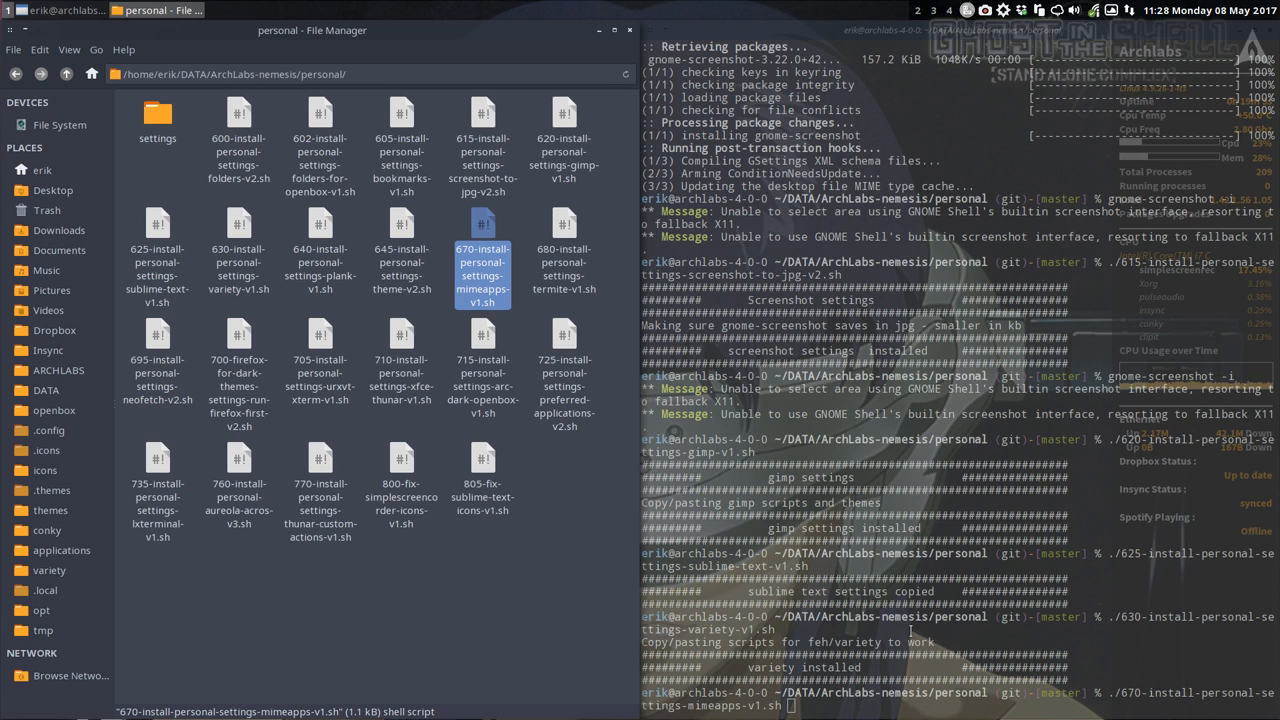
mouse_move(434, 247)
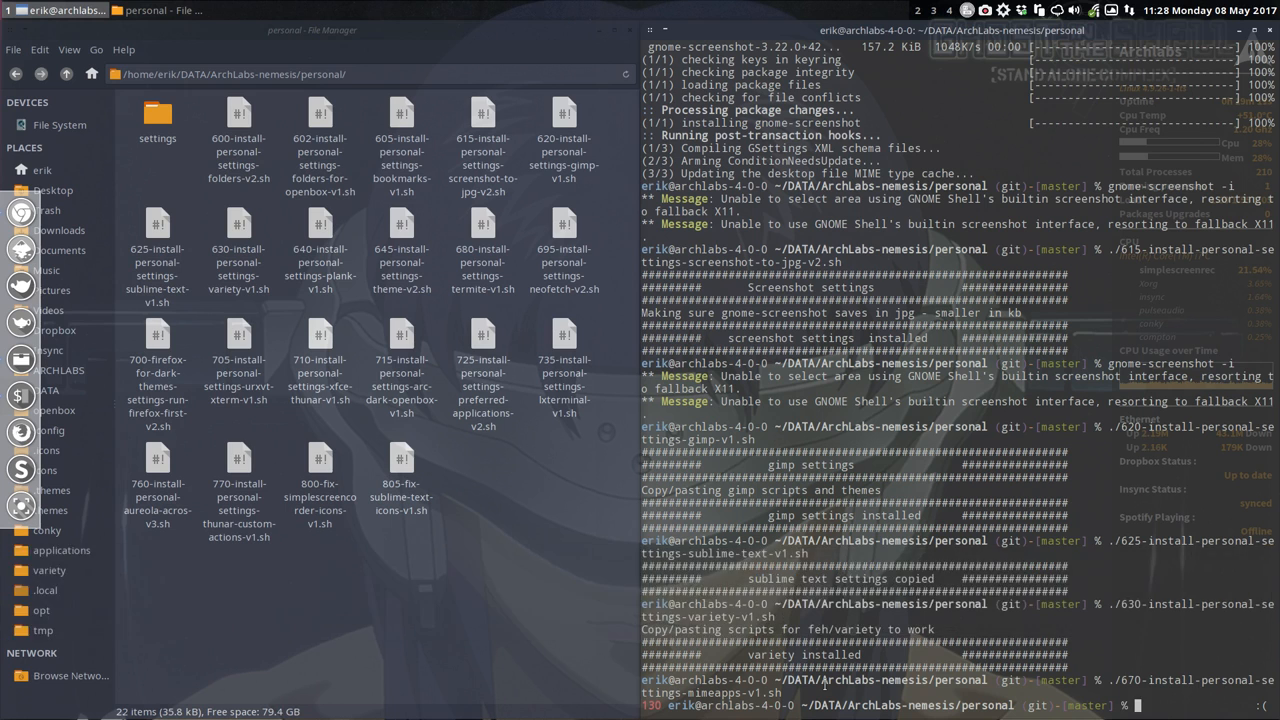
Run the 670 mimeapps script, interrupt it, and delete it from the folder.
text(./)
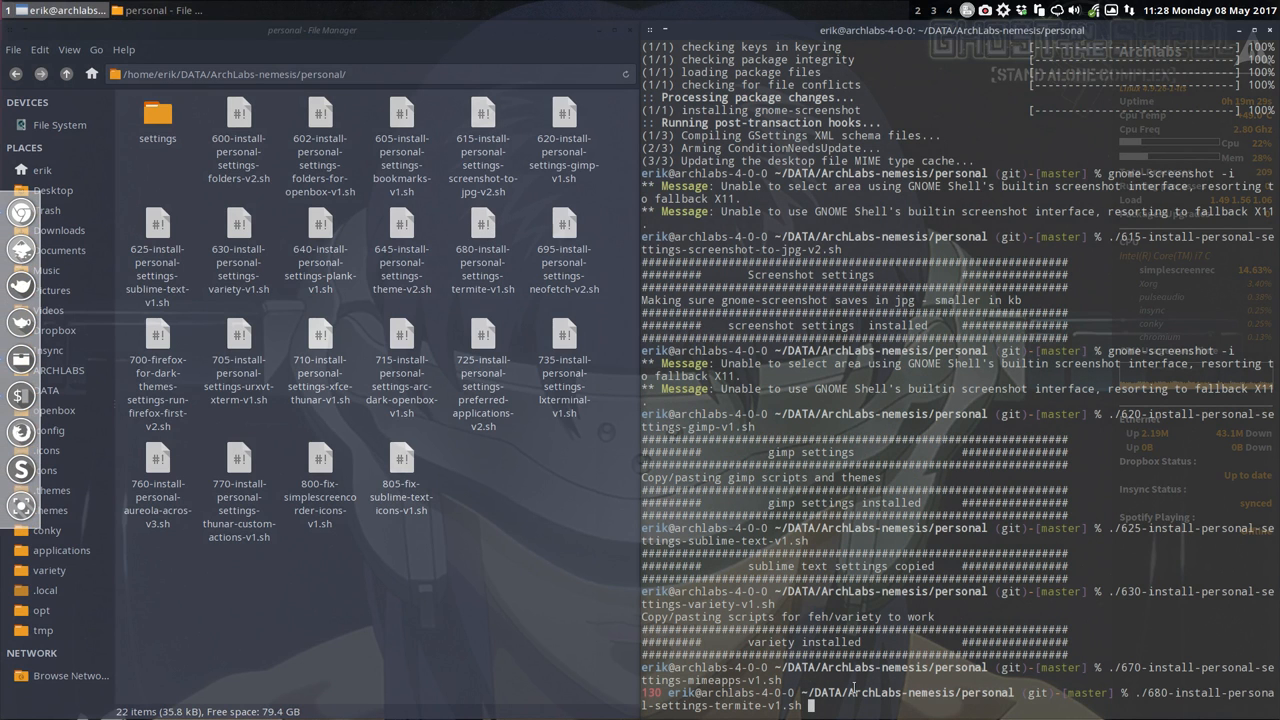
Open a new termite window showing system info with Ctrl+Alt+T.
key(ctrl+alt+t)
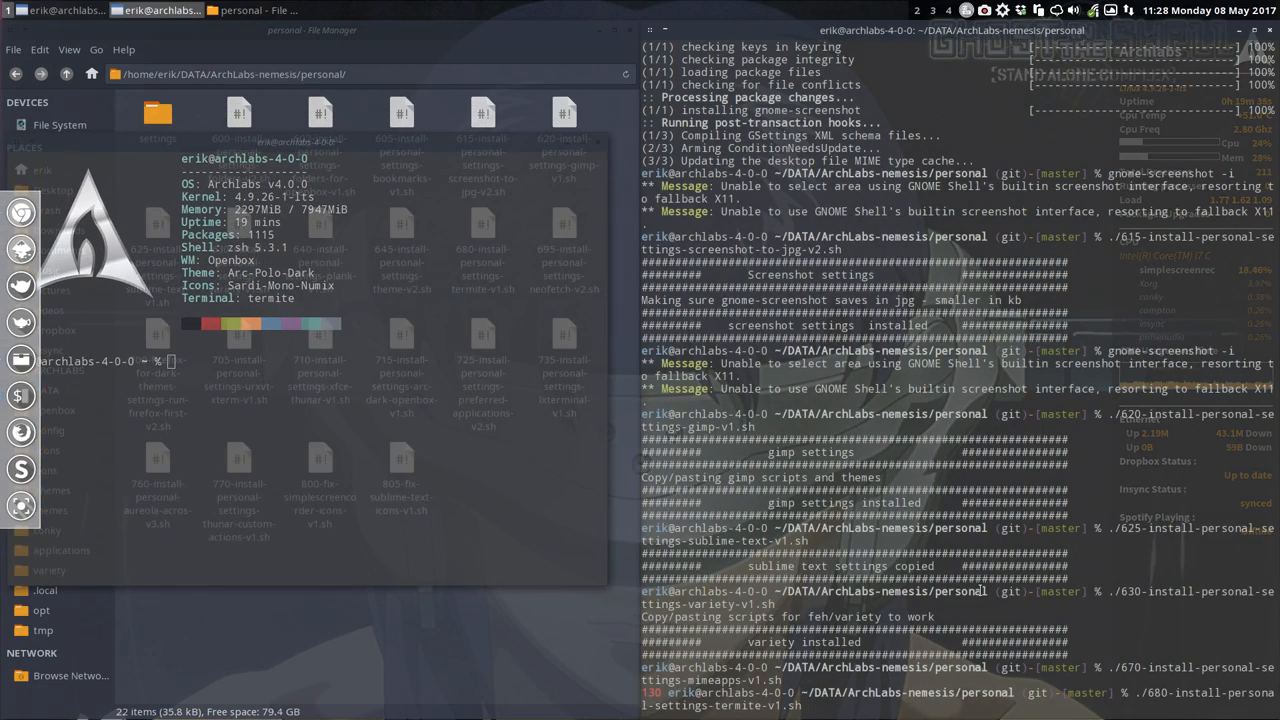
Run the 680 termite settings script and open another terminal to see the new look.
key(ctrl+alt+t)
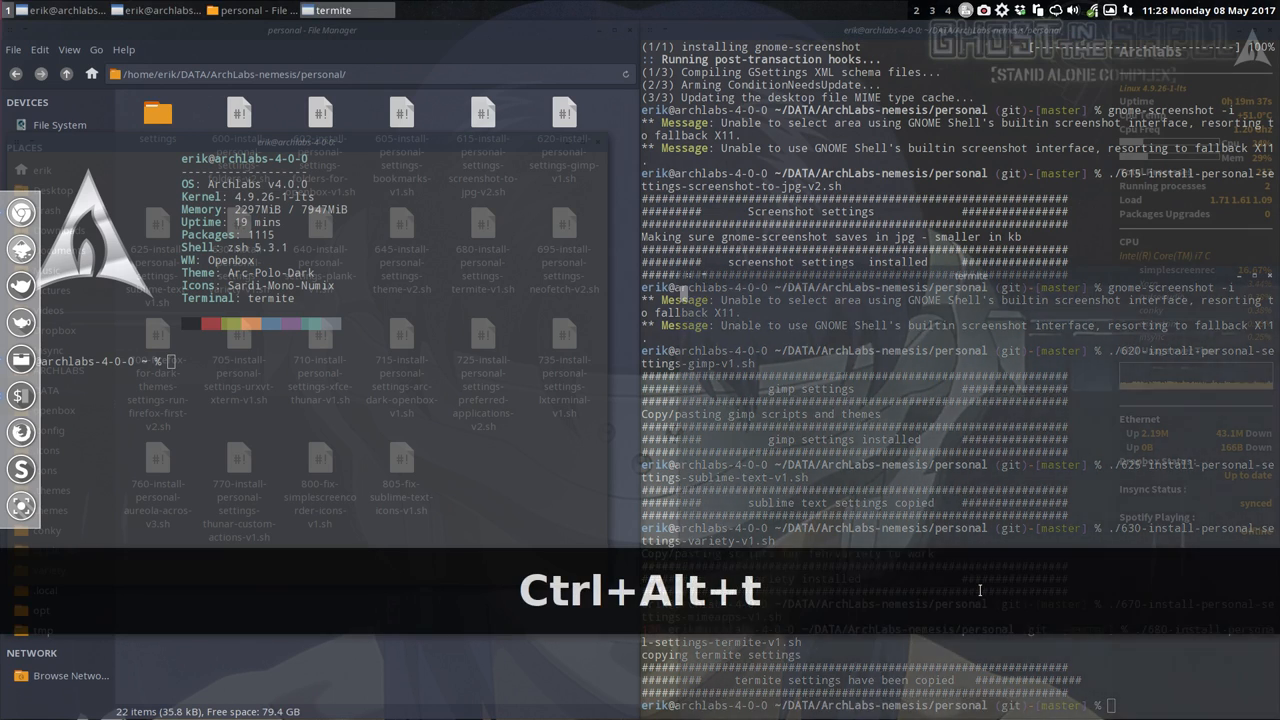
key(ctrl+alt+t)
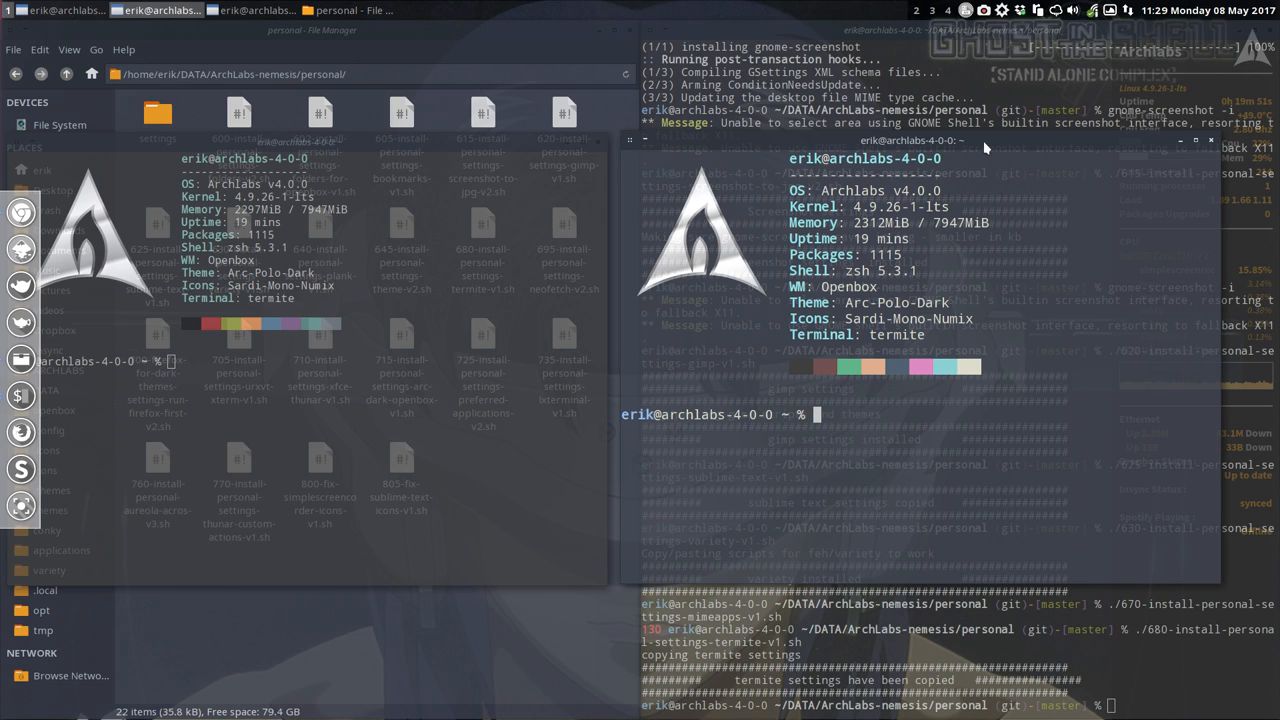
mouse_move(1130, 142)
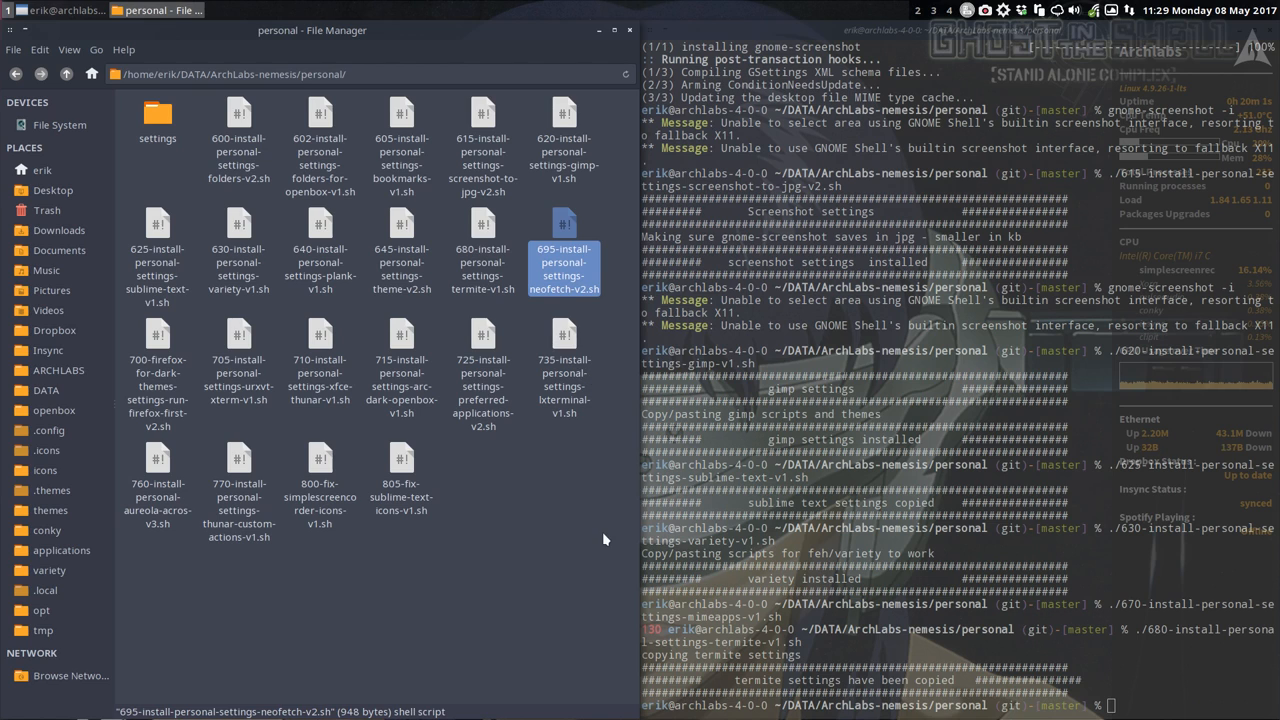
Run the 695 neofetch settings script, preview it in a new terminal, then close it.
key(ctrl+alt+t)
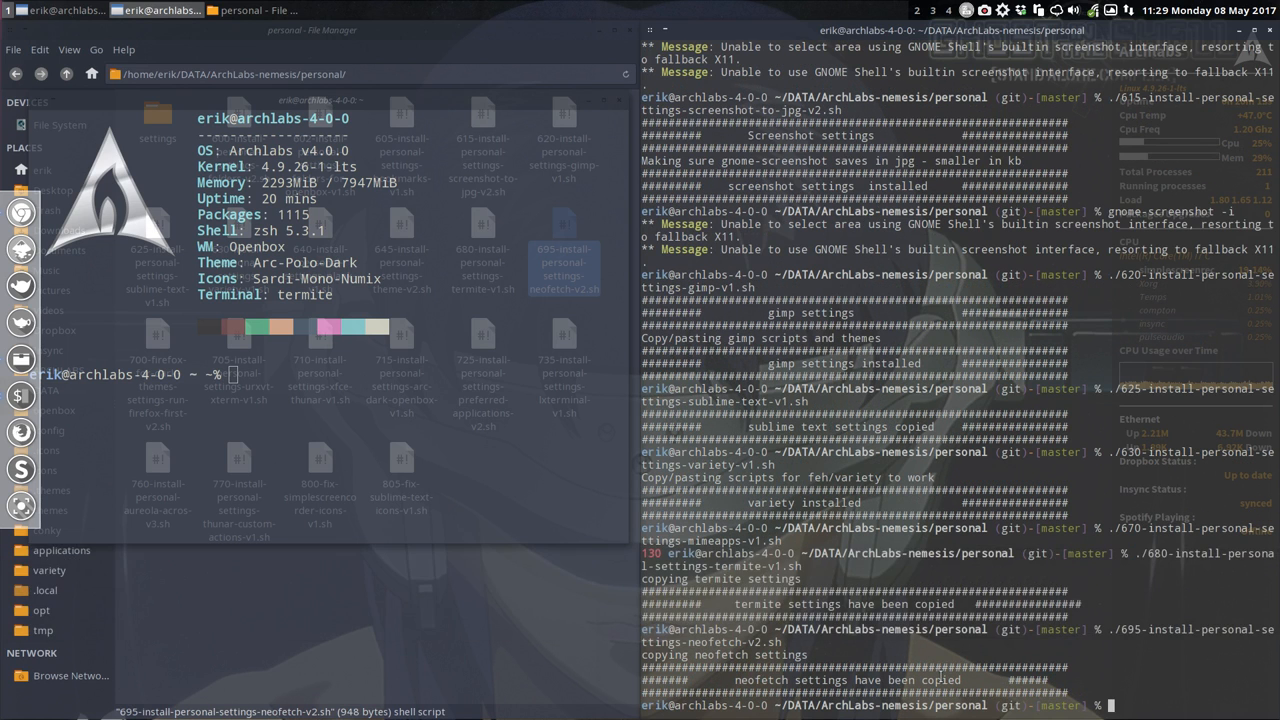
key(ctrl+alt+t)
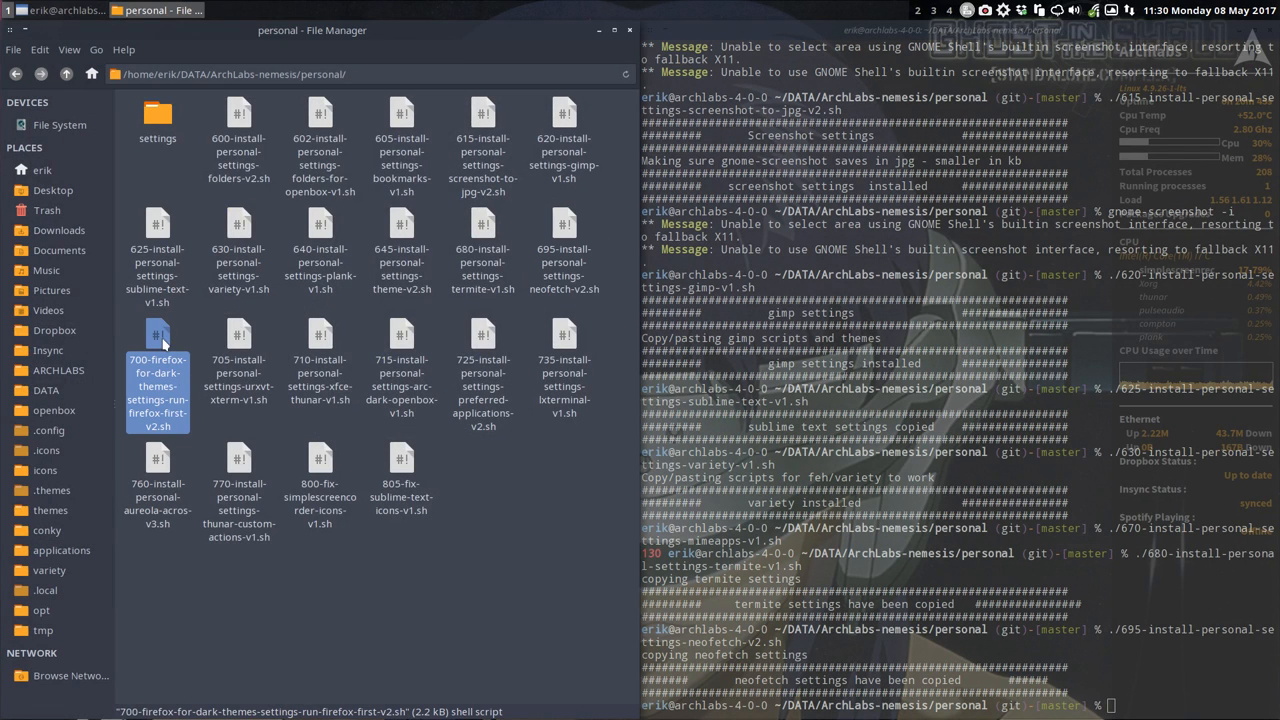
mouse_move(168, 365)
text(./700-firefox-for-dark-themes-settings-run-firefox-first-v2.sh)
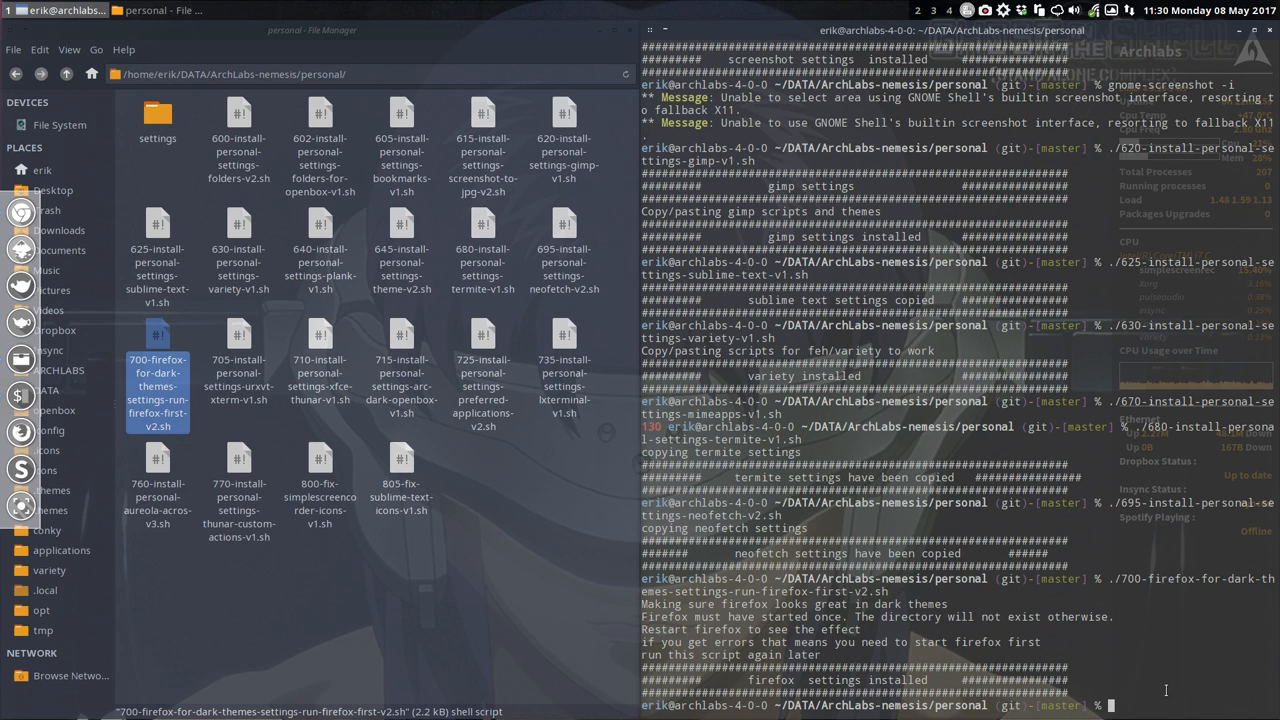
mouse_move(512, 507)
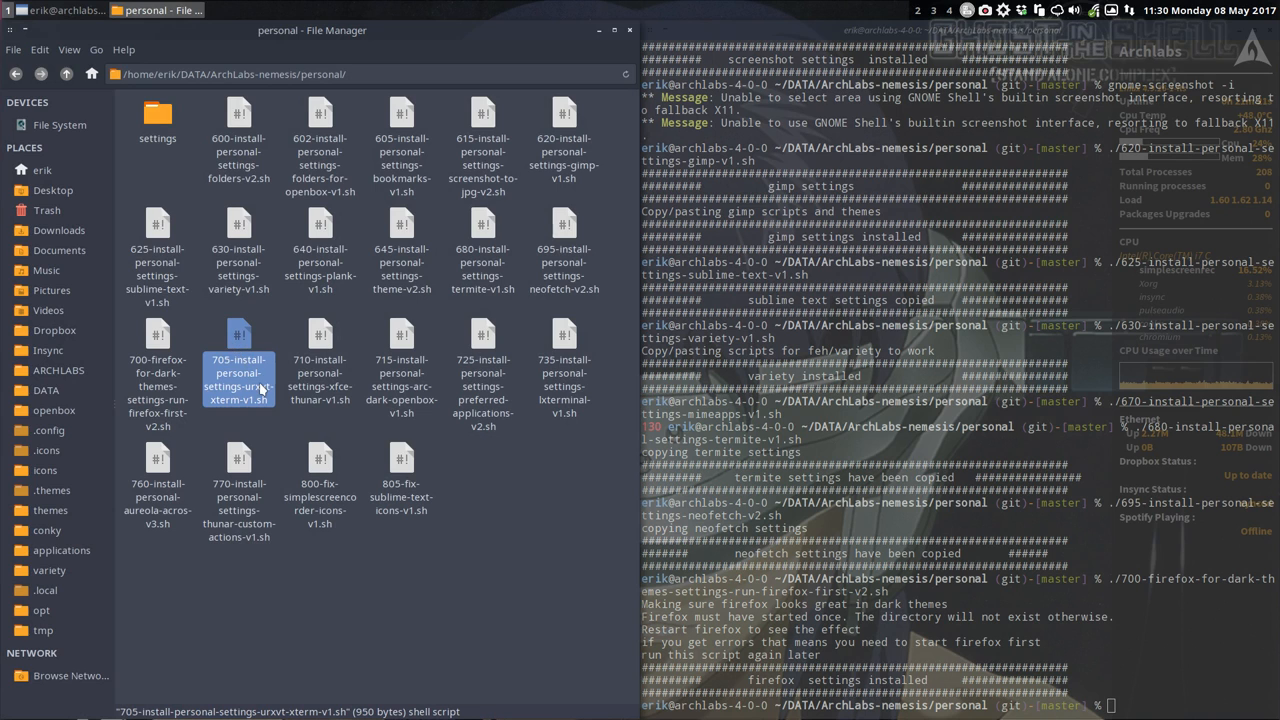
Run the 705 urxvt-xterm settings script, previewing then closing urxvt and xterm windows.
key(Super+Shift+D)
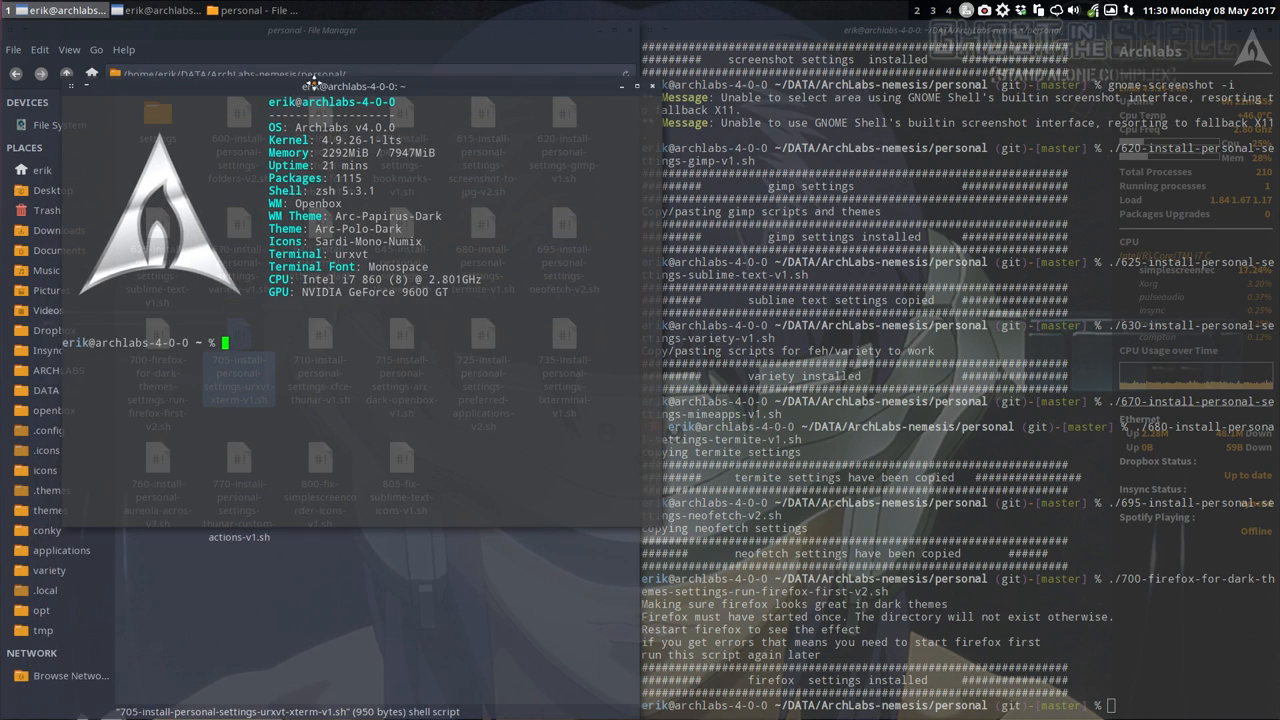
key(Super+Shift+d)
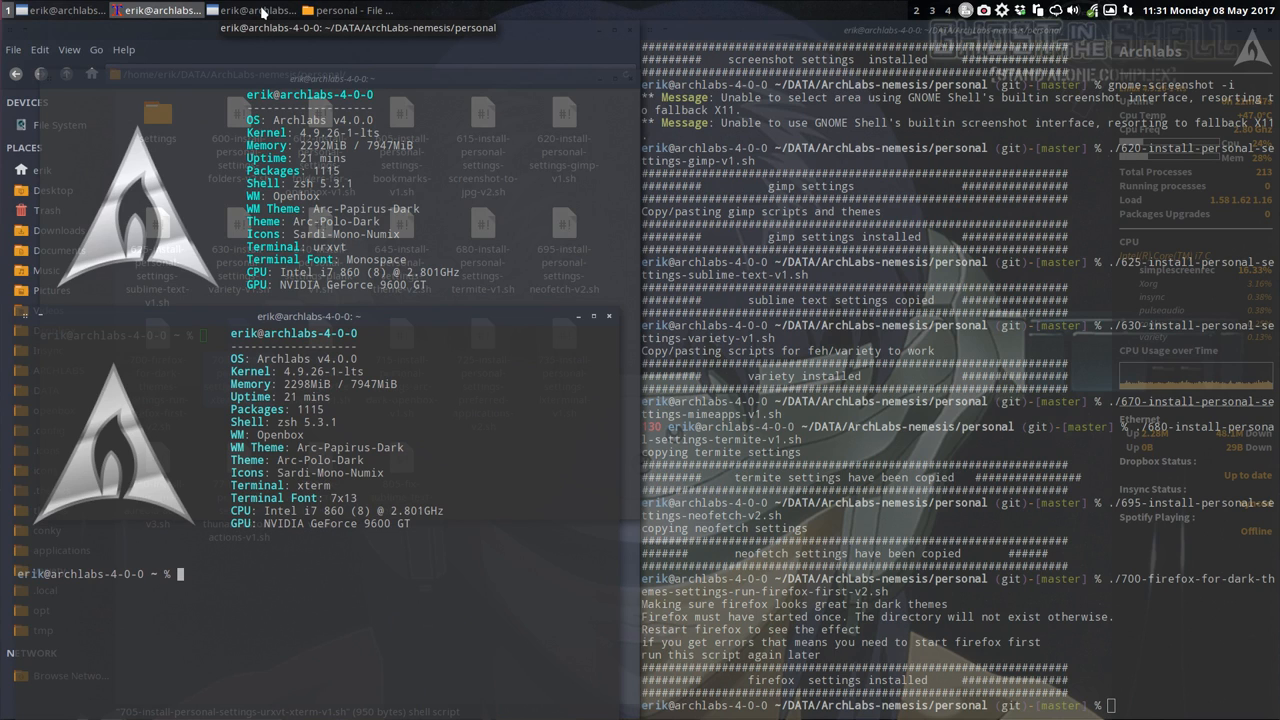
mouse_move(505, 70)
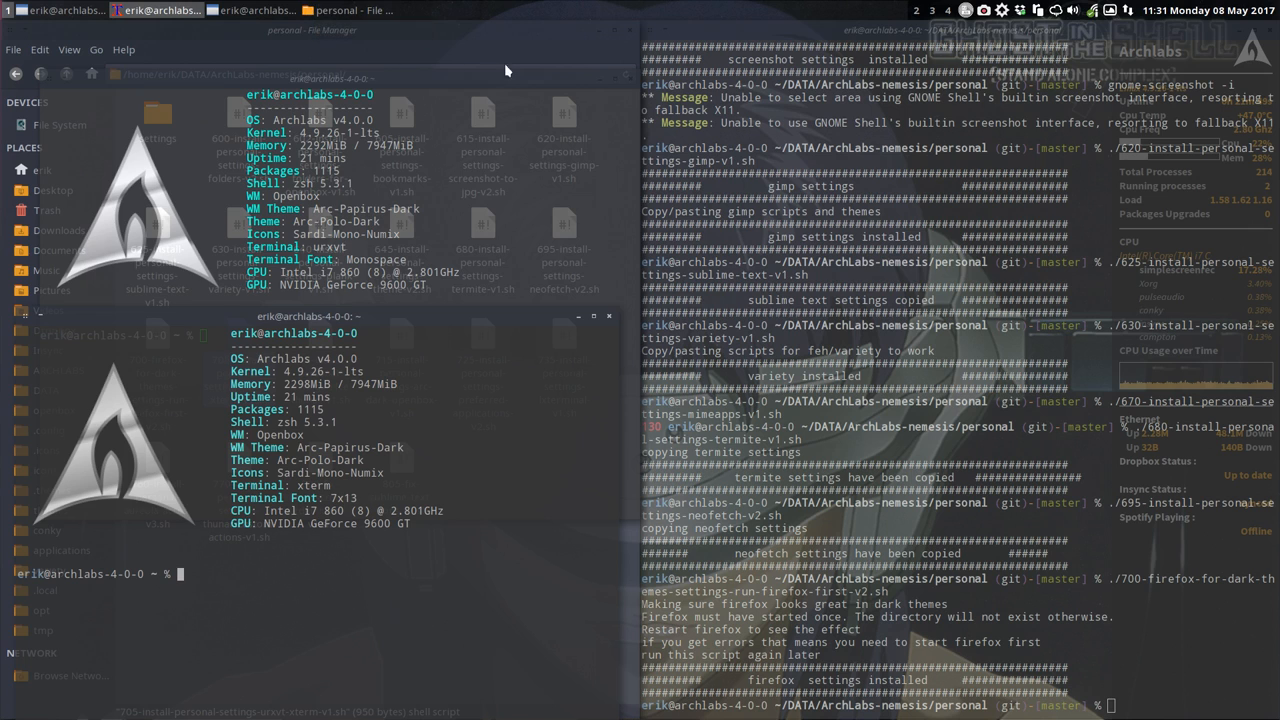
mouse_move(570, 83)
text(./705-install-personal-settings-urxvt-xterm-v1.sh)
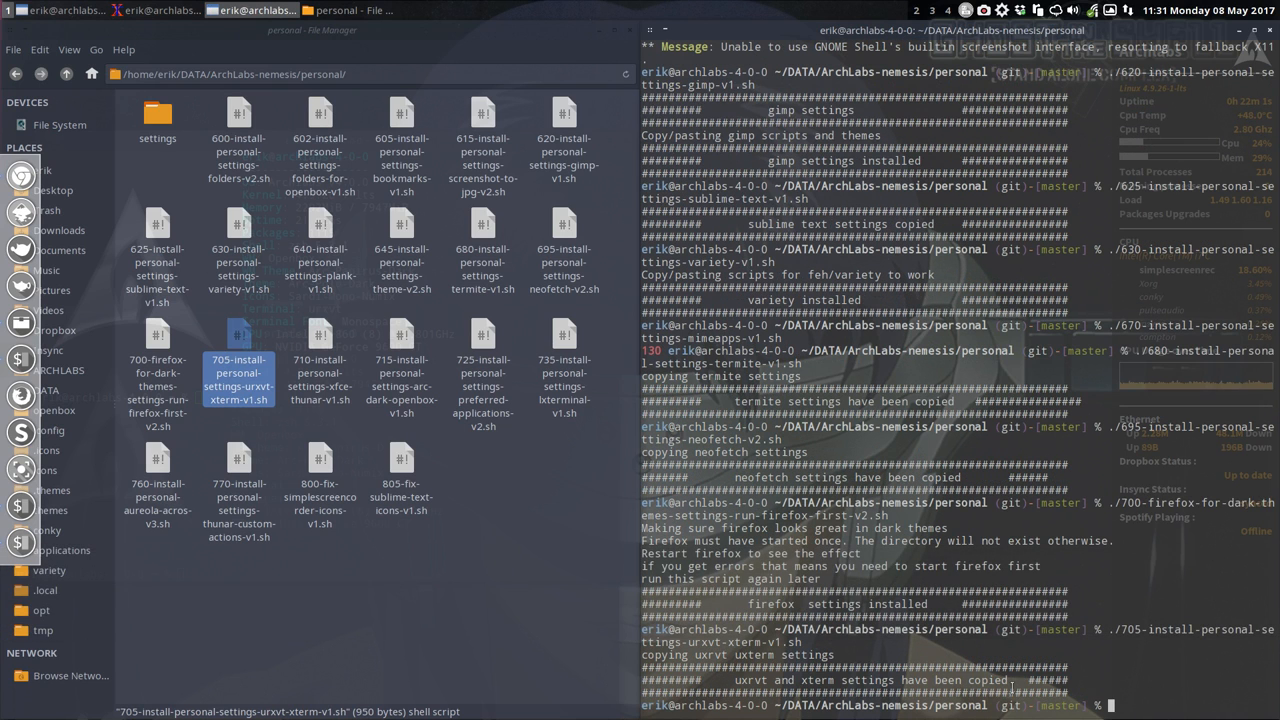
key(super+shift+d)
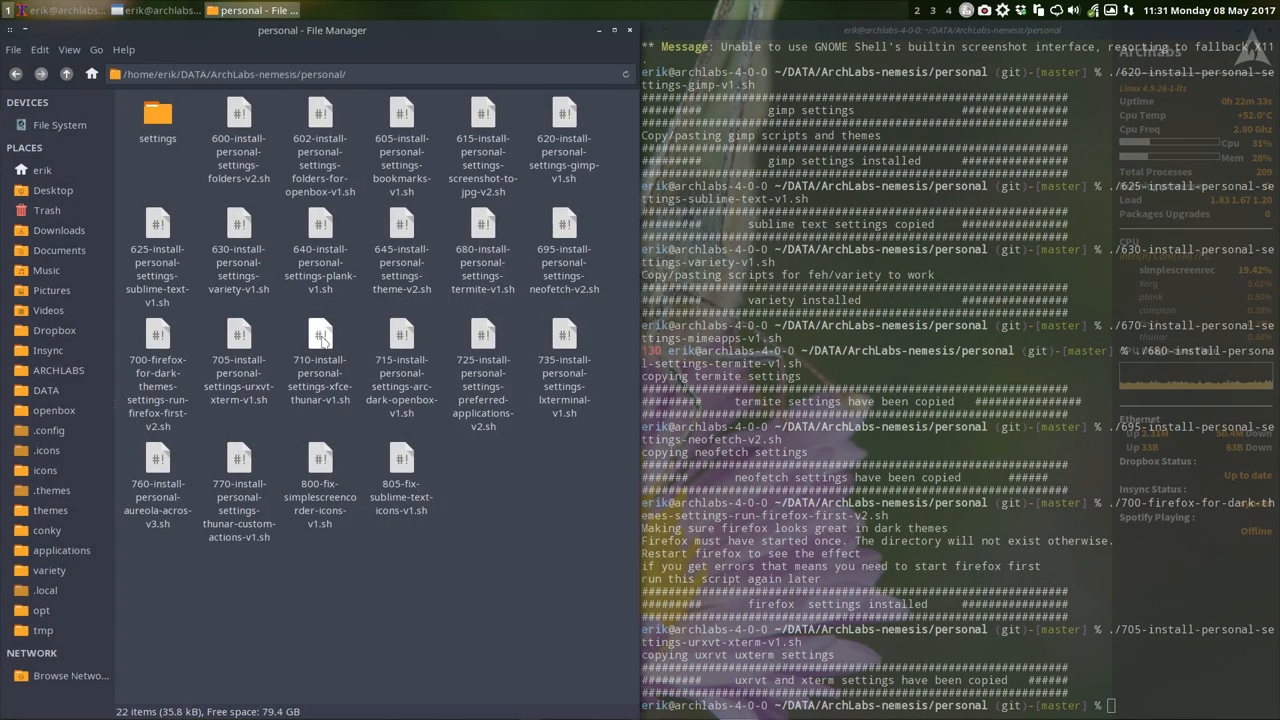
Open 710-install-personal-settings-xfce-thunar-v1.sh in Geany to read its xfce4 config-copy commands.
click(320, 355)
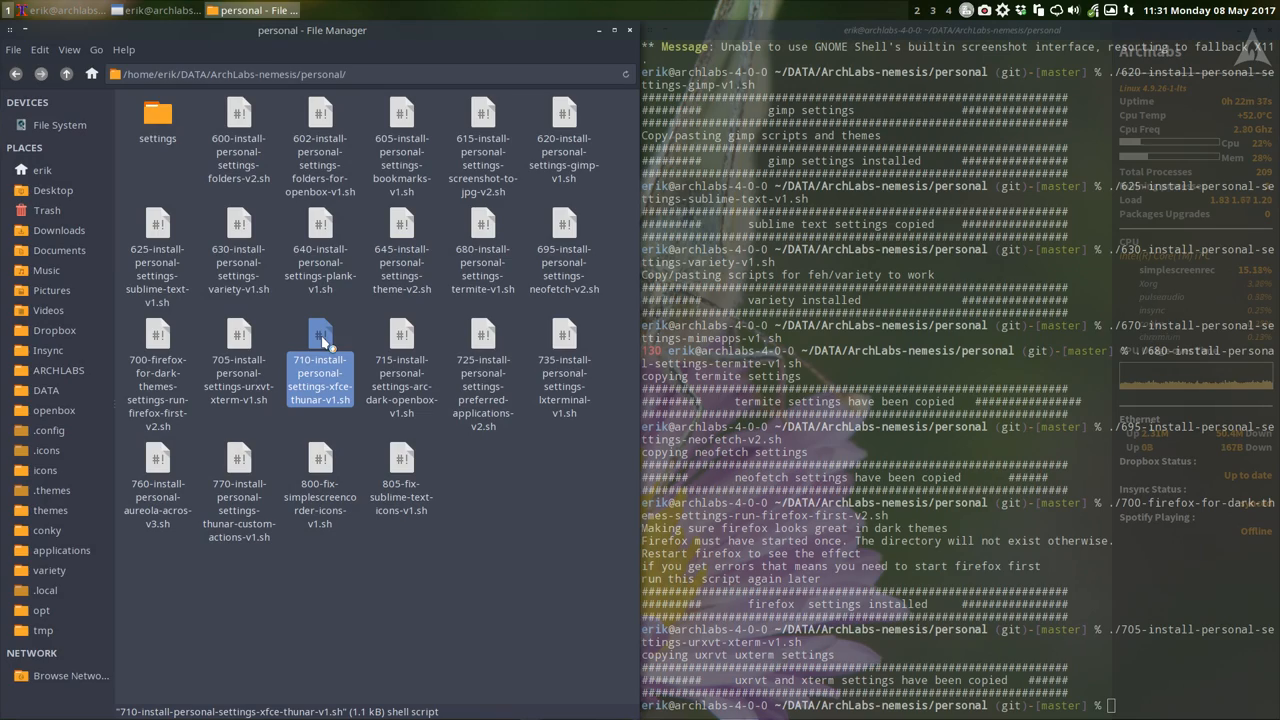
double_click(320, 360)
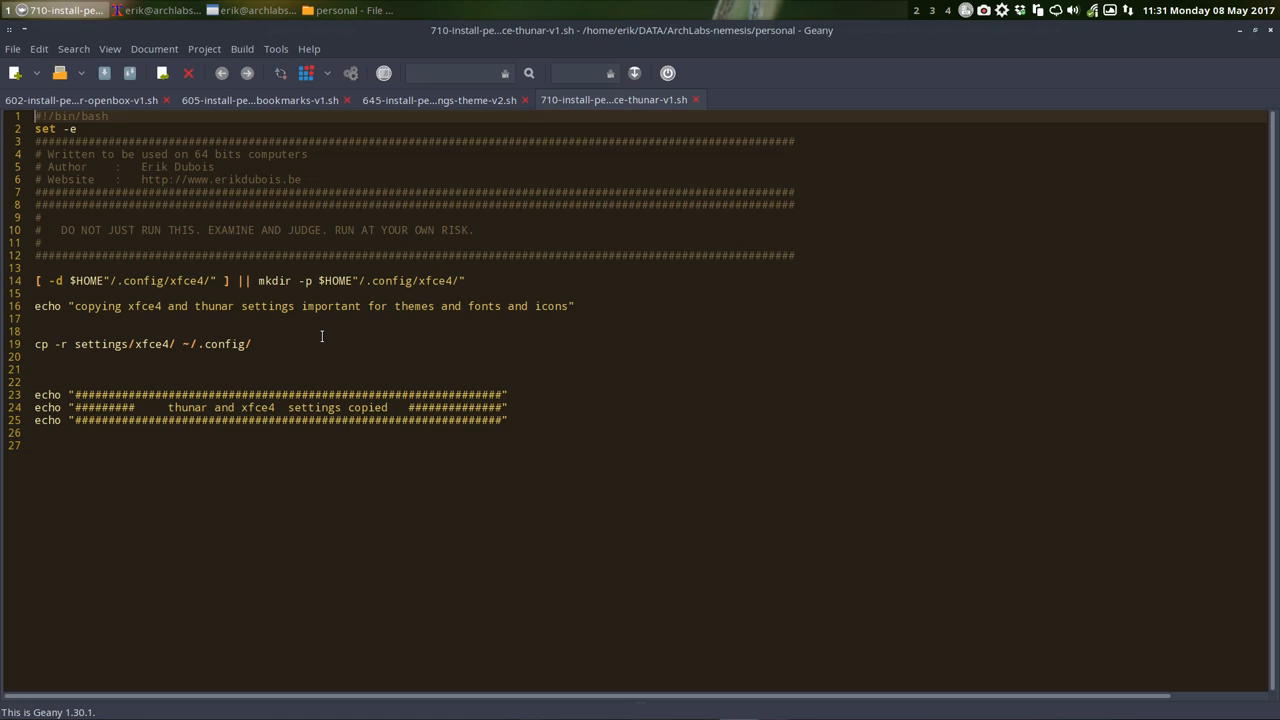
mouse_move(1154, 67)
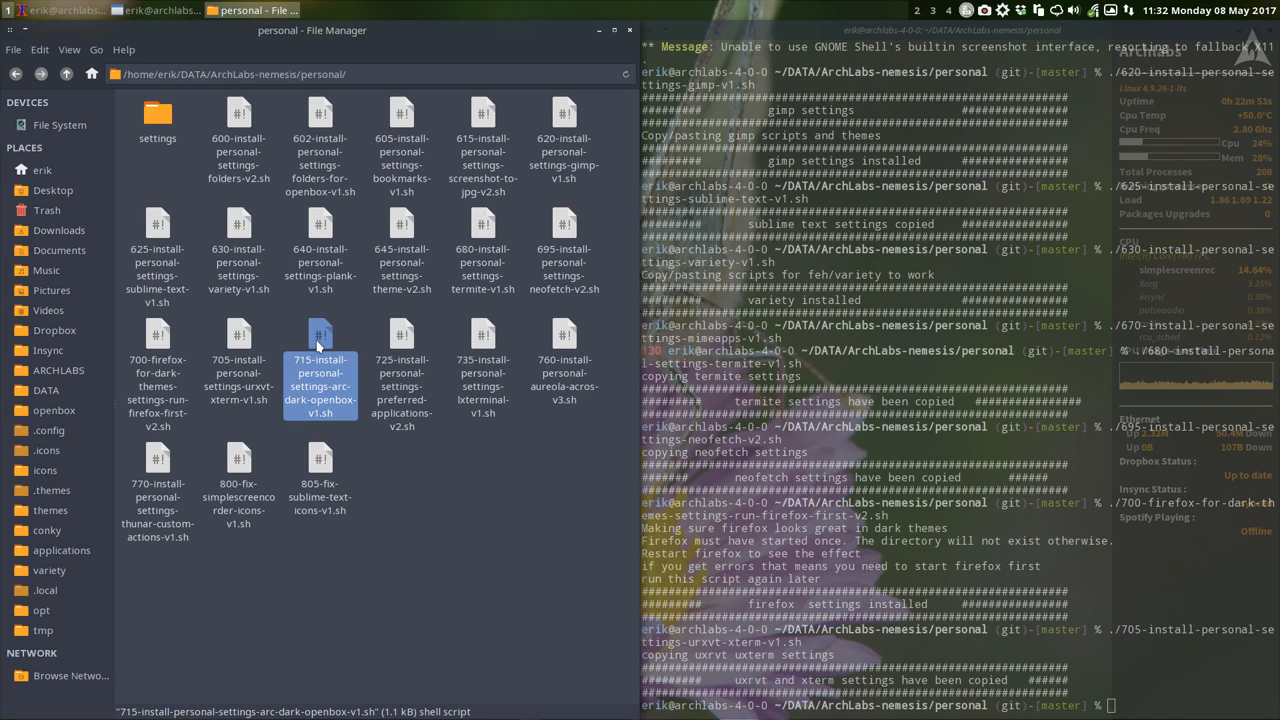
Look inside the settings folder, then return to the personal scripts folder.
double_click(157, 115)
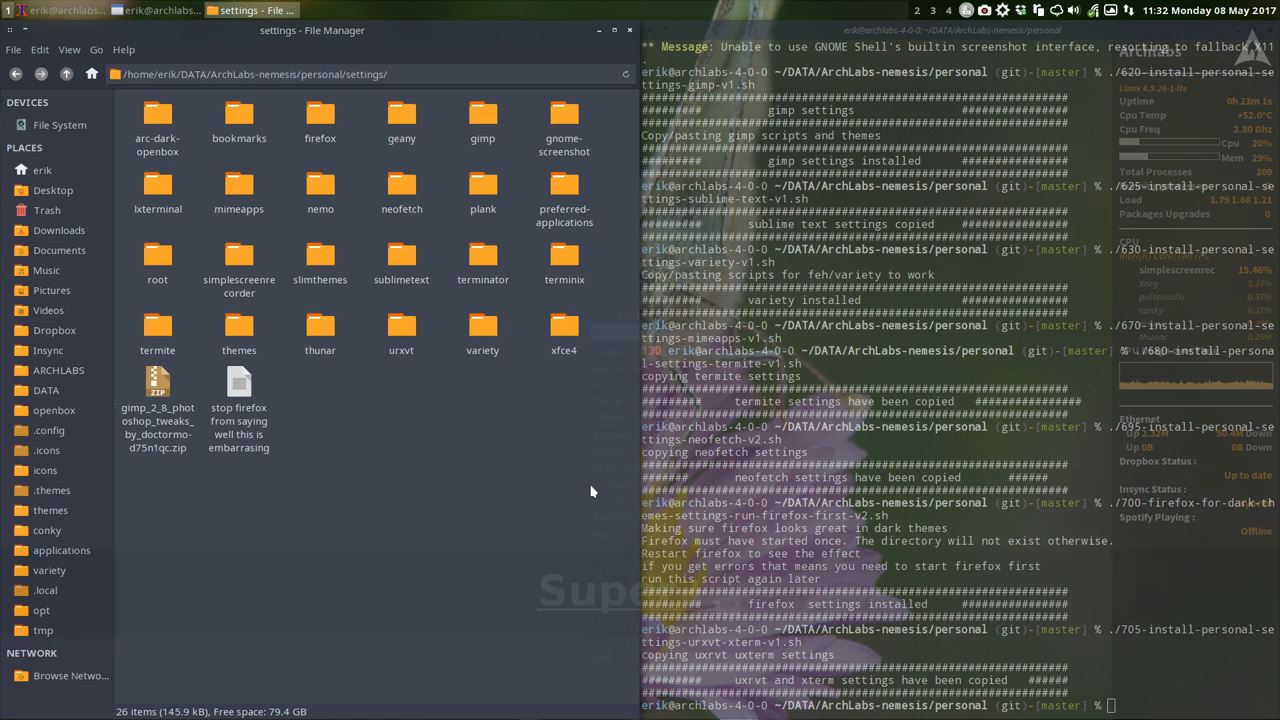
right_click(592, 490)
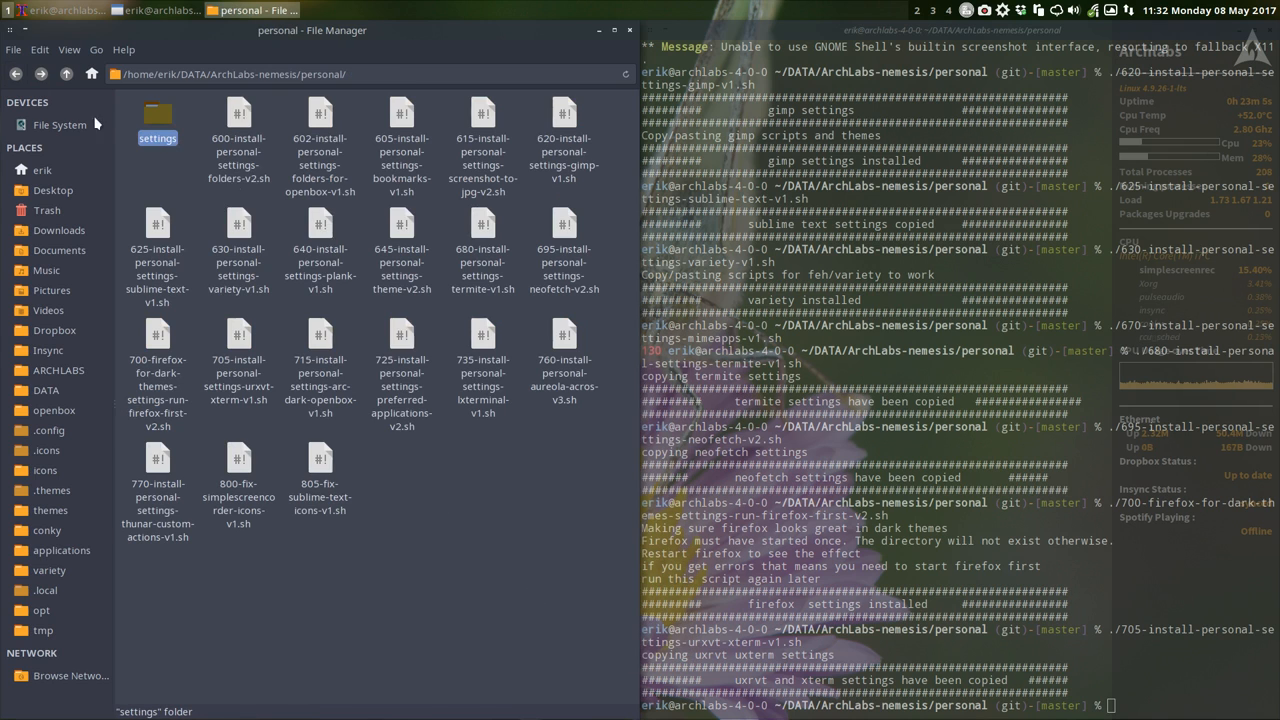
click(401, 370)
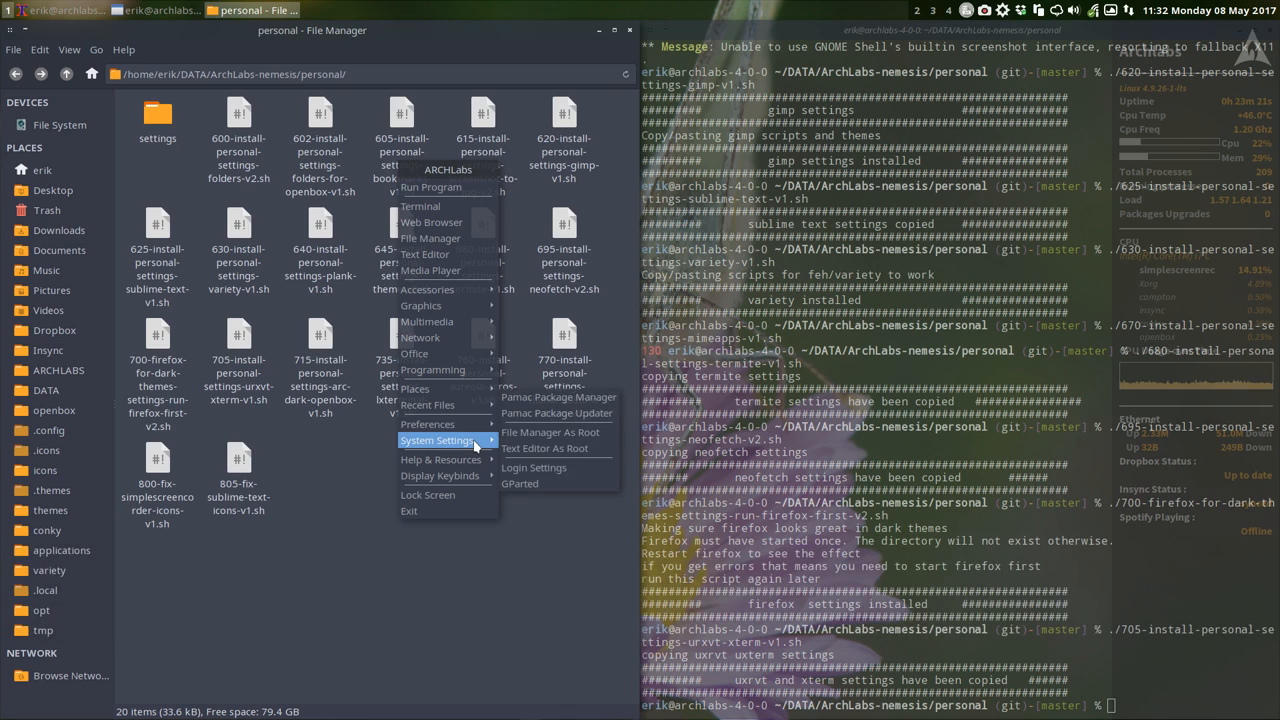
mouse_move(430, 425)
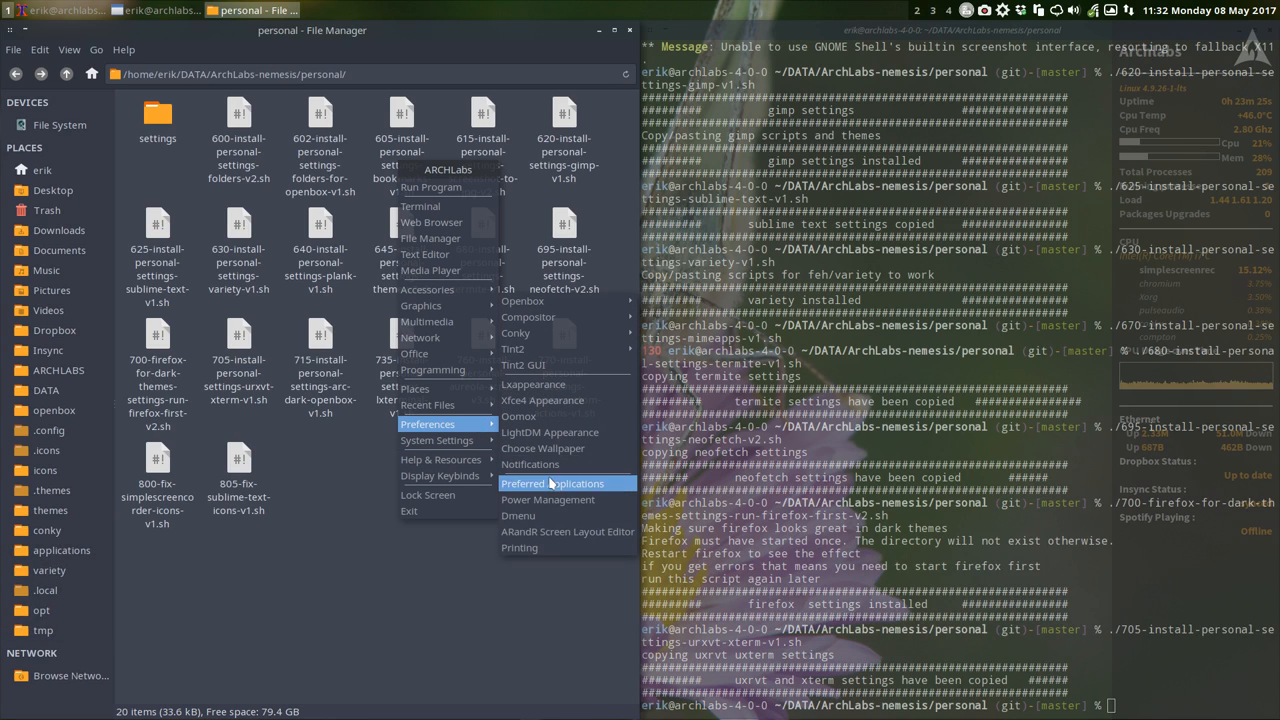
Review default file manager and terminal in Preferred Applications, then delete the aureola acros script.
click(548, 483)
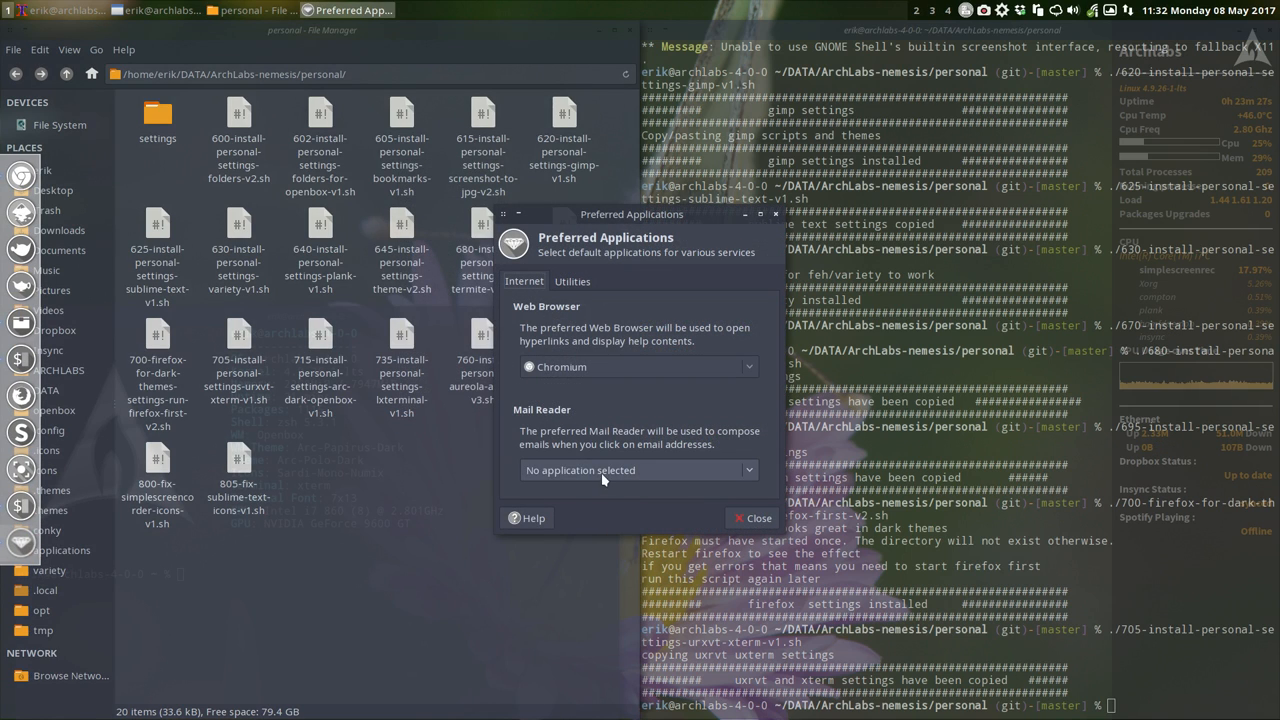
click(572, 281)
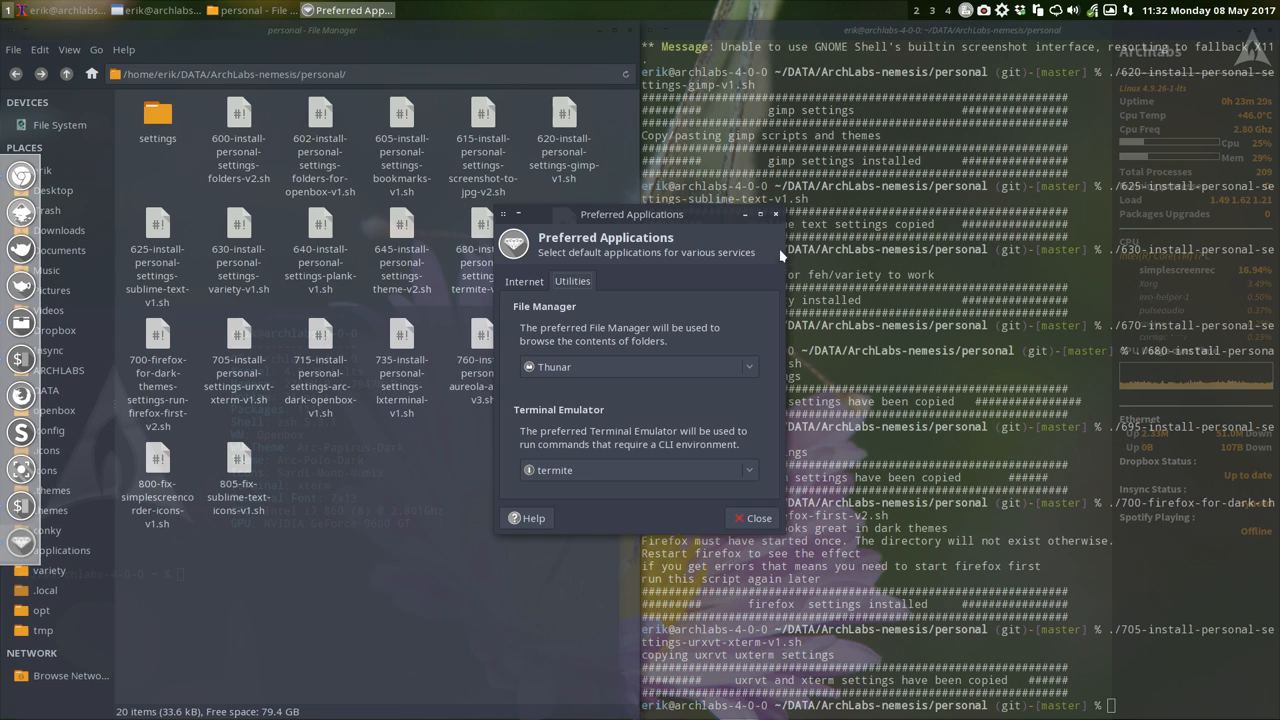
mouse_move(778, 218)
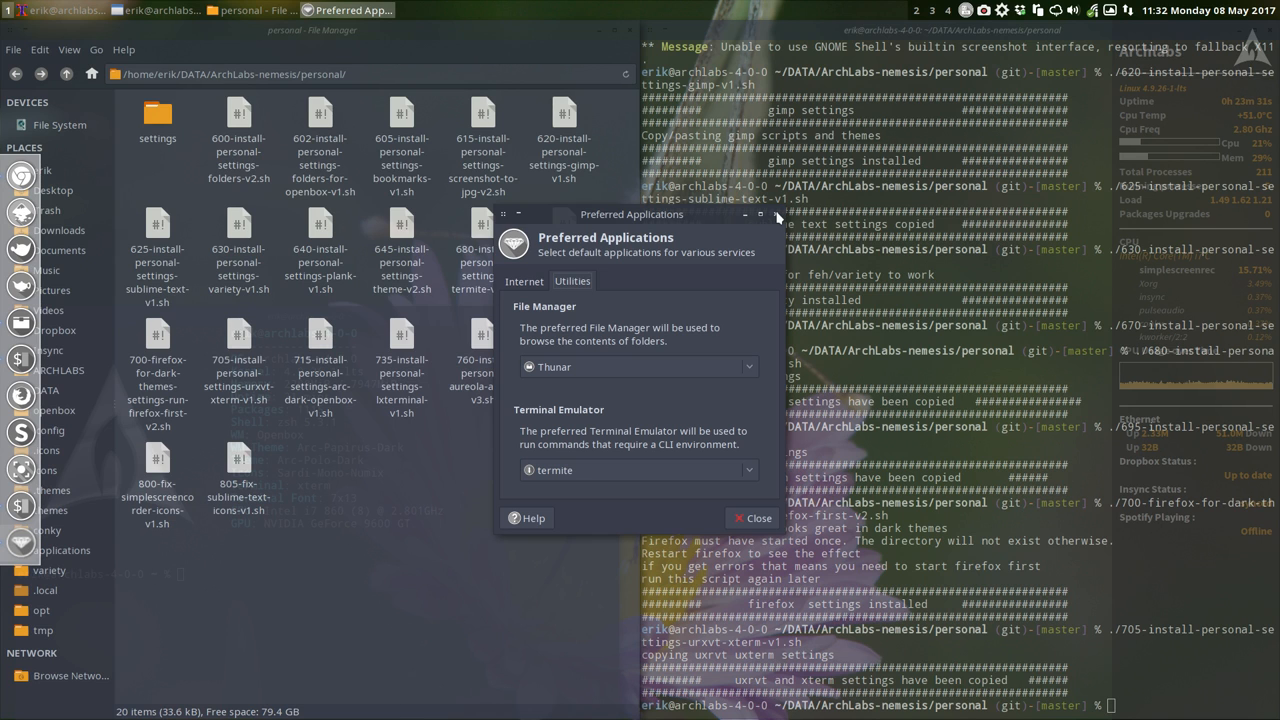
click(751, 517)
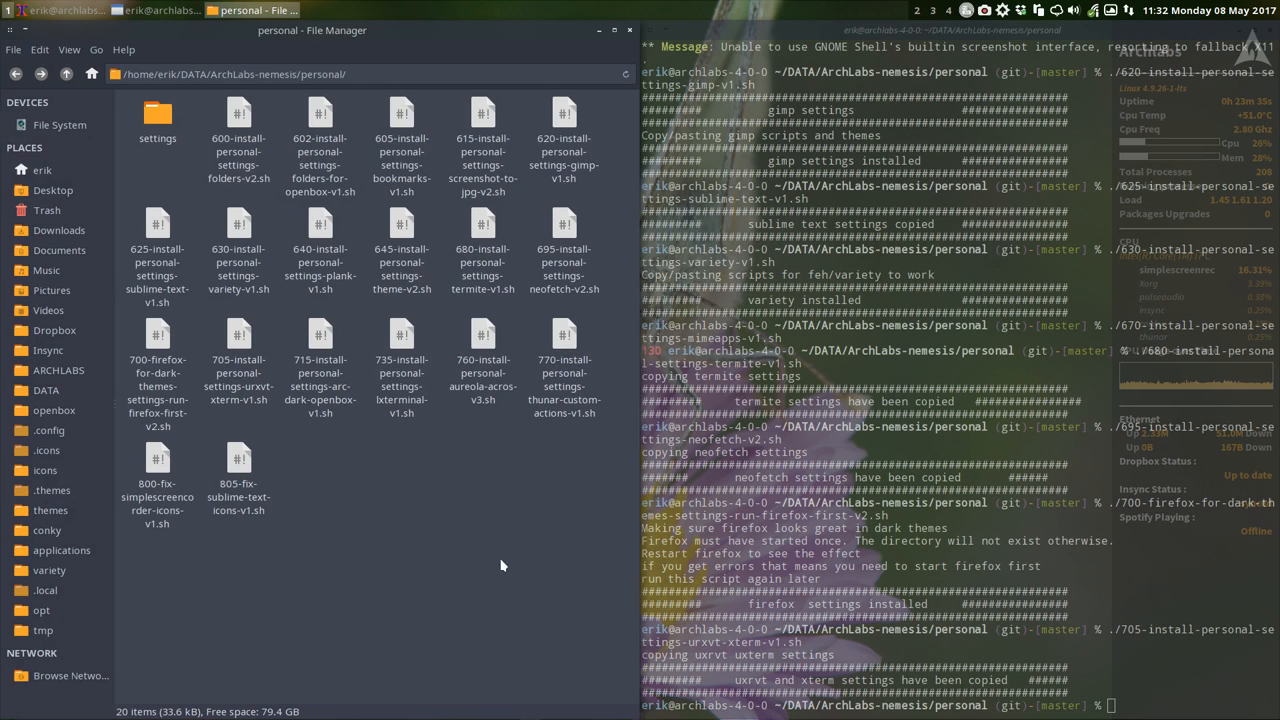
click(483, 360)
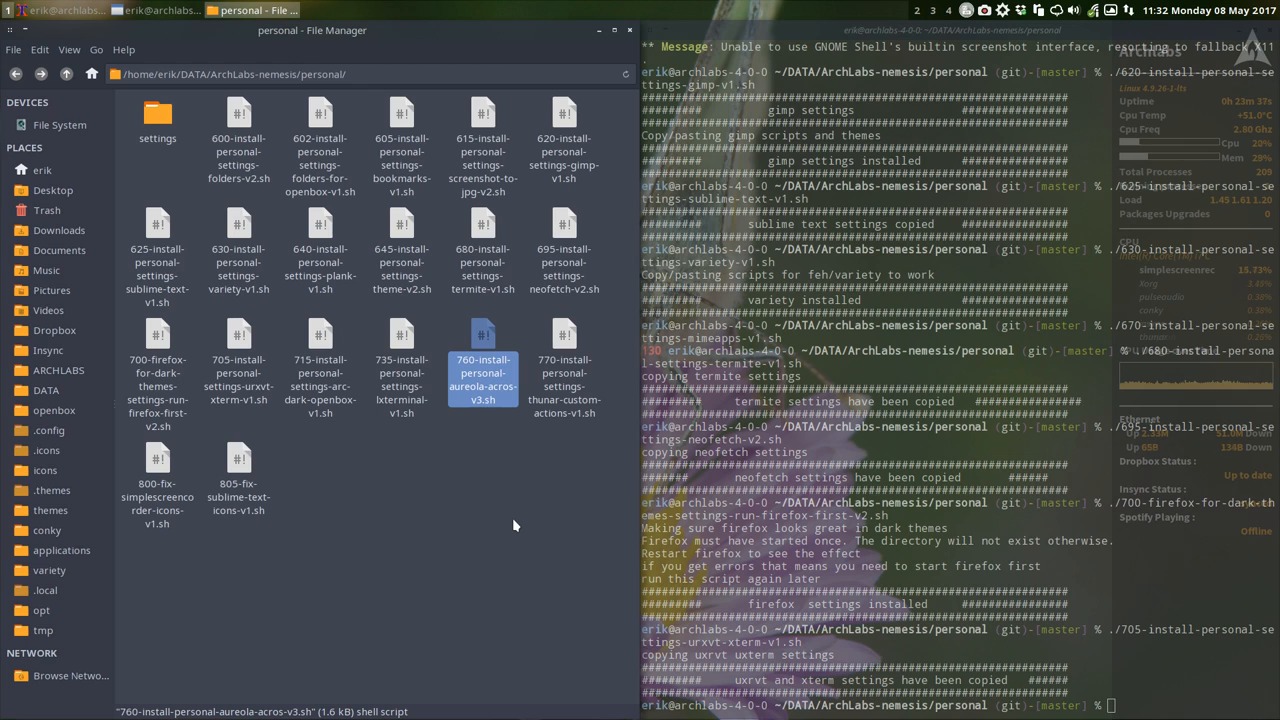
key(Delete)
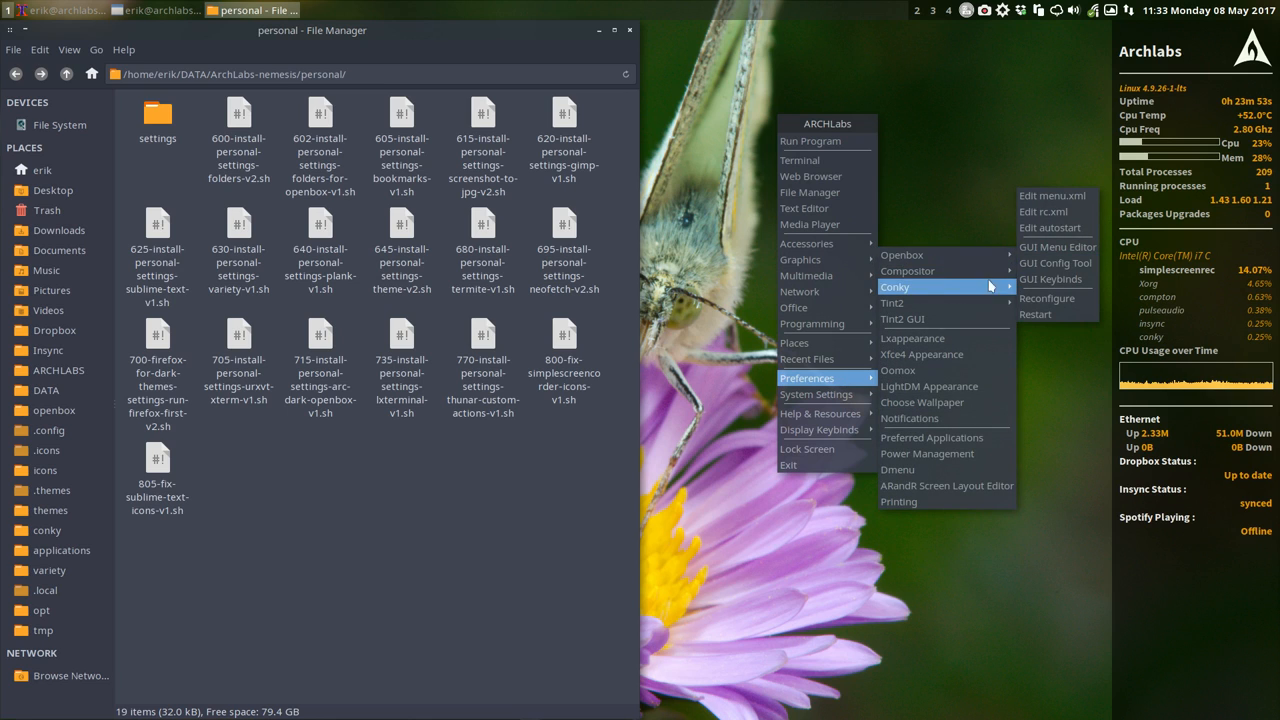
Dismiss the Conky session chooser, remove the 770 thunar-custom-actions script, and clear the selection.
click(1000, 335)
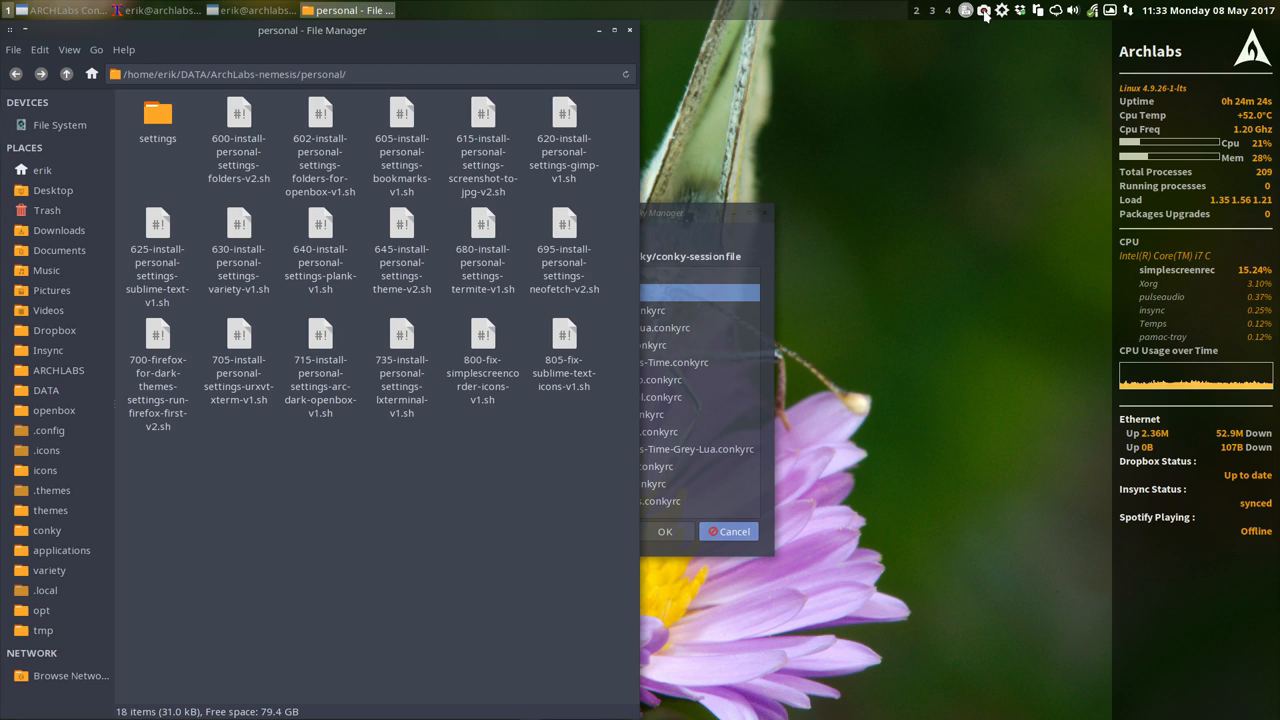
mouse_move(490, 461)
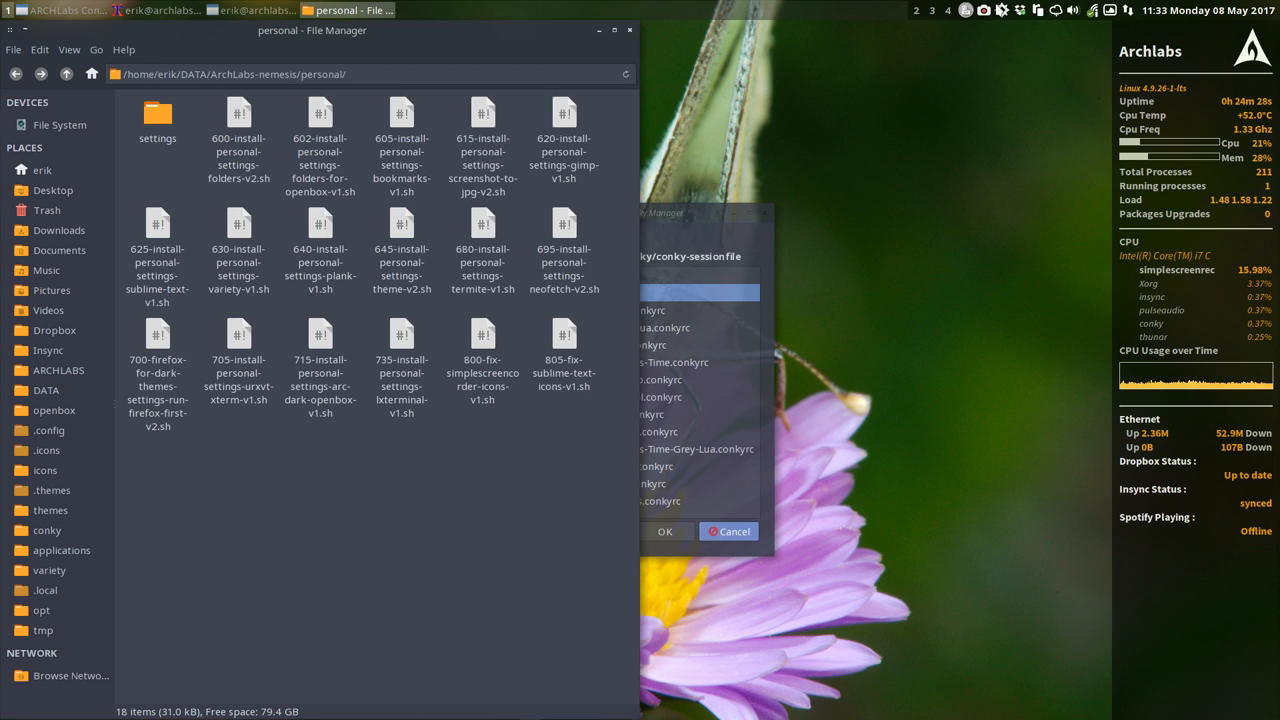
mouse_move(849, 139)
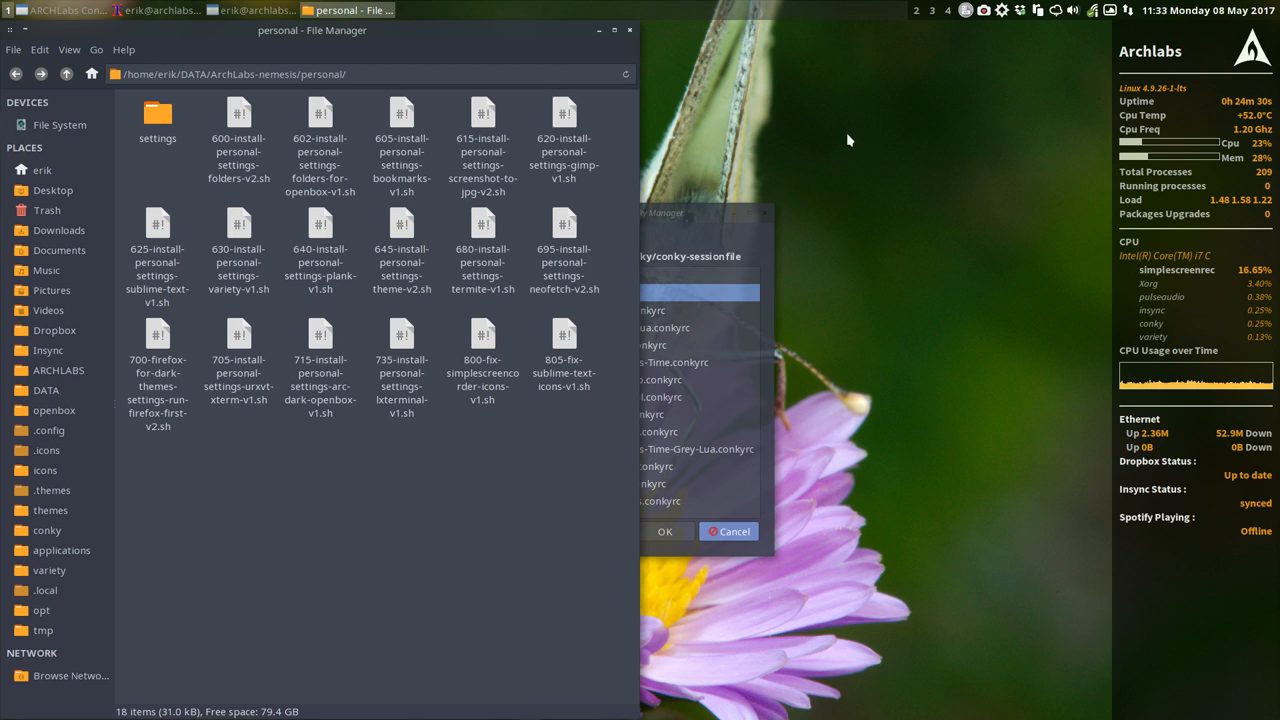
click(563, 335)
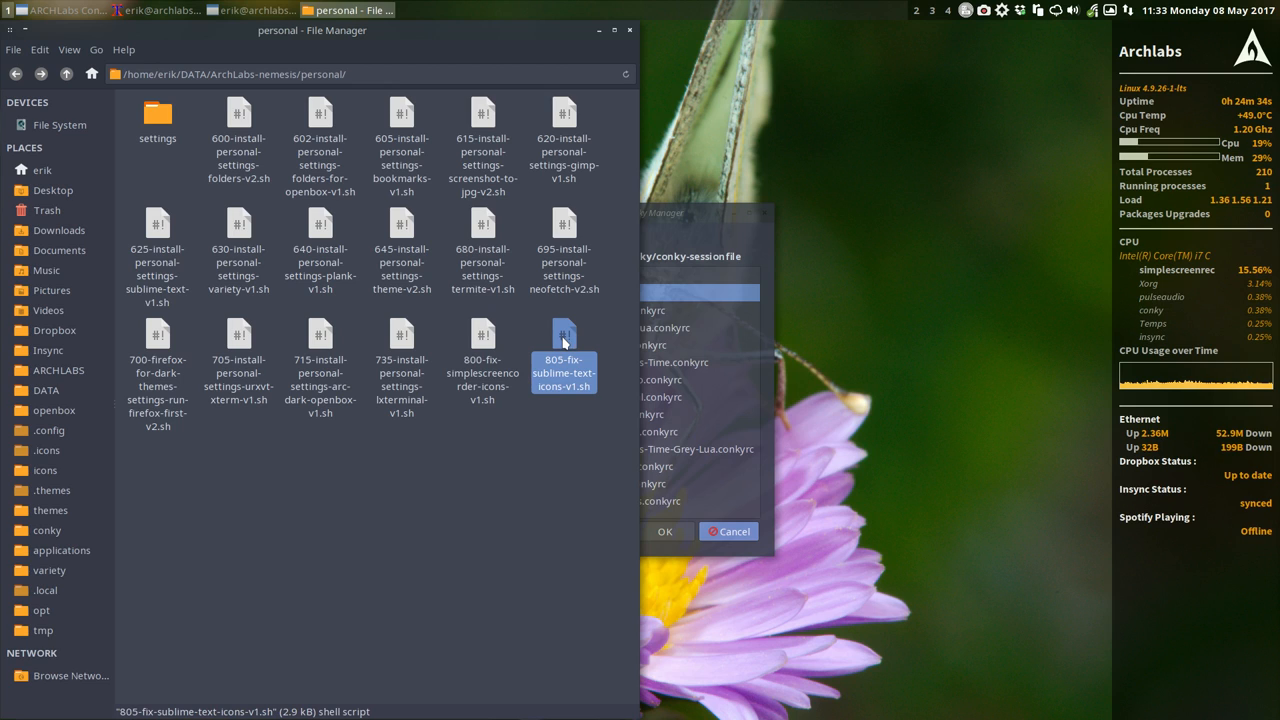
key(Super+Shift+D)
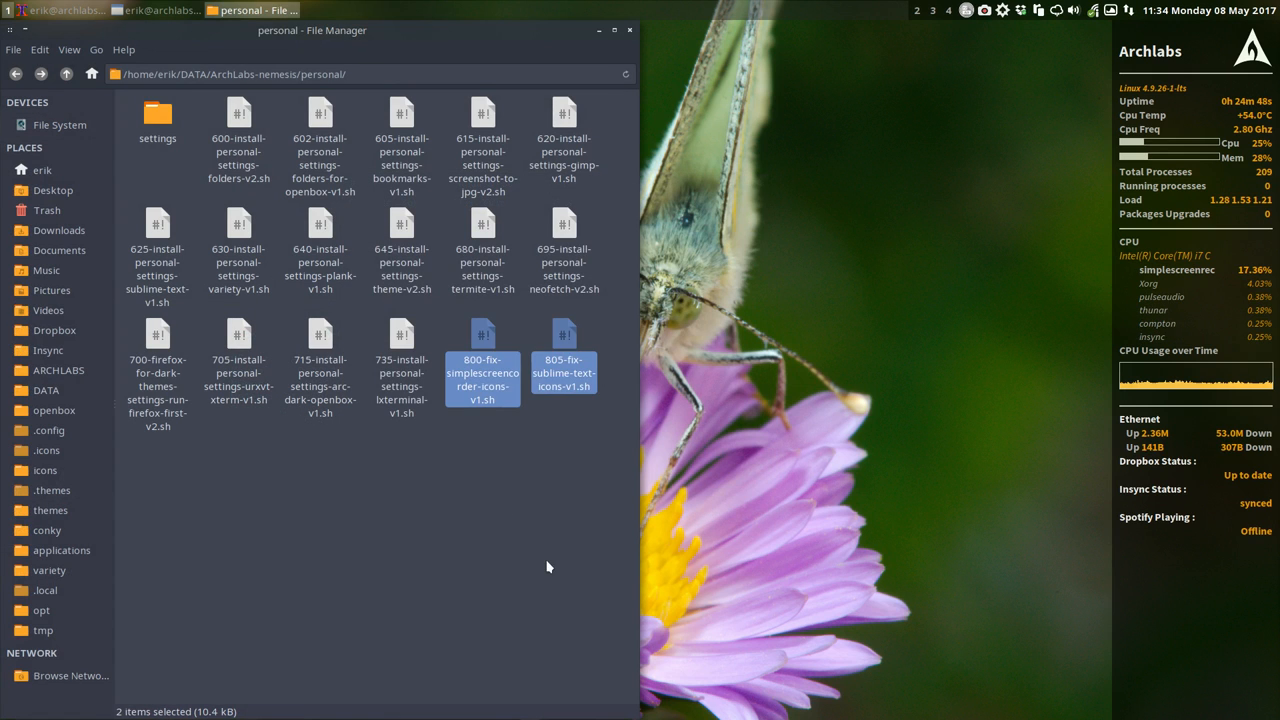
click(511, 509)
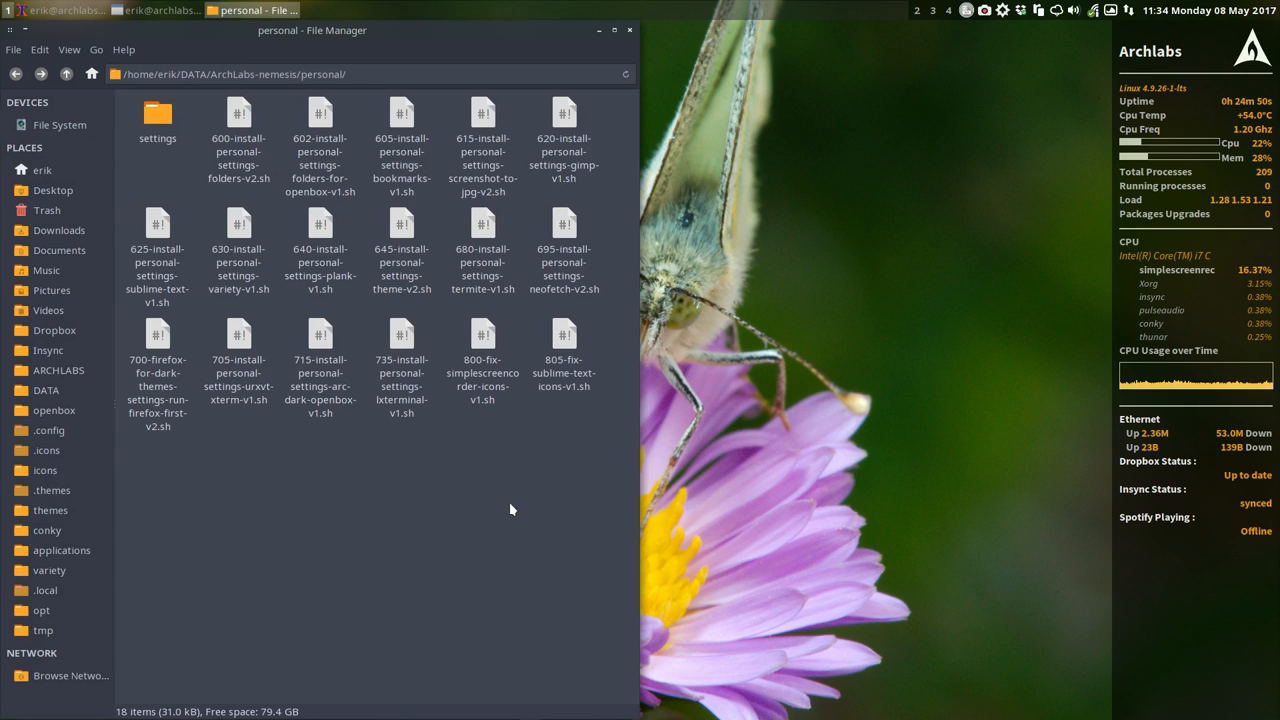
mouse_move(528, 458)
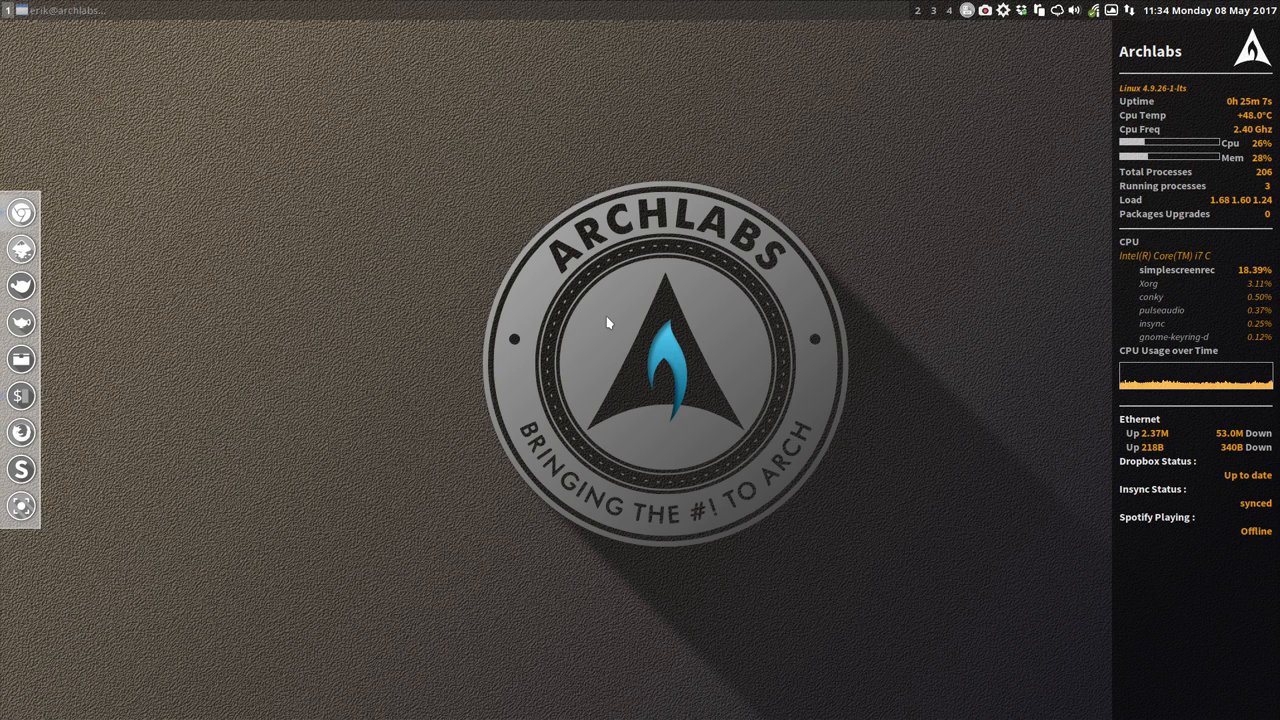
Cycle the Variety wallpaper to a galaxy image and reopen Thunar on the home folder.
key(alt+n)
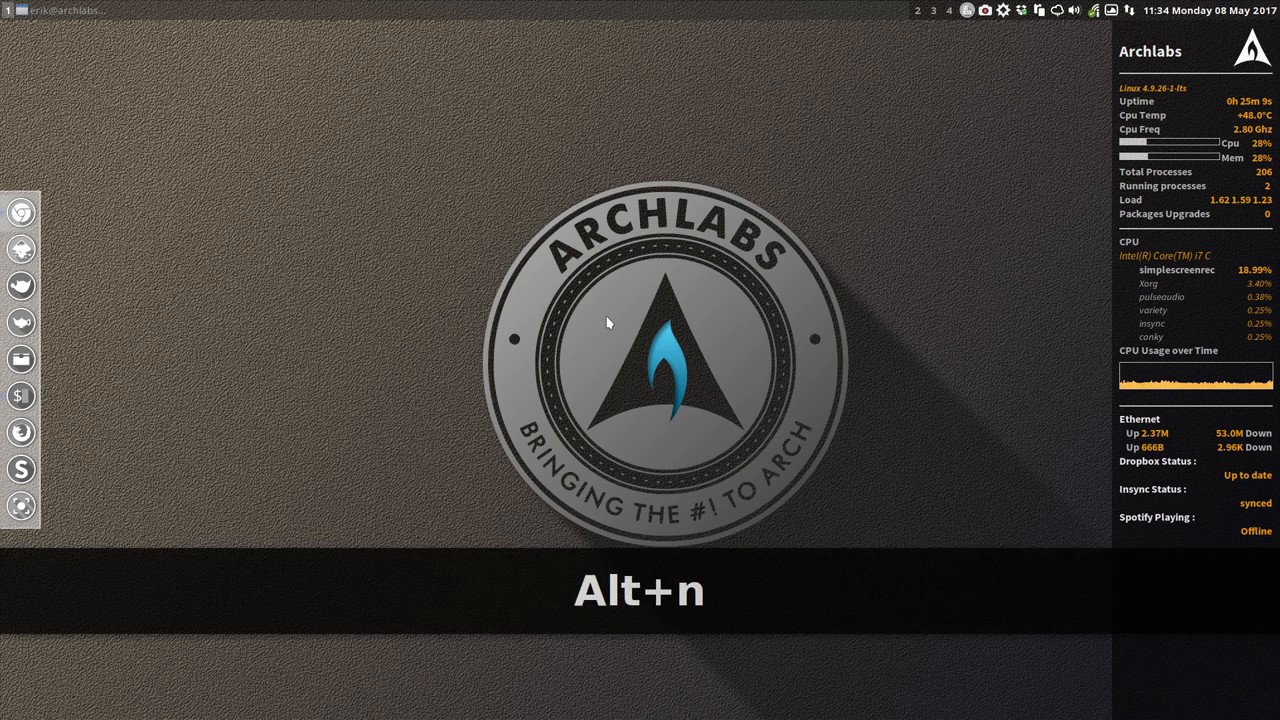
key(alt+n)
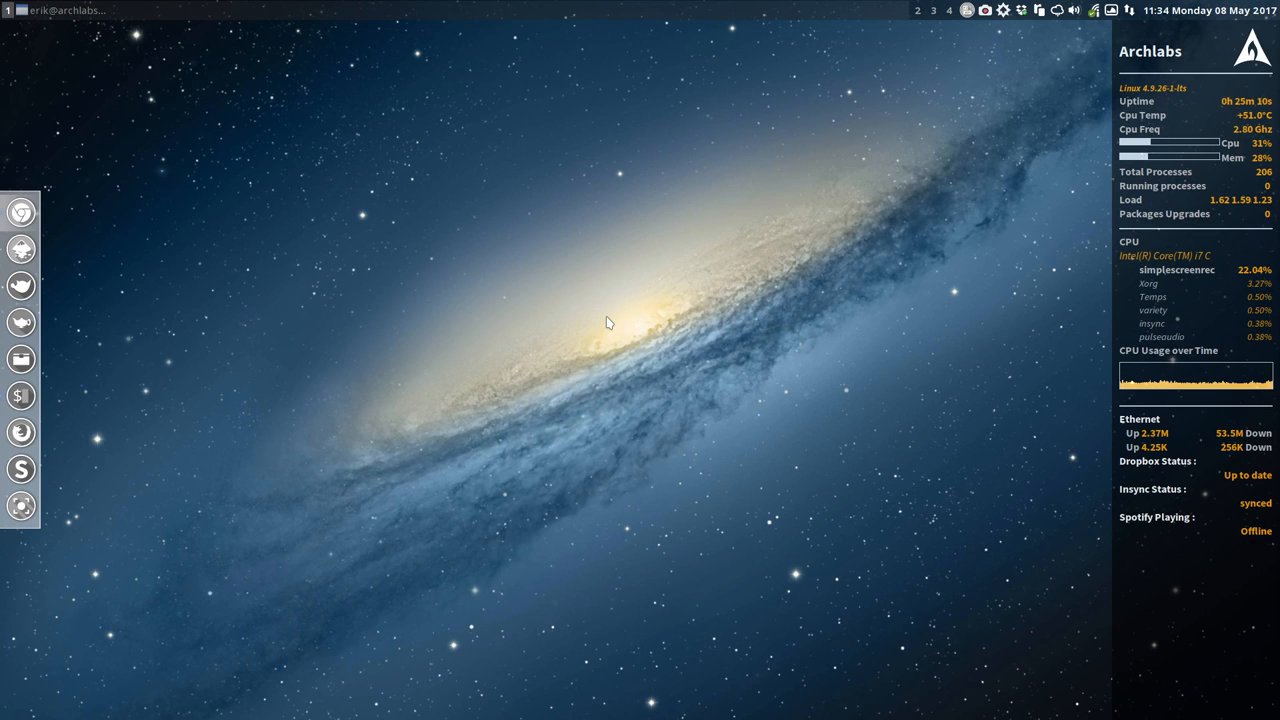
mouse_move(298, 283)
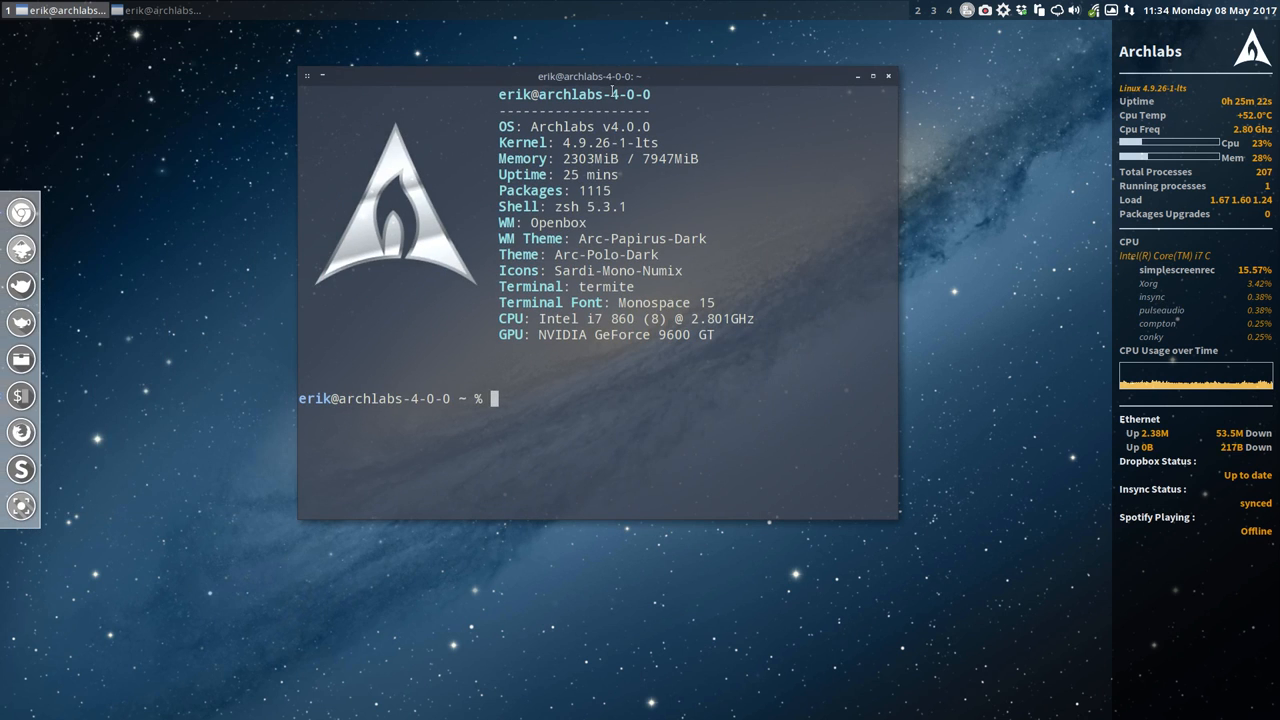
mouse_move(21, 358)
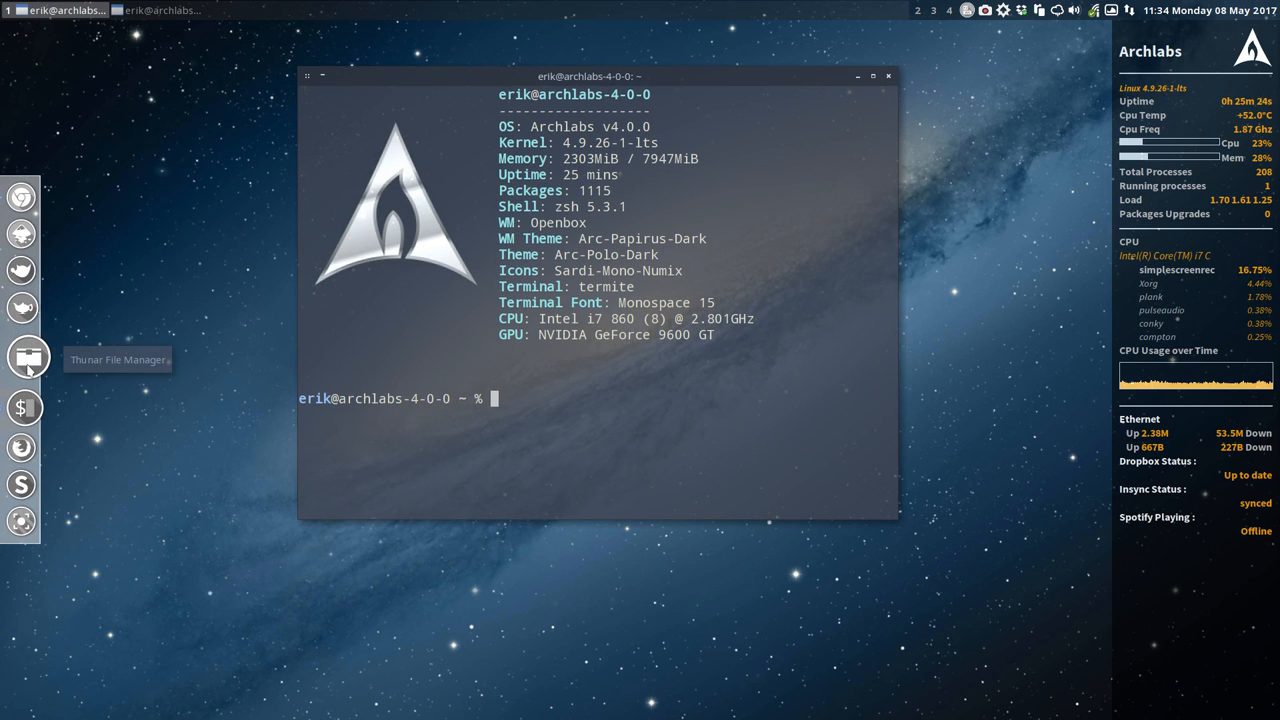
click(20, 357)
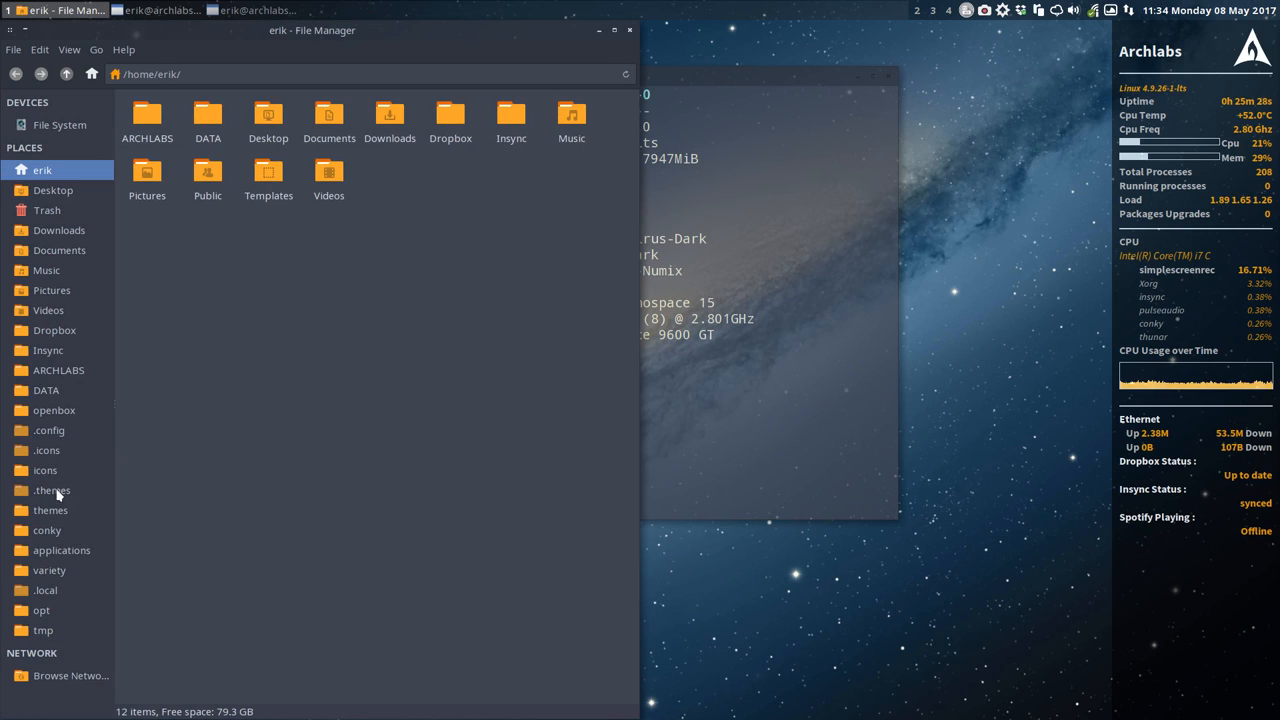
mouse_move(52, 290)
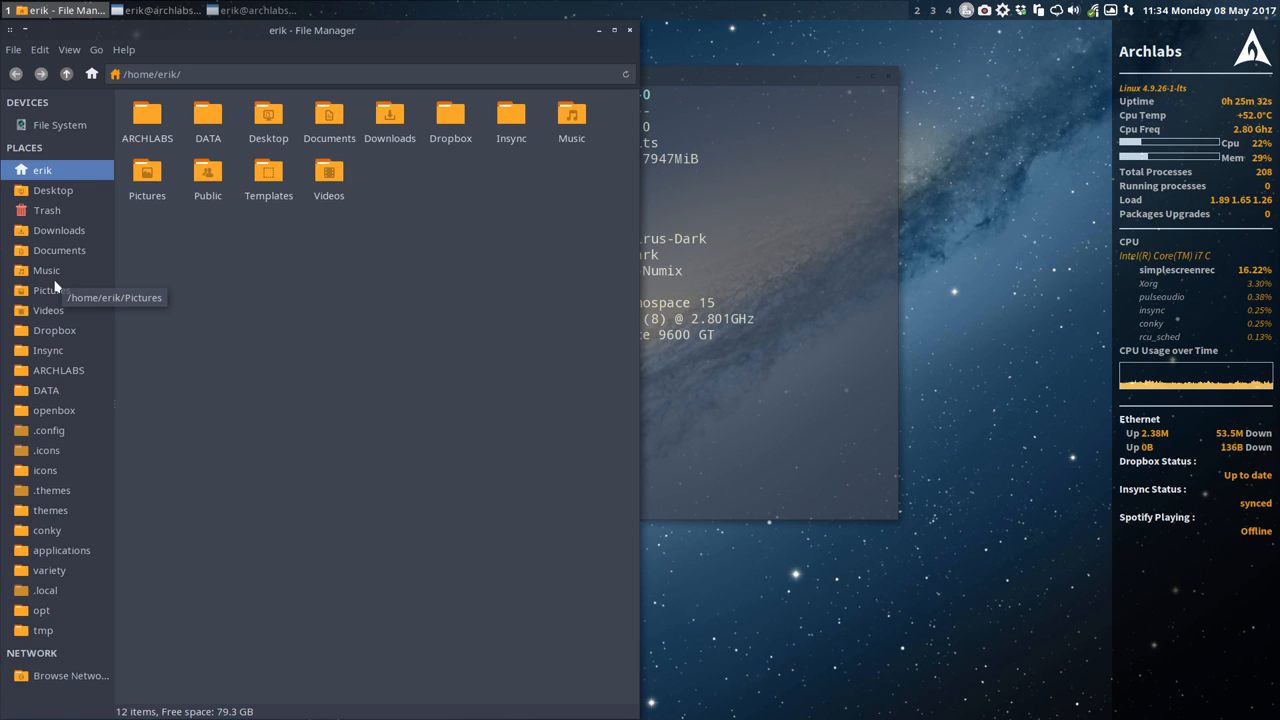
mouse_move(138, 285)
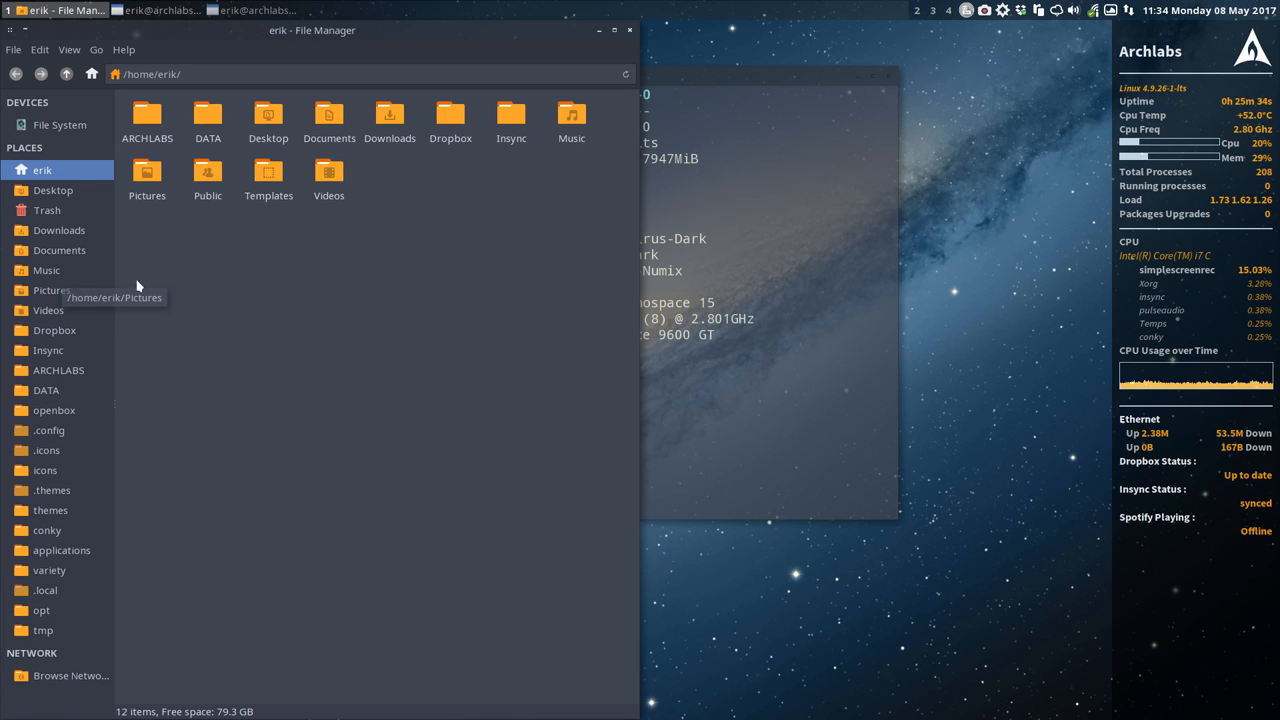
click(984, 10)
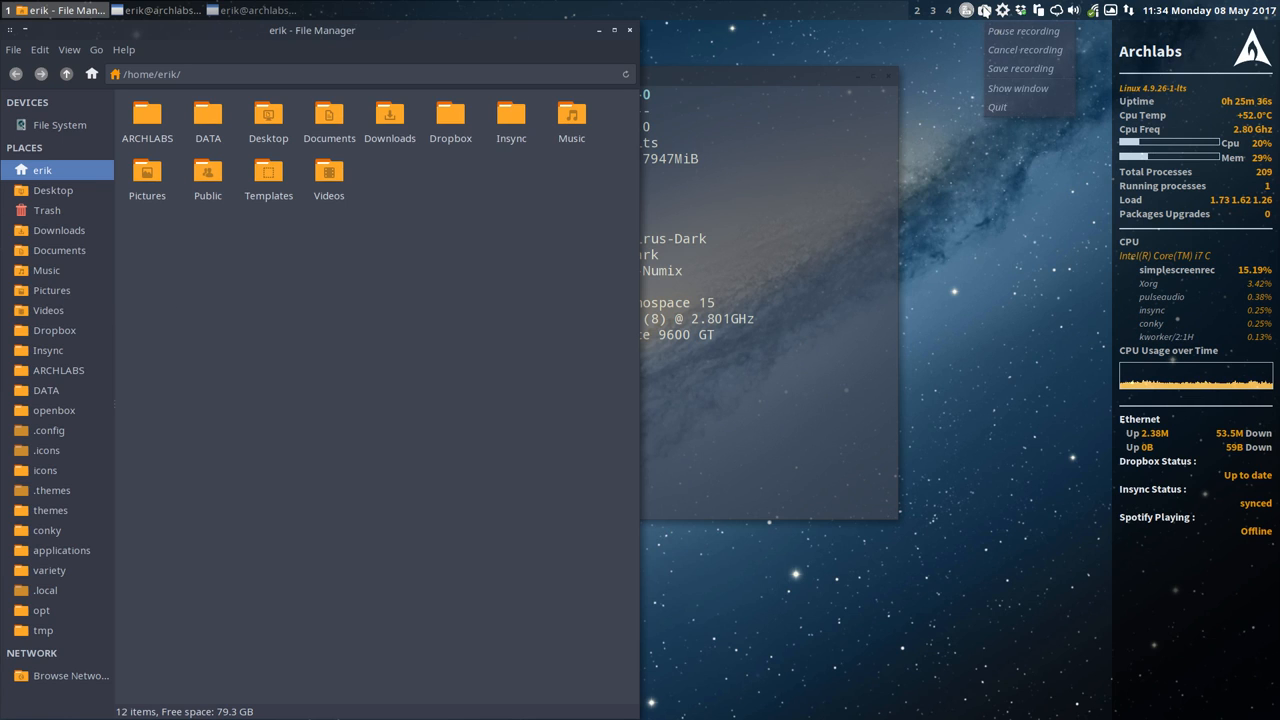